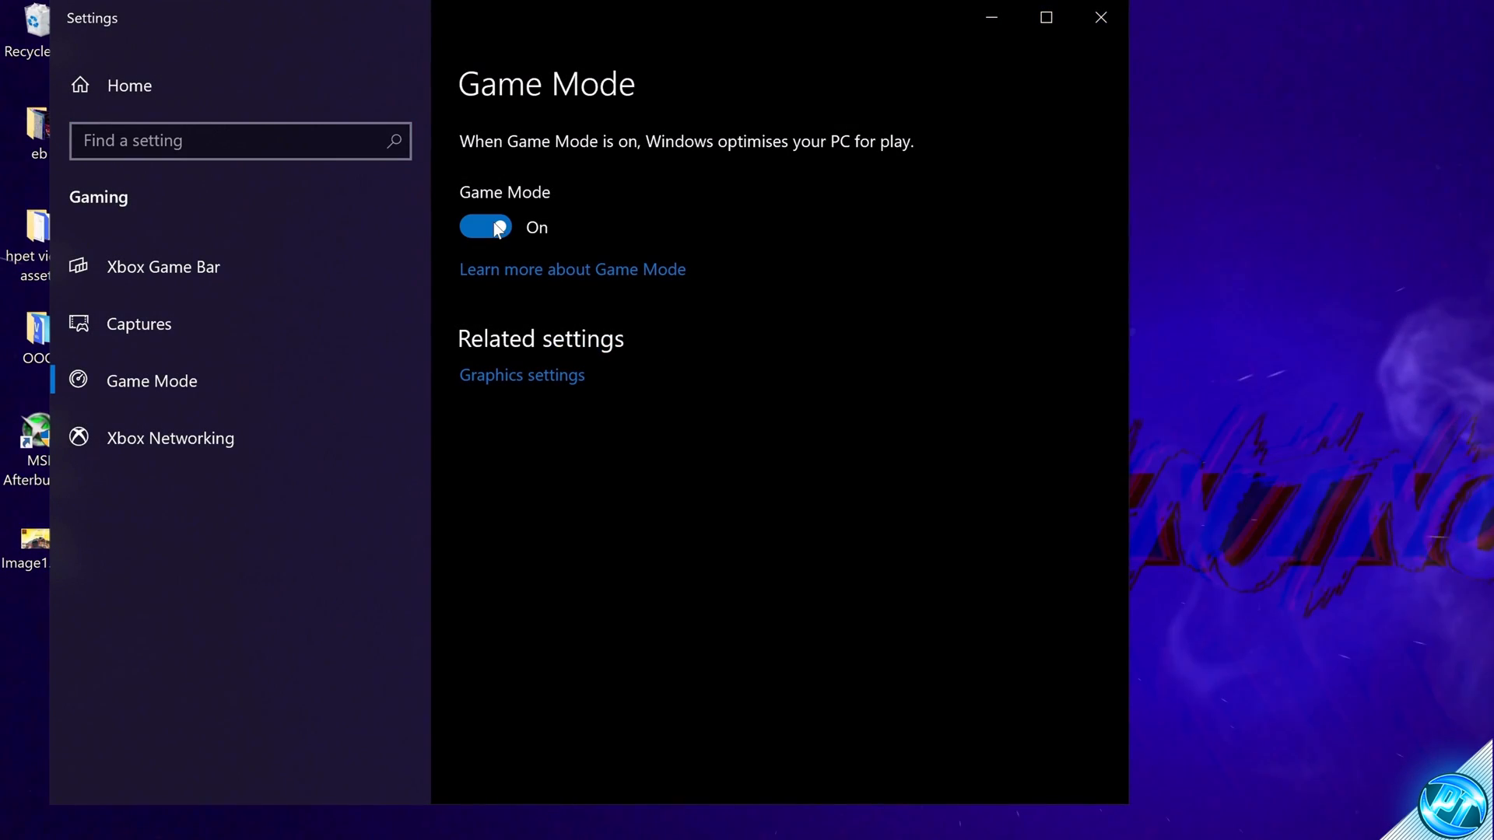
- Leave Game Mode, find Graphics settings via Start search and turn hardware-accelerated GPU scheduling On
{"action": "left_click", "coordinate": [1100, 17]}
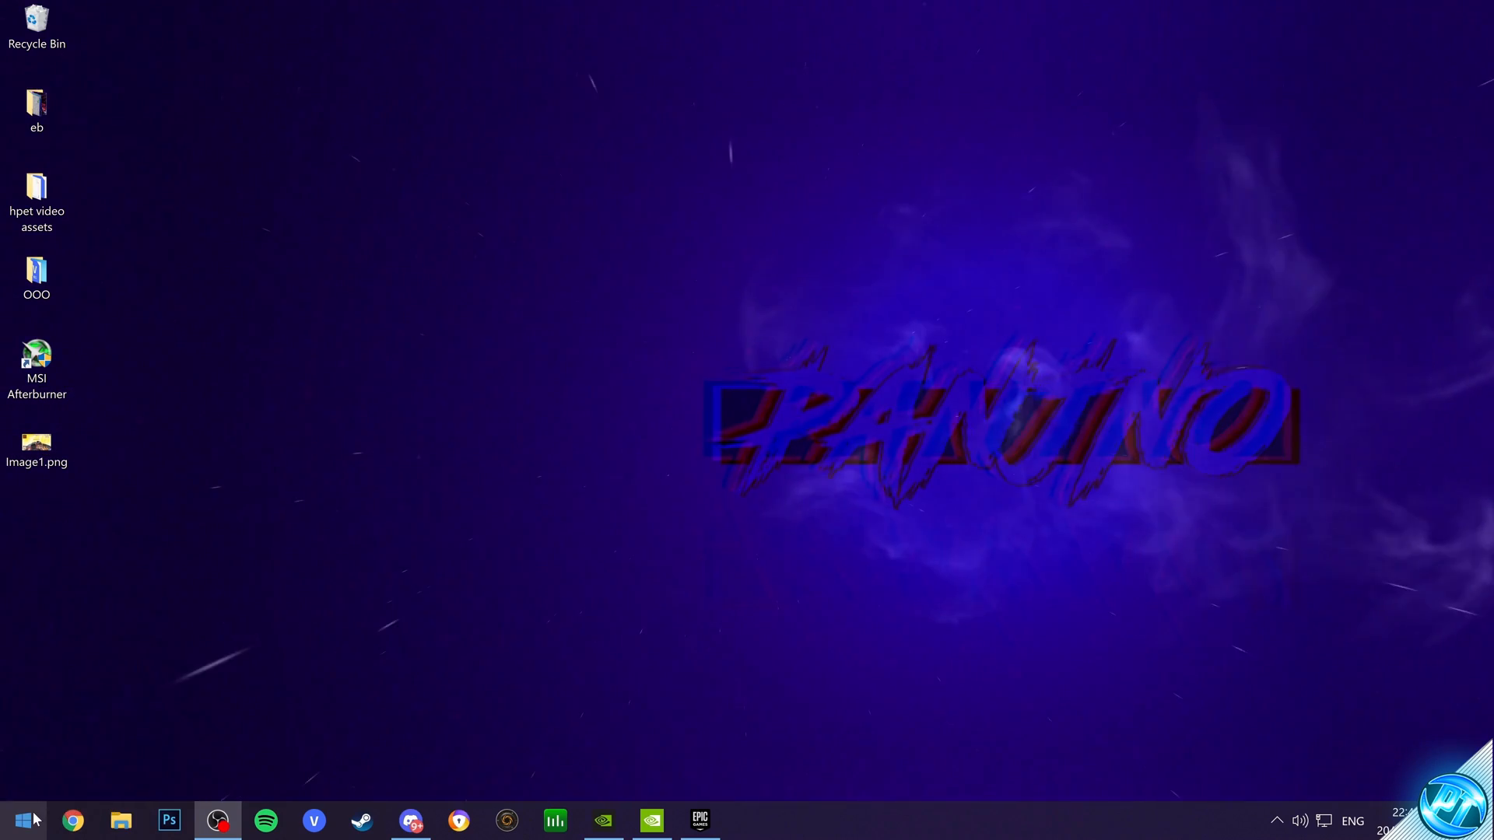
{"action": "type", "text": "gpu settings"}
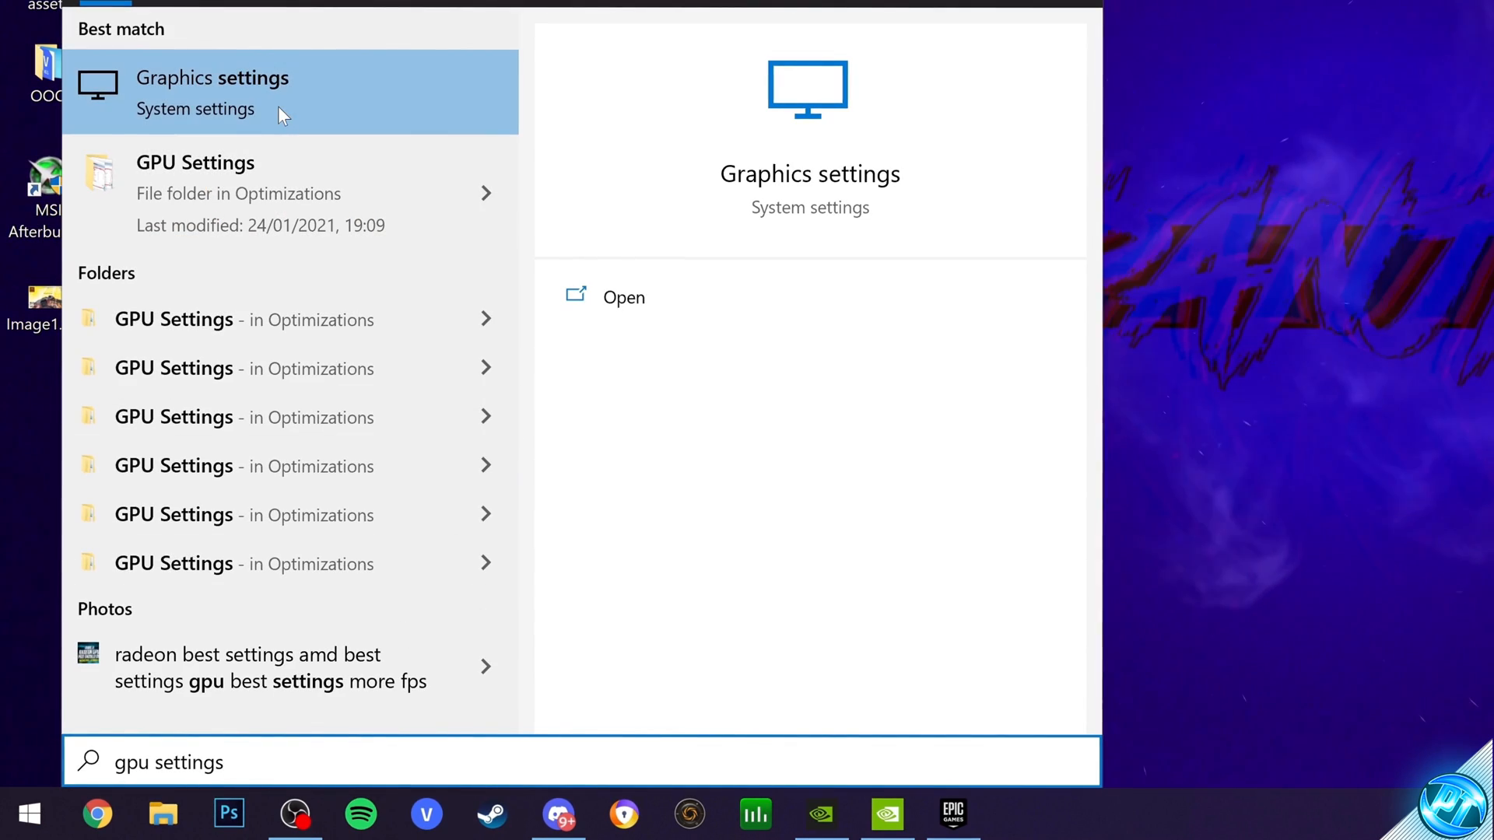
{"action": "left_click", "coordinate": [215, 78]}
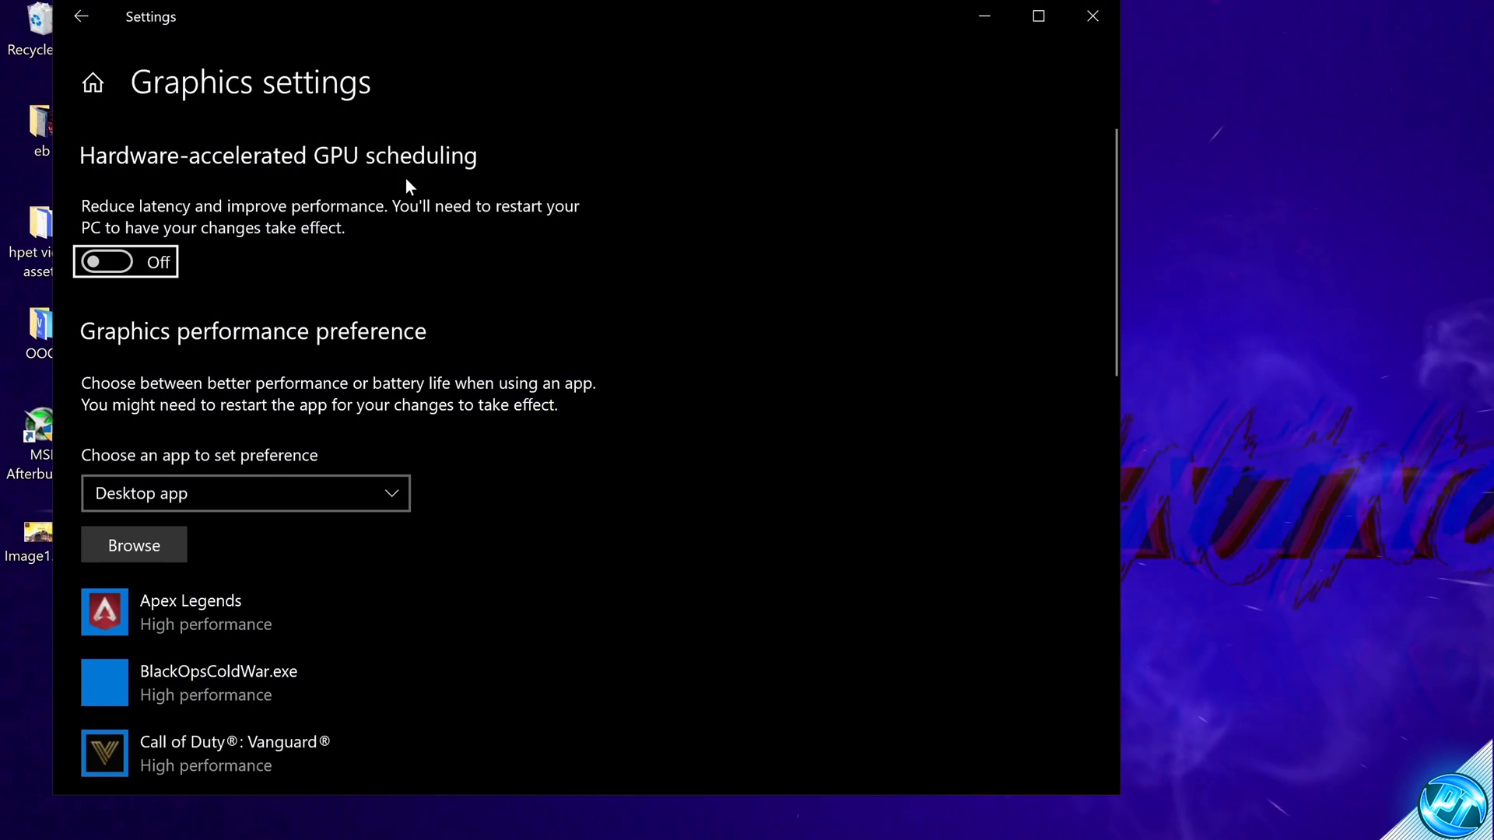
{"action": "mouse_move", "coordinate": [261, 198]}
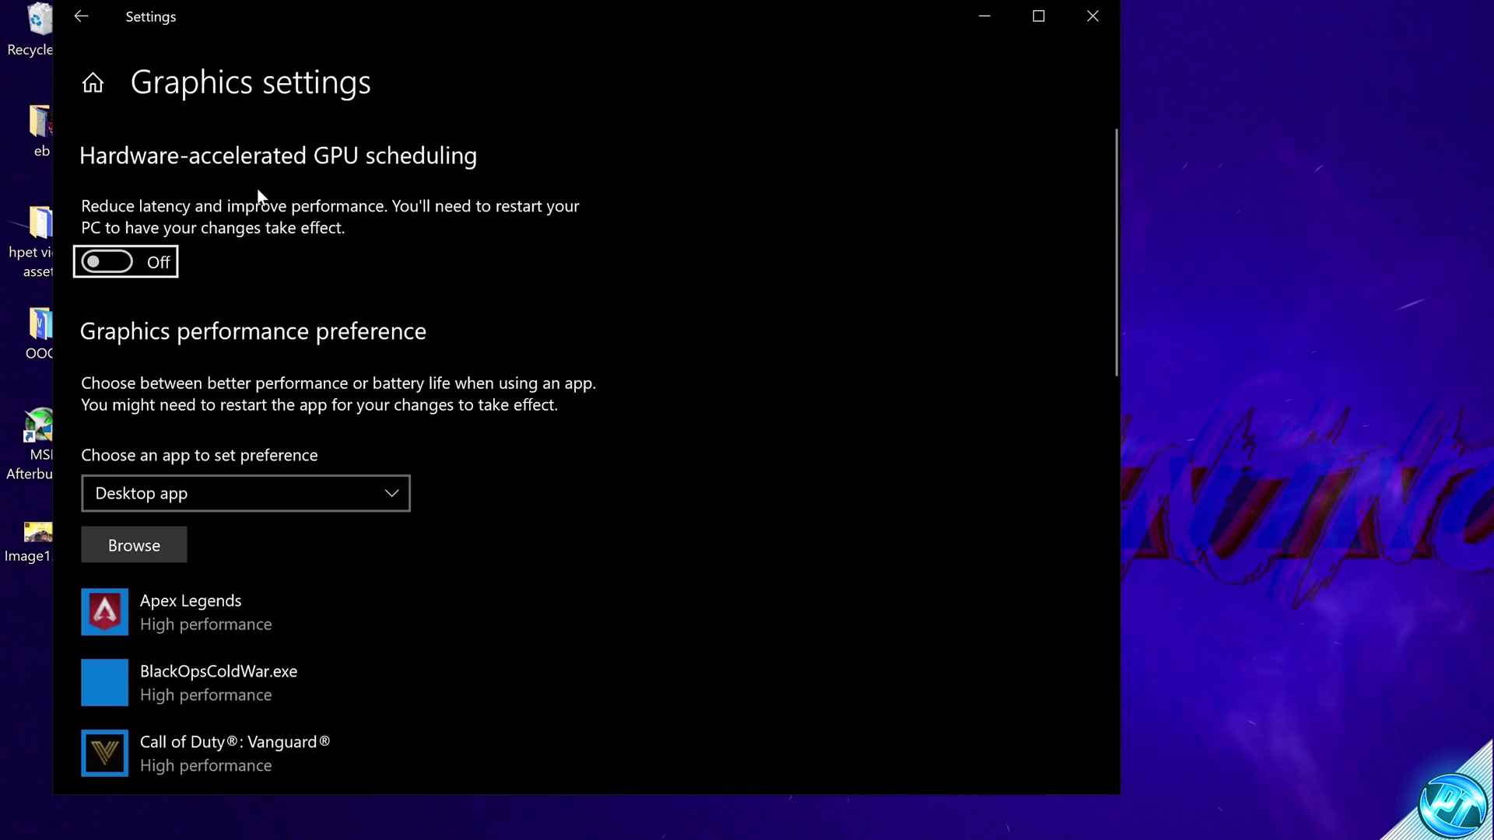
{"action": "mouse_move", "coordinate": [153, 296]}
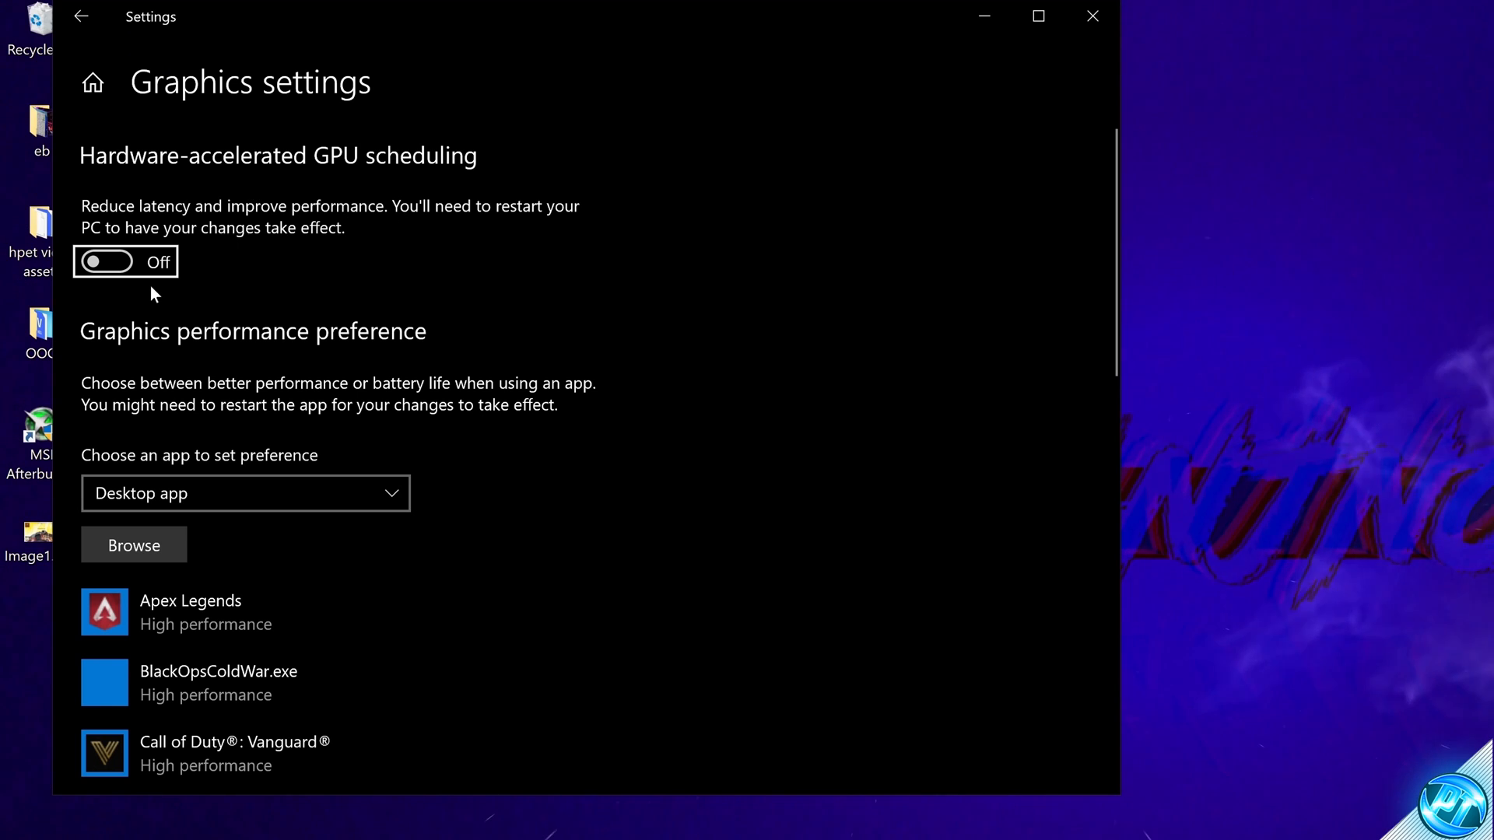
{"action": "left_click", "coordinate": [106, 261]}
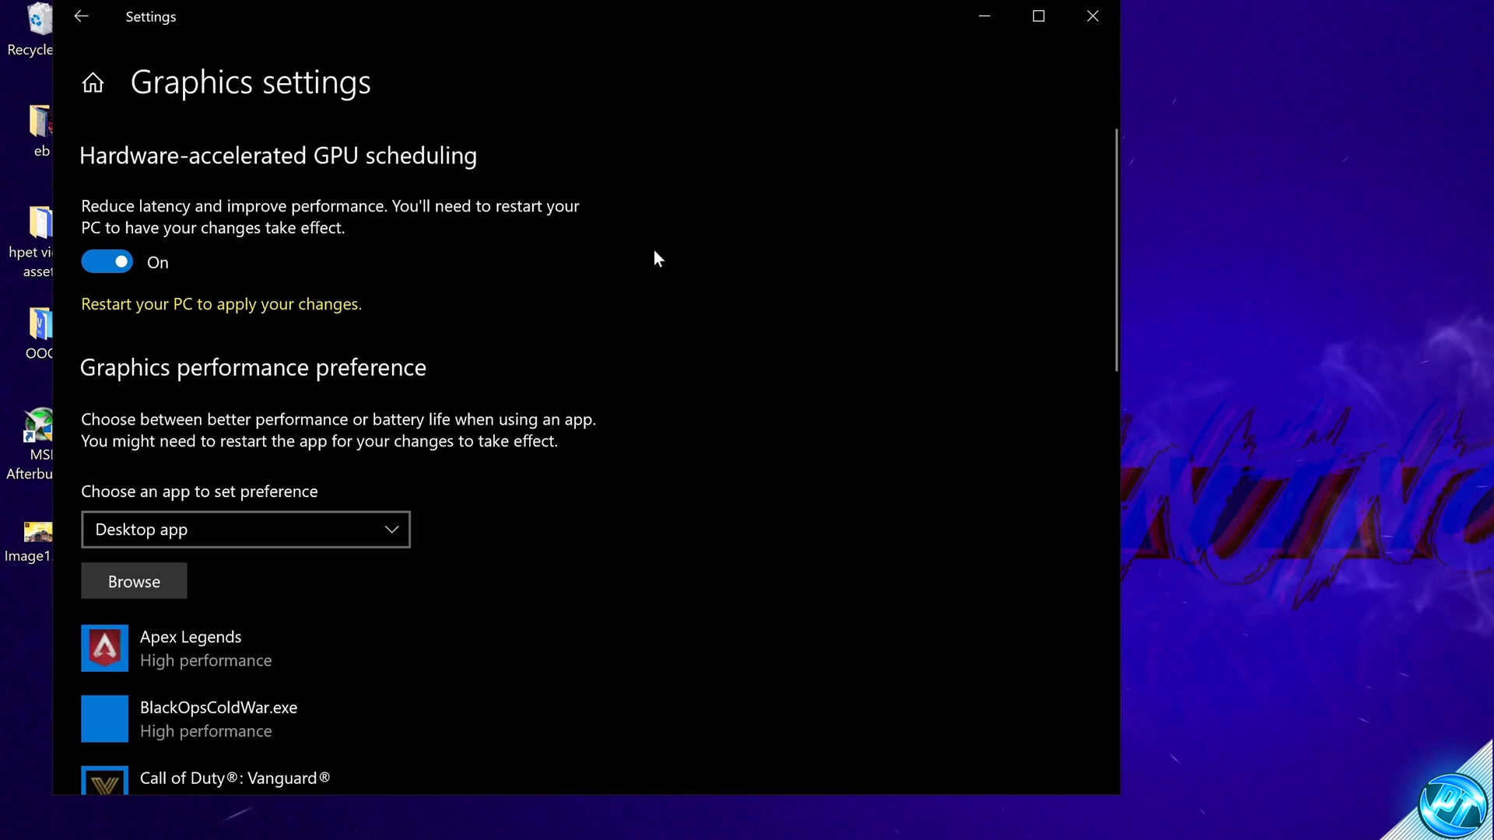
- Search 'power plan' from Start and reach the full list of power plans in Power Options
{"action": "left_click", "coordinate": [17, 809]}
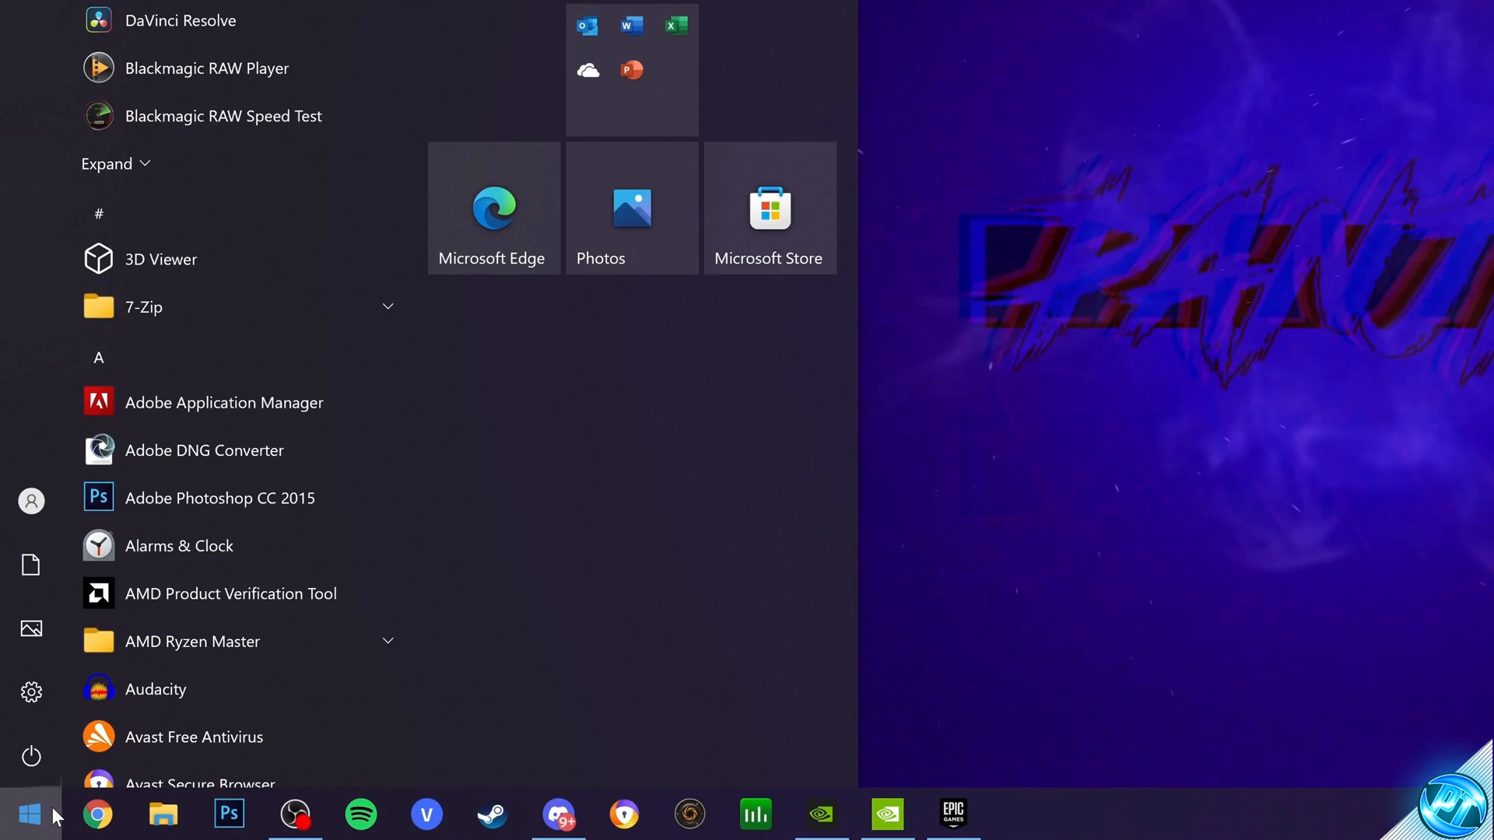
{"action": "type", "text": "power plan"}
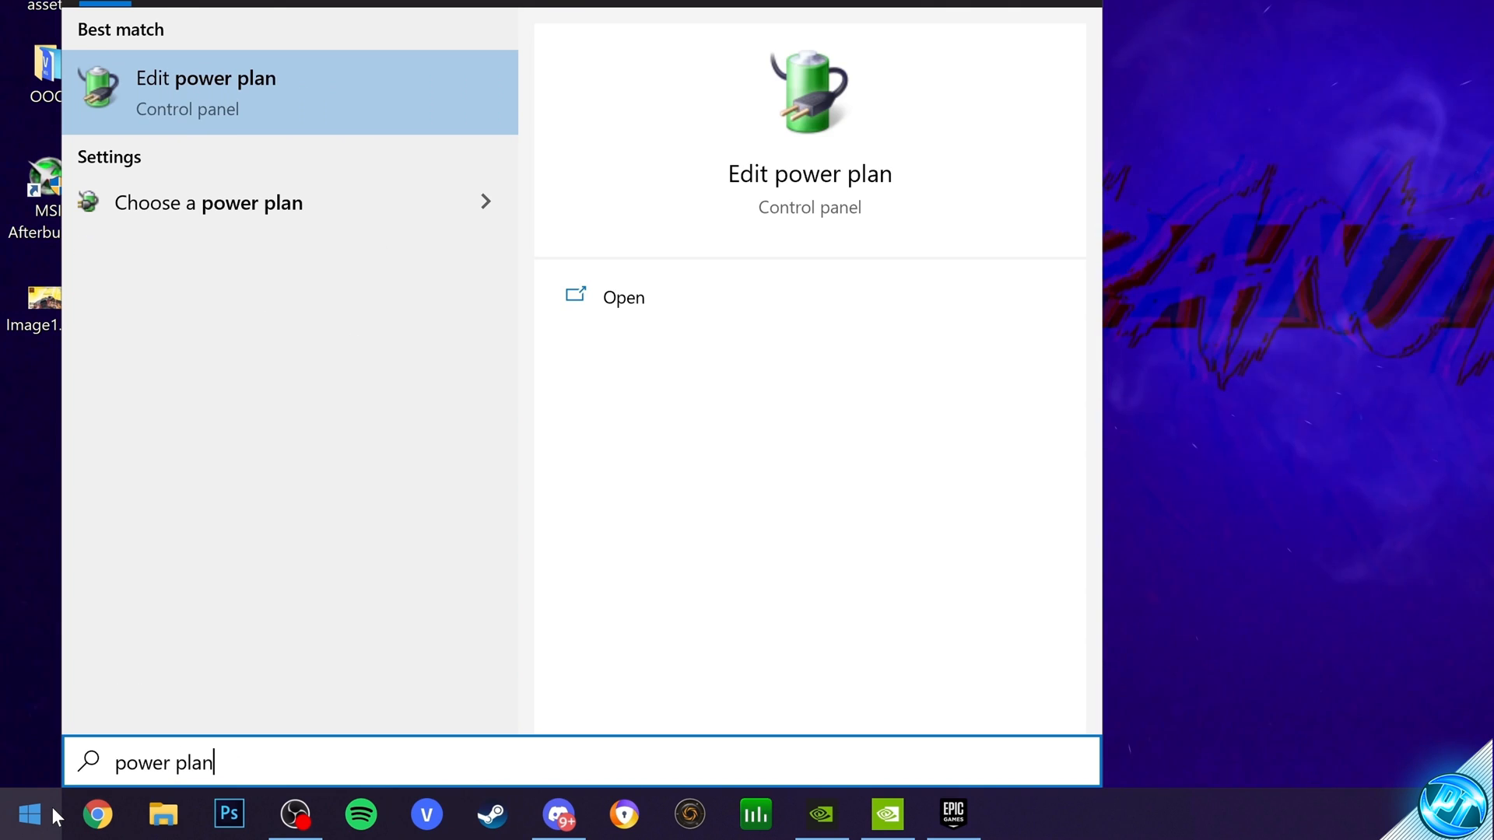
{"action": "left_click", "coordinate": [209, 78]}
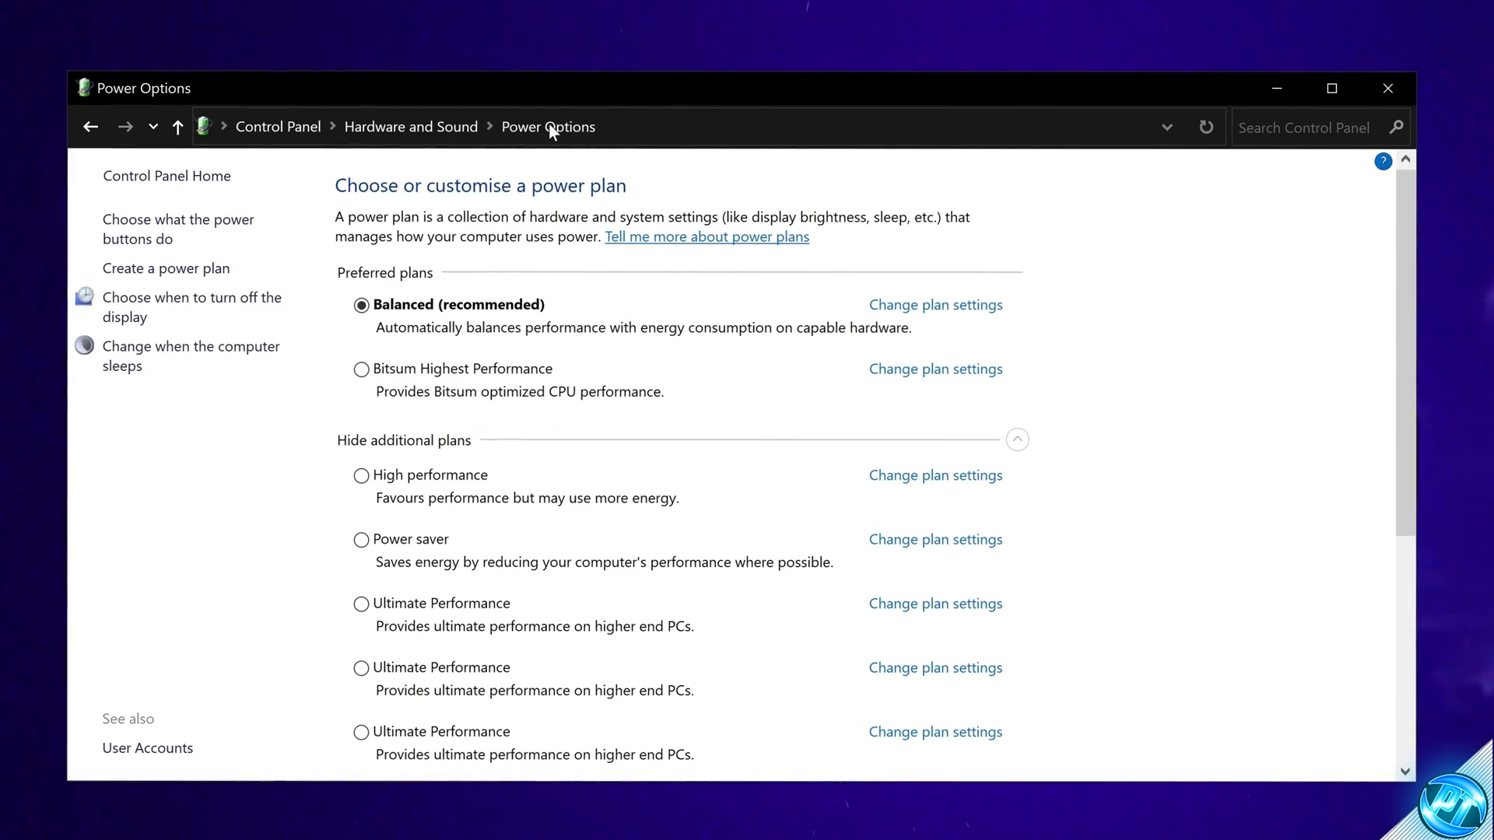
{"action": "left_click", "coordinate": [1017, 439]}
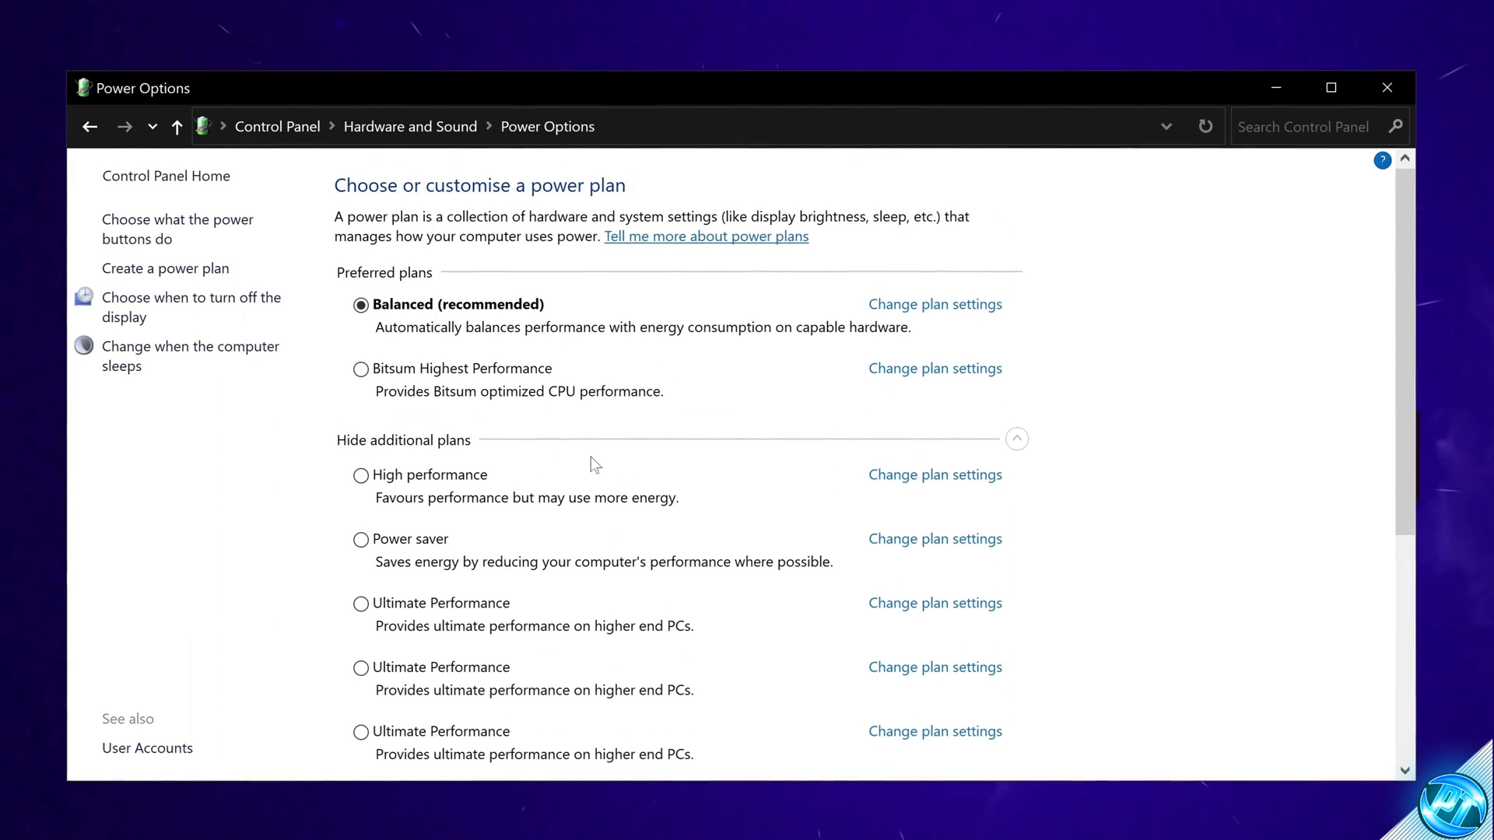
- Select the Bitsum Highest Performance plan as the active power plan
{"action": "left_click", "coordinate": [360, 474]}
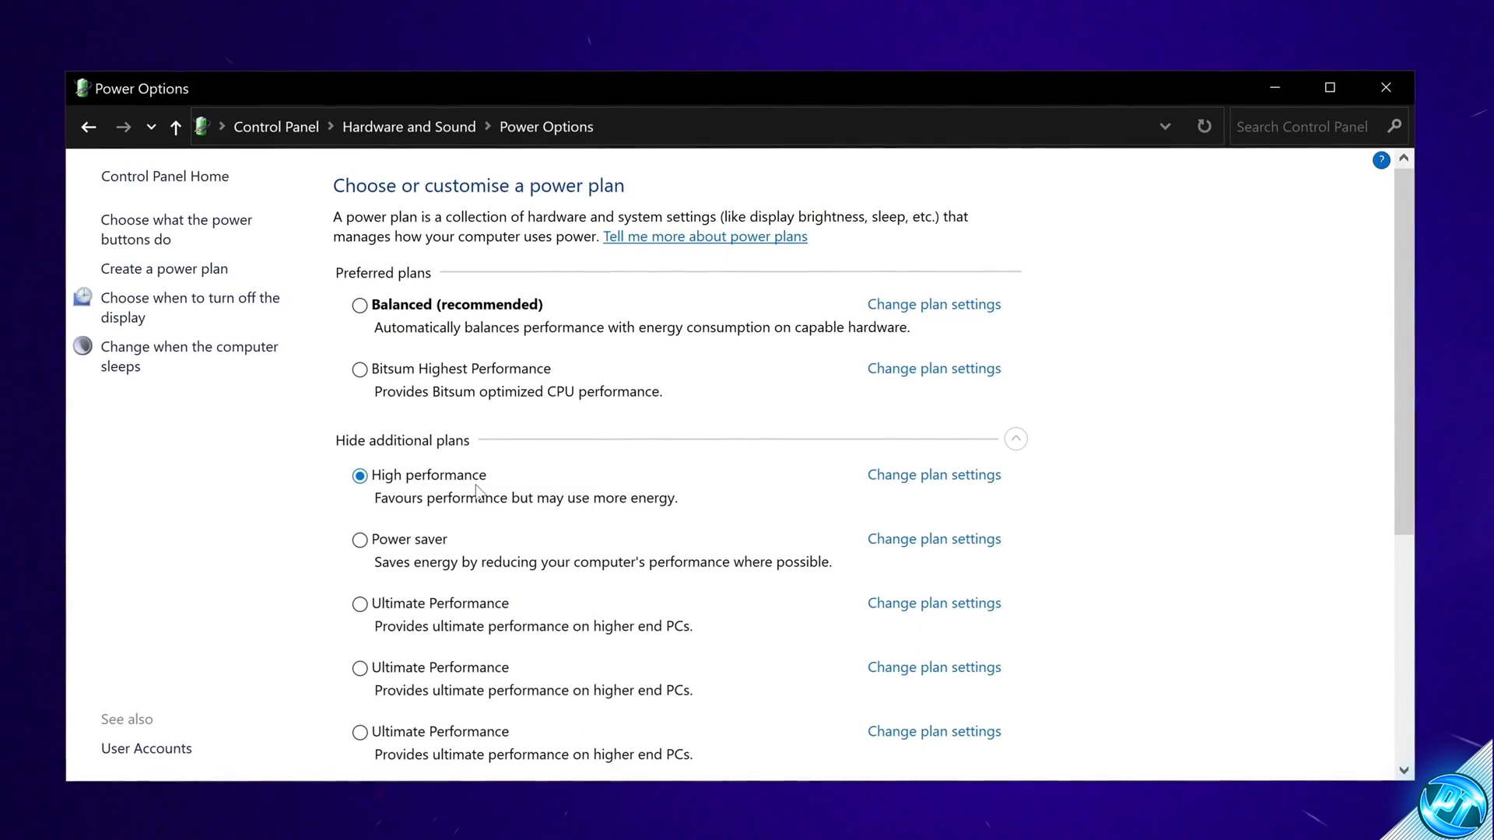
{"action": "left_click", "coordinate": [360, 367]}
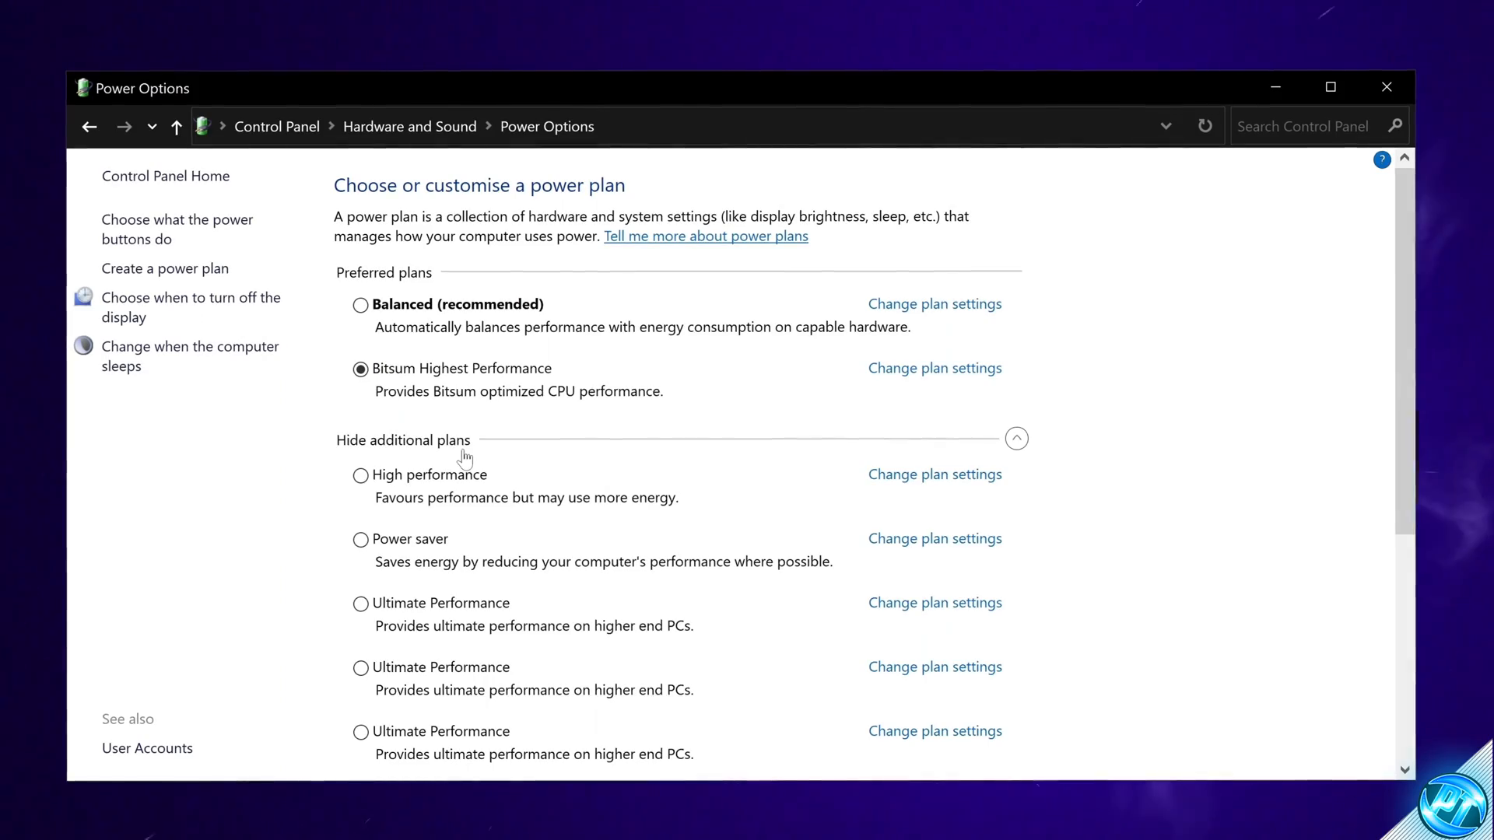
{"action": "left_click", "coordinate": [361, 475]}
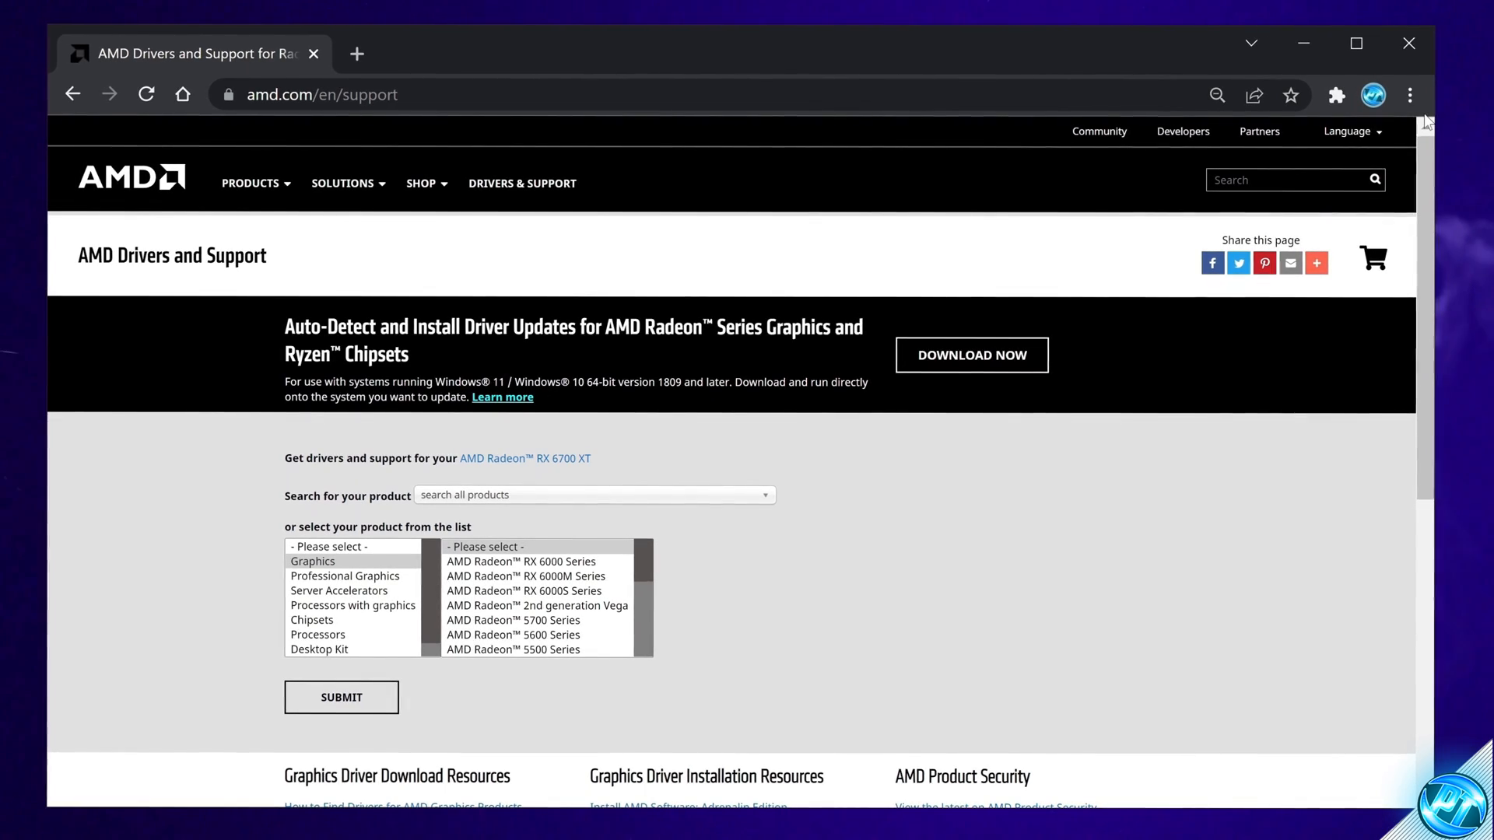
{"action": "mouse_move", "coordinate": [853, 150]}
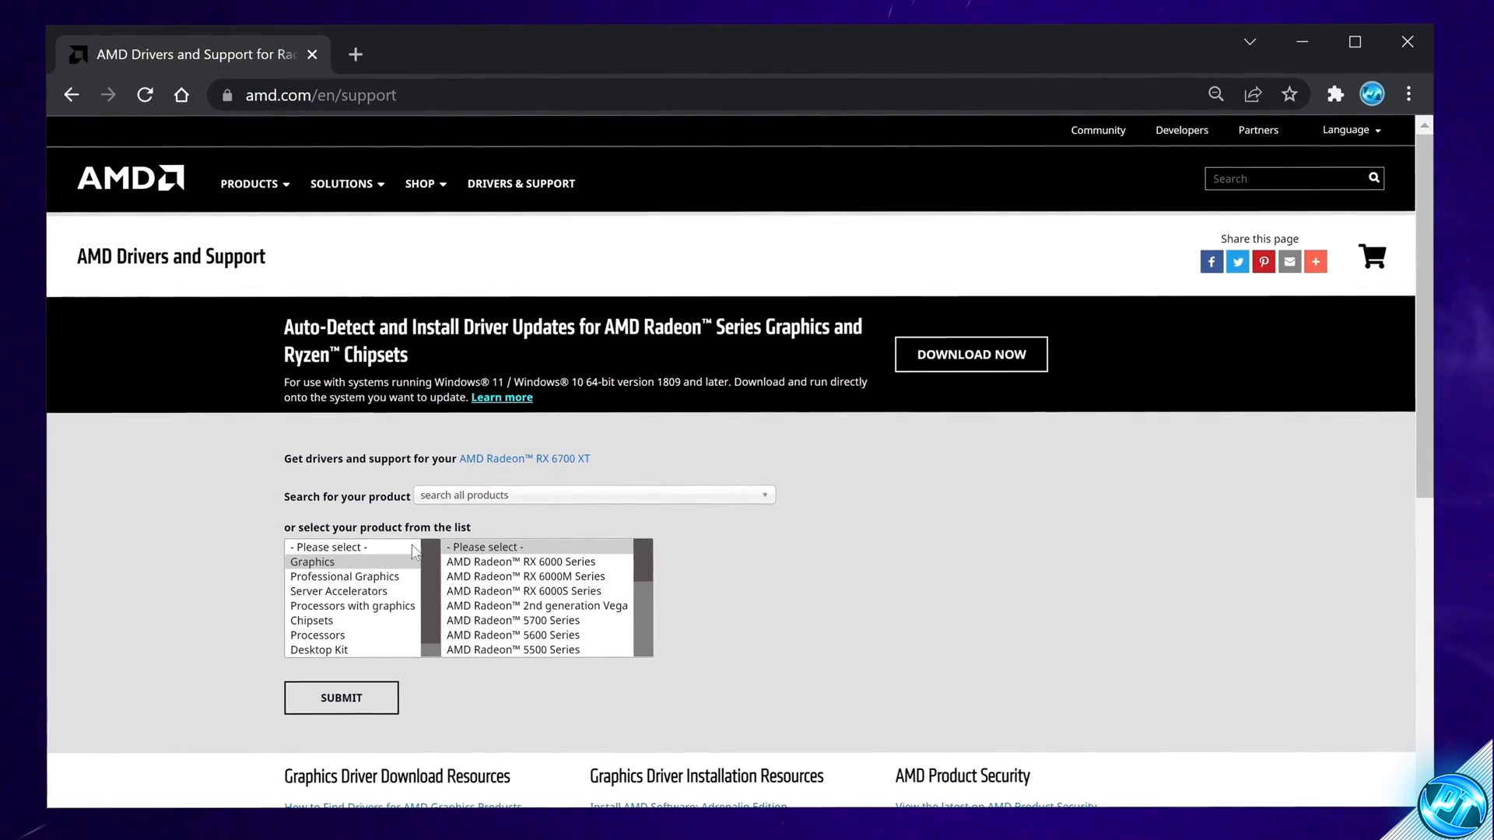
- Choose Chipsets > AMD Socket AM4 > B550 and download the Windows 10 AMD Chipset Drivers
{"action": "left_click", "coordinate": [311, 620]}
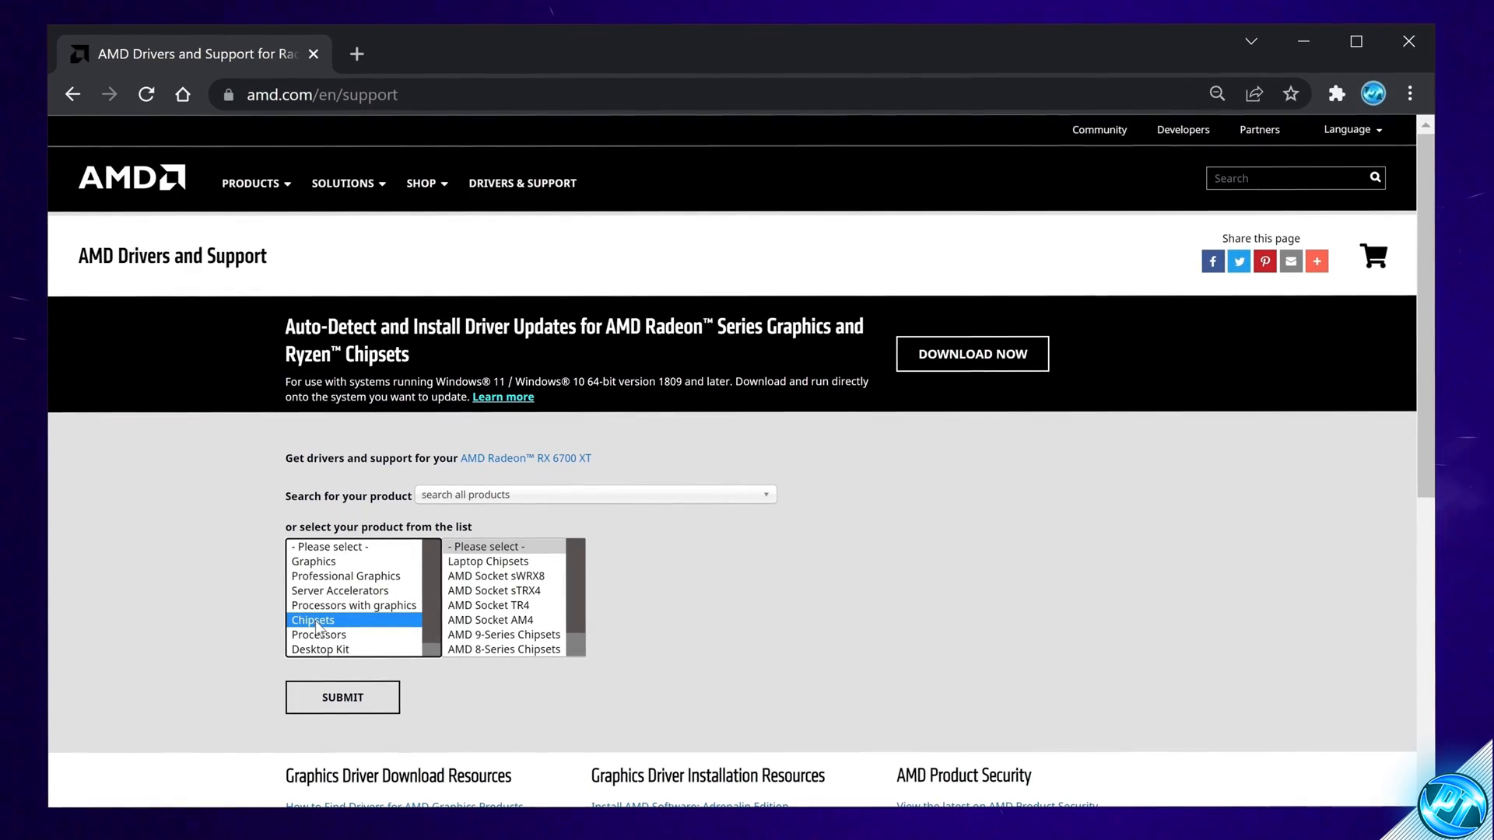
{"action": "left_click", "coordinate": [490, 619]}
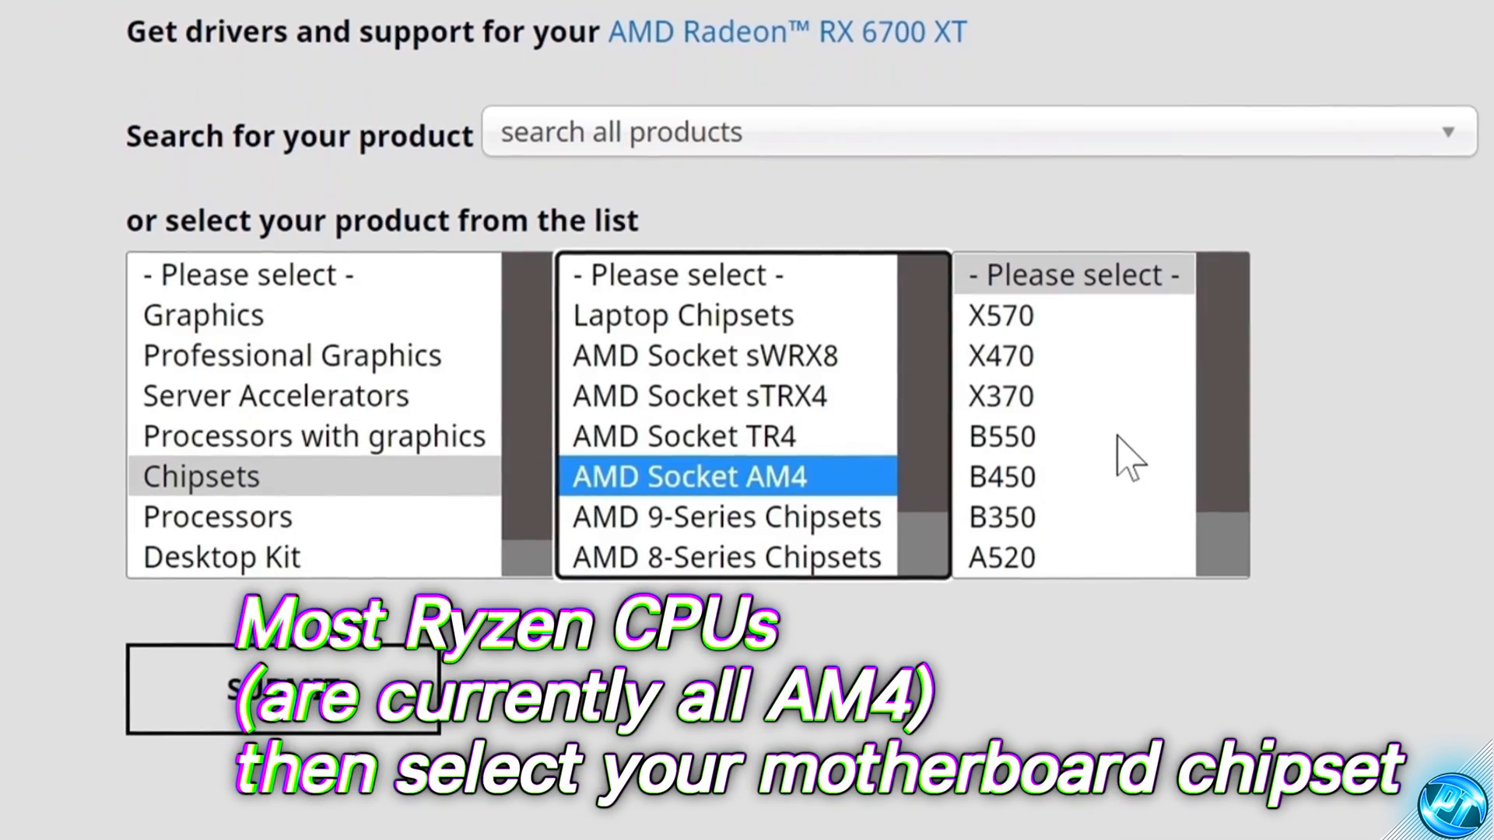
{"action": "mouse_move", "coordinate": [1076, 467]}
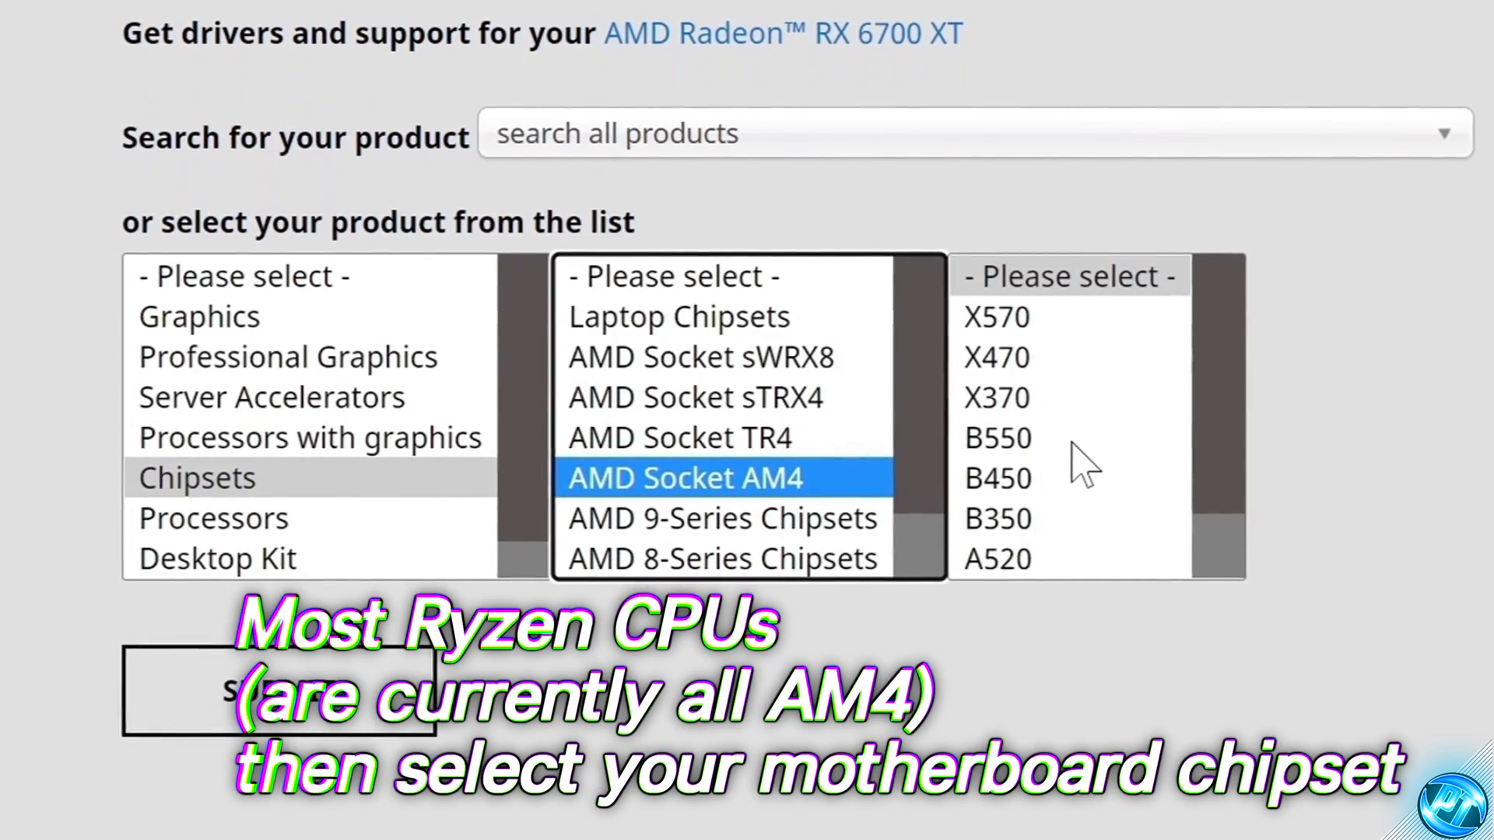
{"action": "left_click", "coordinate": [1029, 436]}
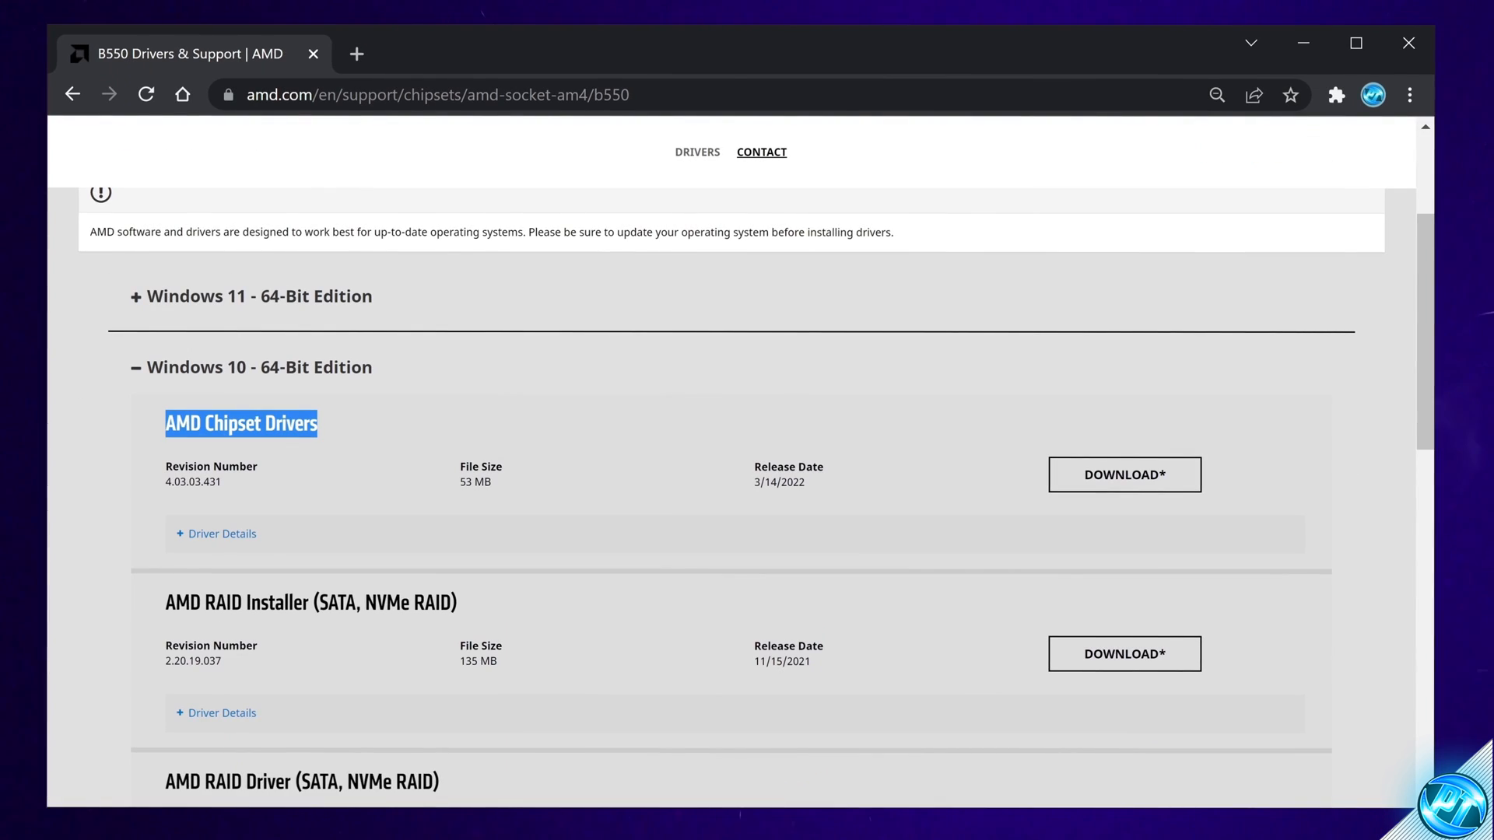
{"action": "left_click", "coordinate": [1125, 476]}
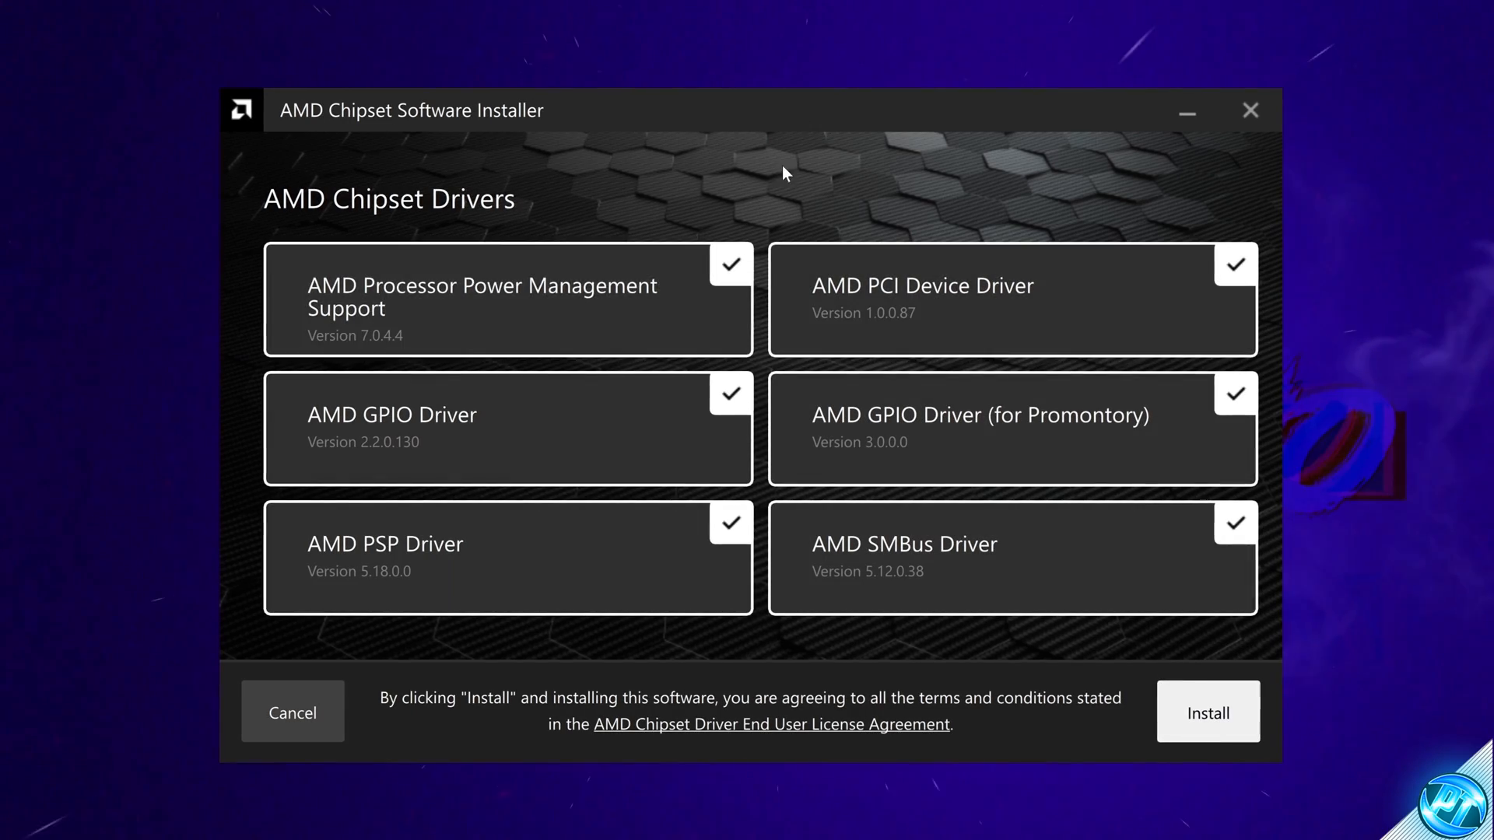
{"action": "mouse_move", "coordinate": [1215, 720]}
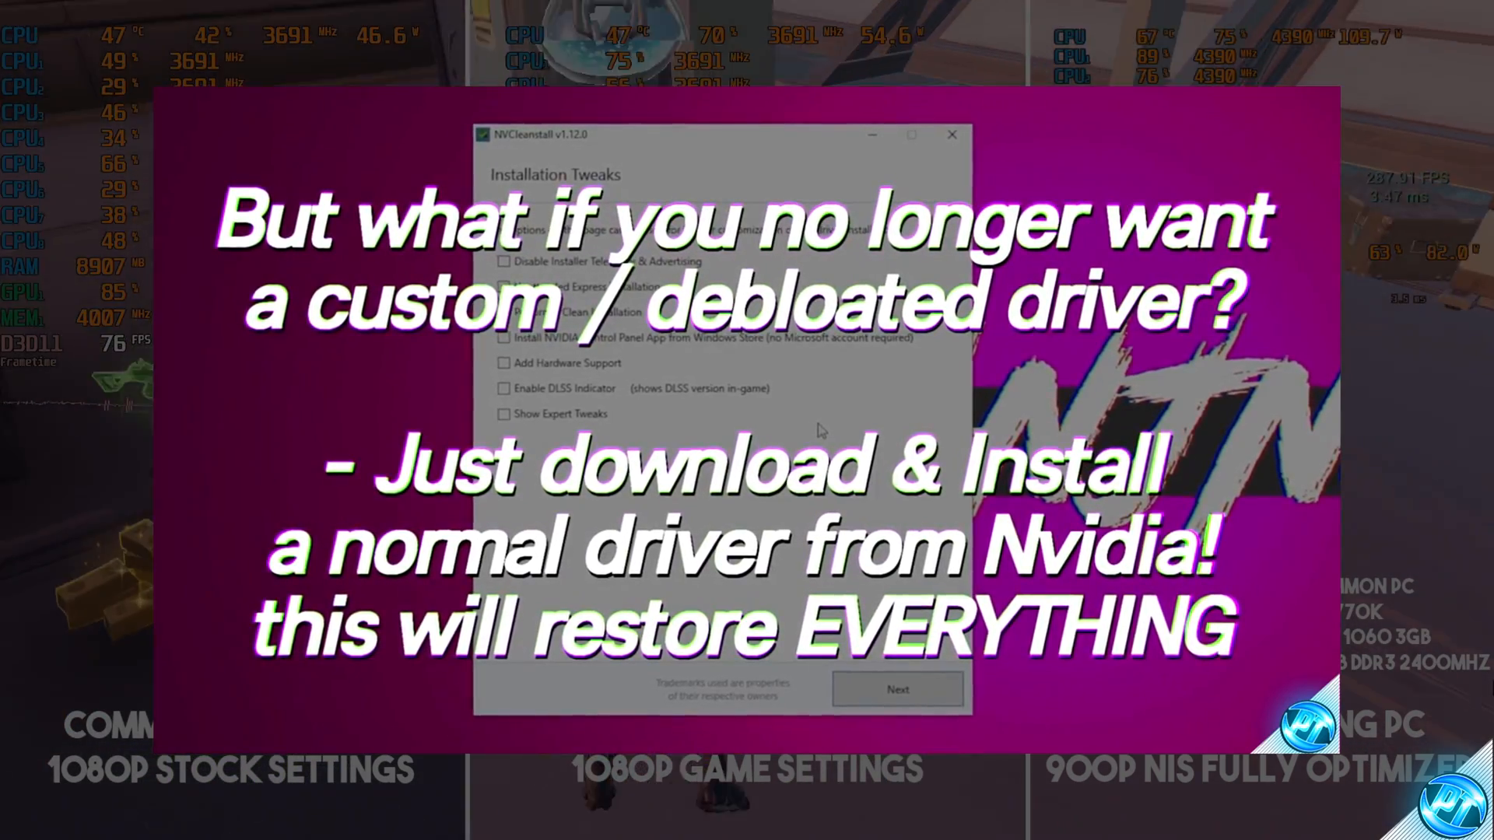
- Install the AMD chipset drivers with all six components checked
{"action": "left_click", "coordinate": [896, 690]}
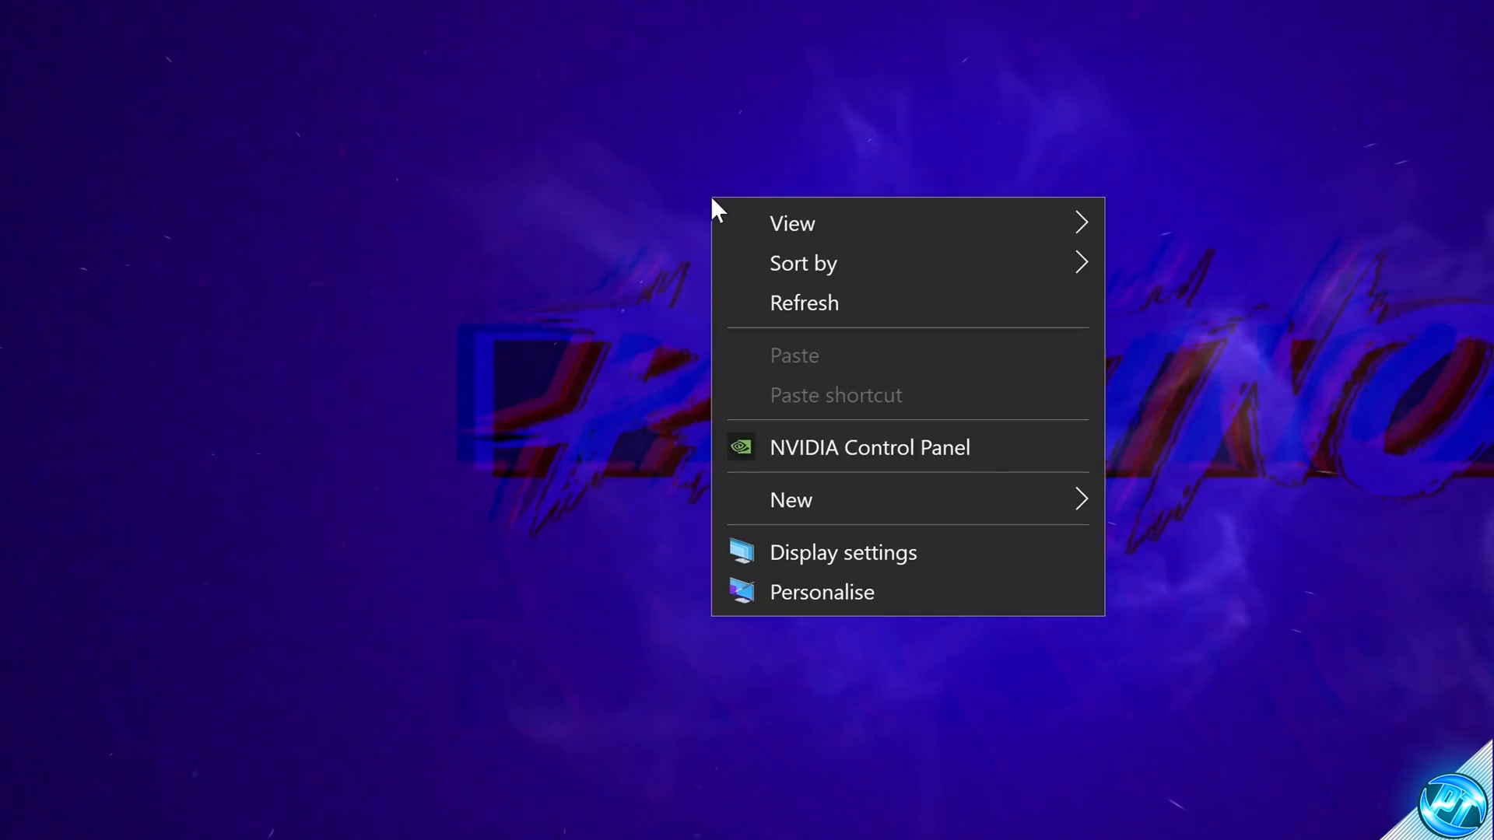
- Launch NVIDIA Control Panel and go to Manage 3D settings on the Global Settings list
{"action": "left_click", "coordinate": [870, 448]}
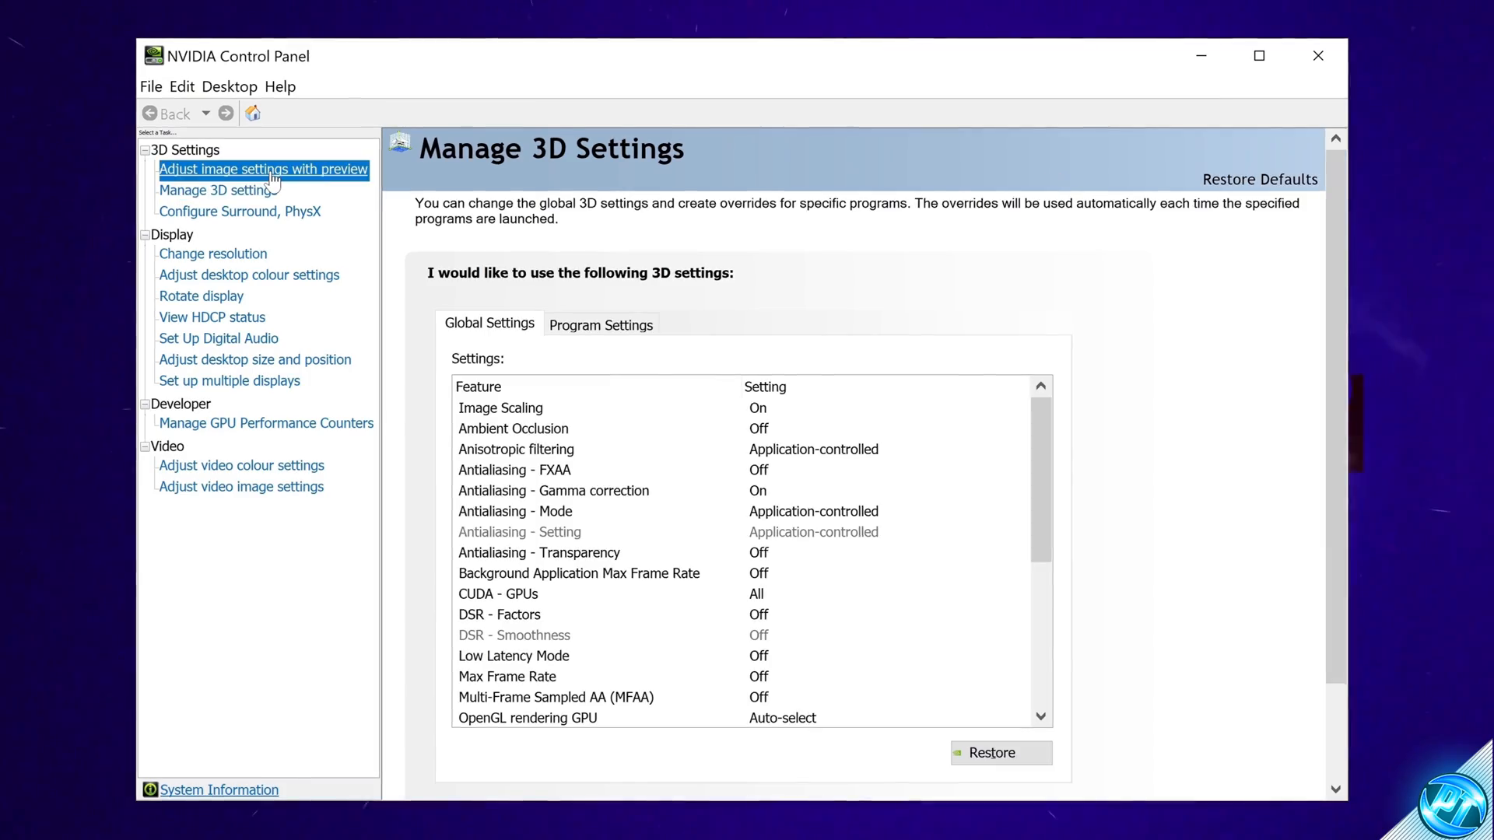
{"action": "left_click", "coordinate": [263, 168]}
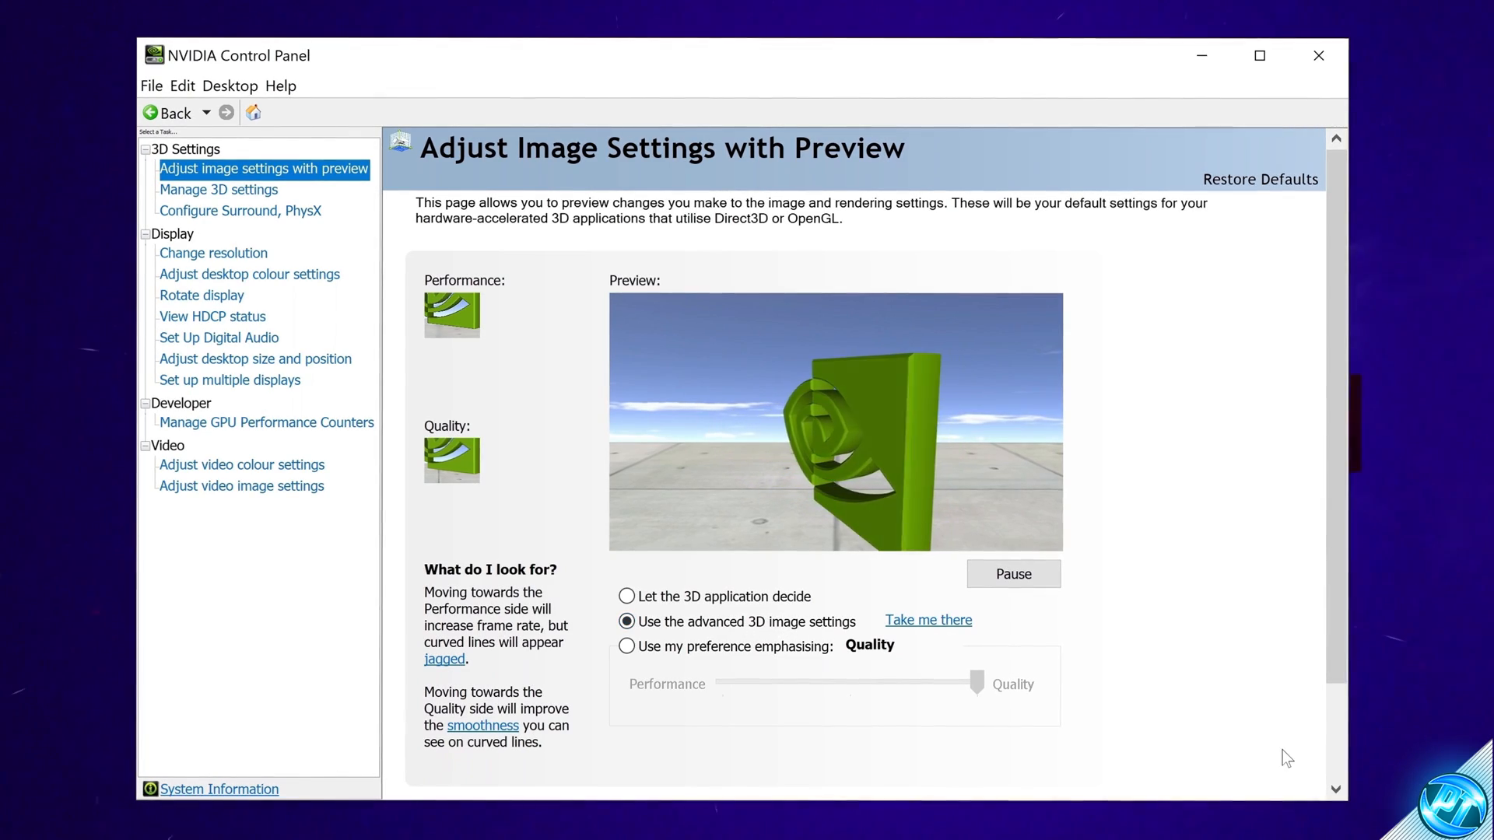
{"action": "left_click", "coordinate": [218, 188]}
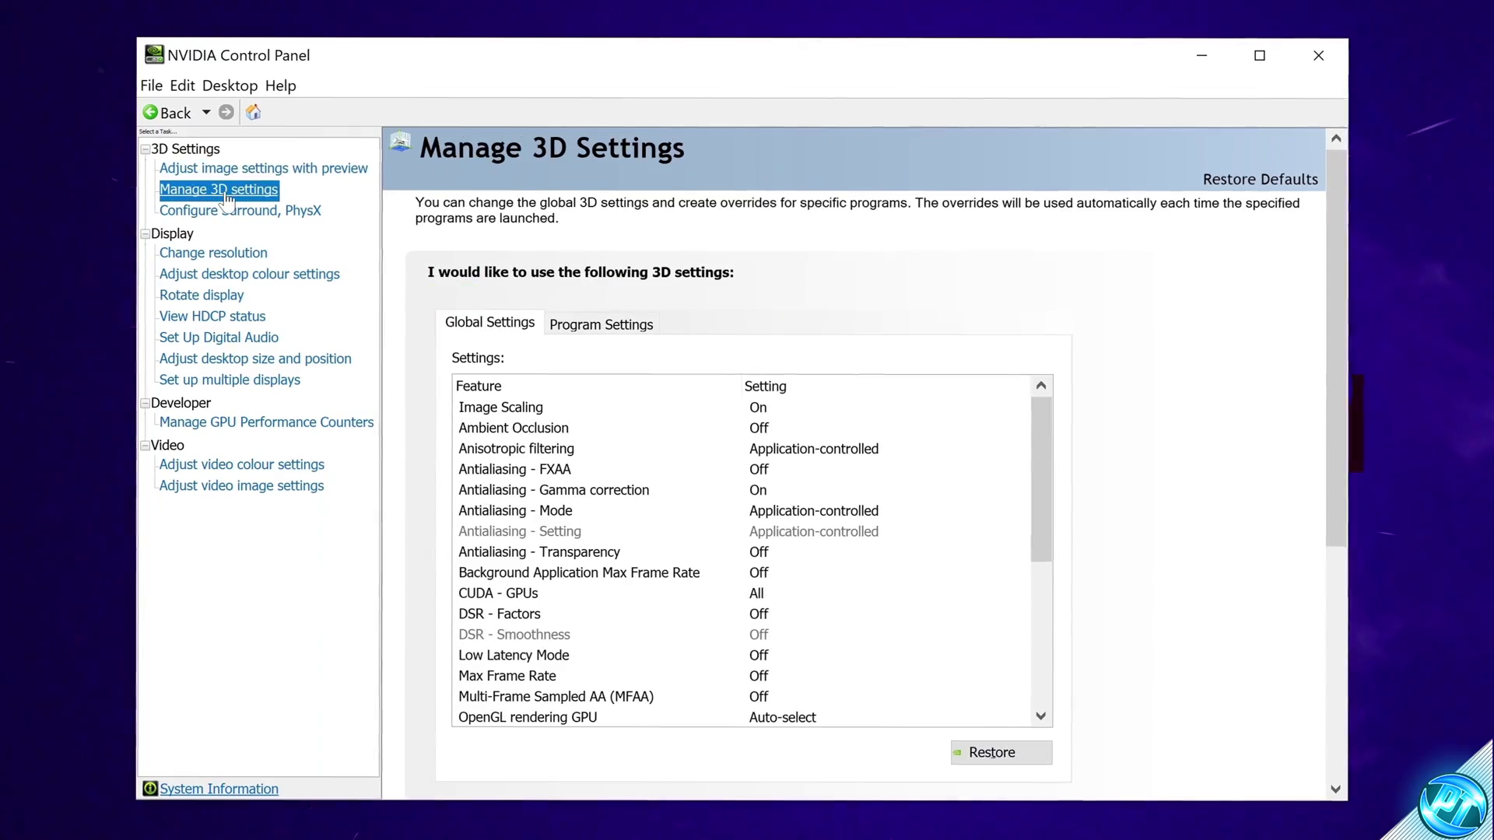
{"action": "mouse_move", "coordinate": [1077, 224]}
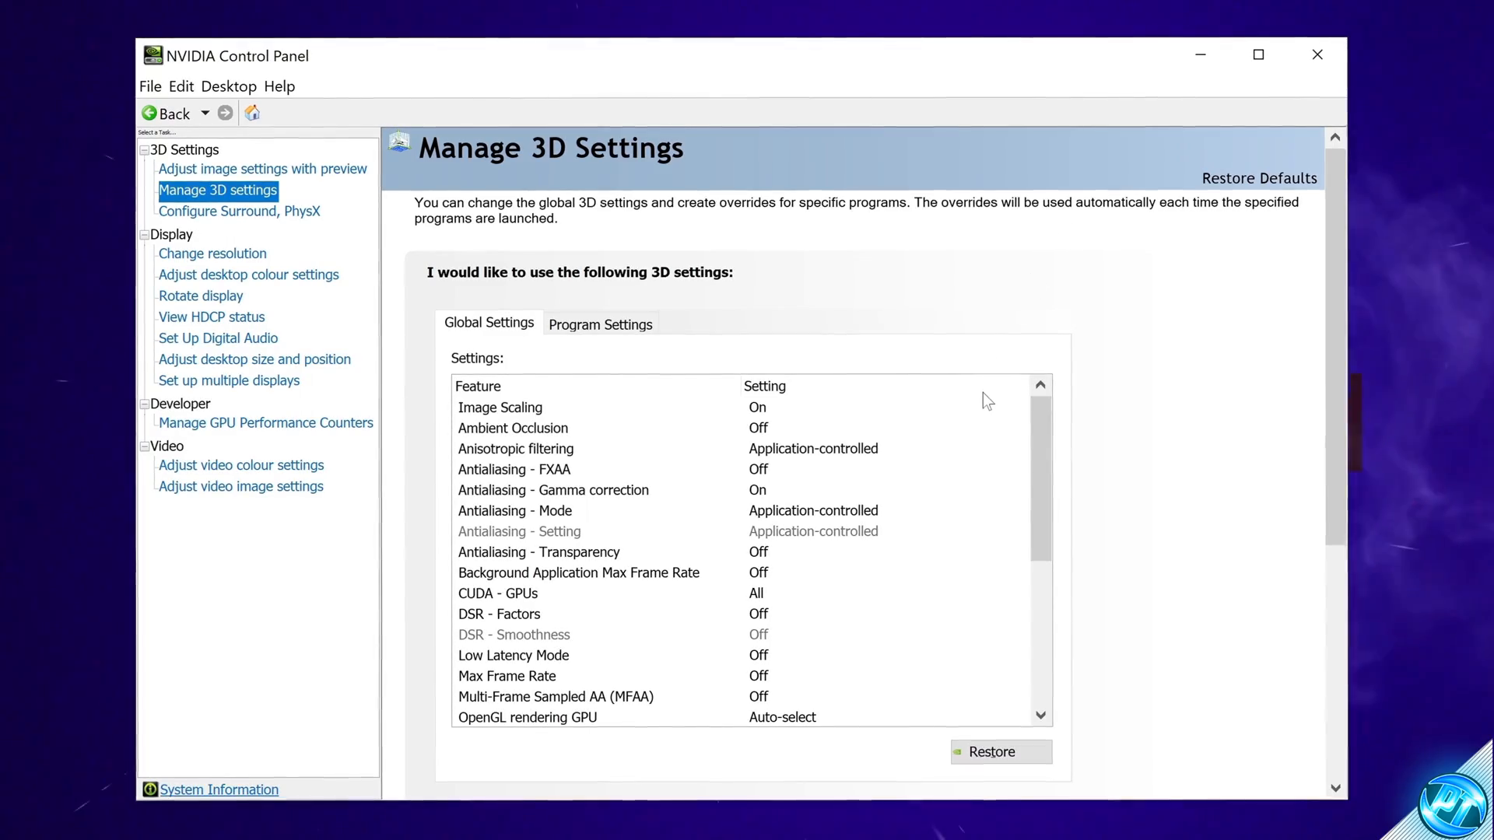
{"action": "mouse_move", "coordinate": [781, 431]}
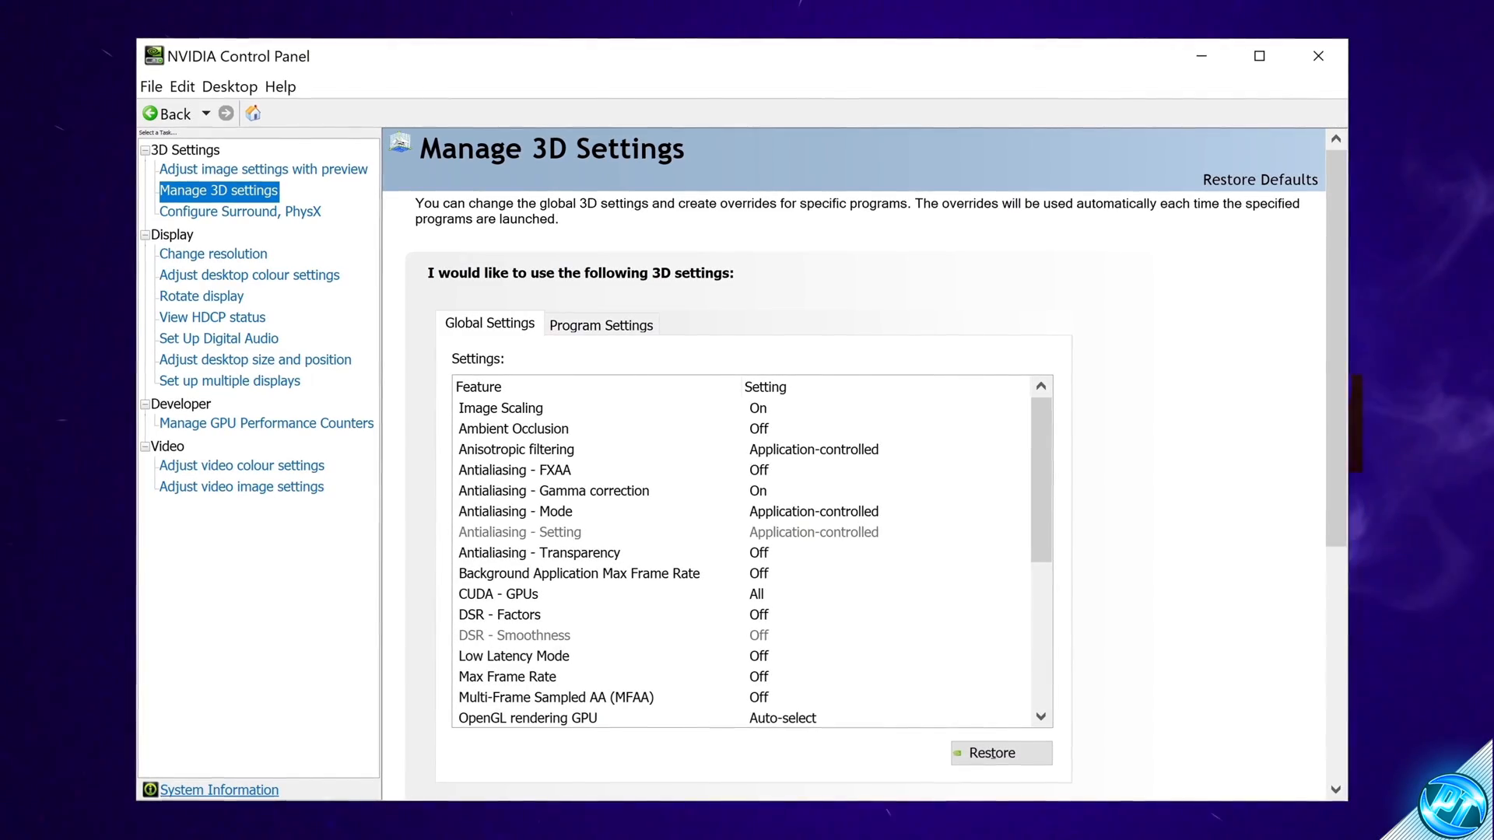
- In Image Scaling keep 30% sharpening, untick the Overlay Indicator and confirm with OK
{"action": "left_click", "coordinate": [501, 408]}
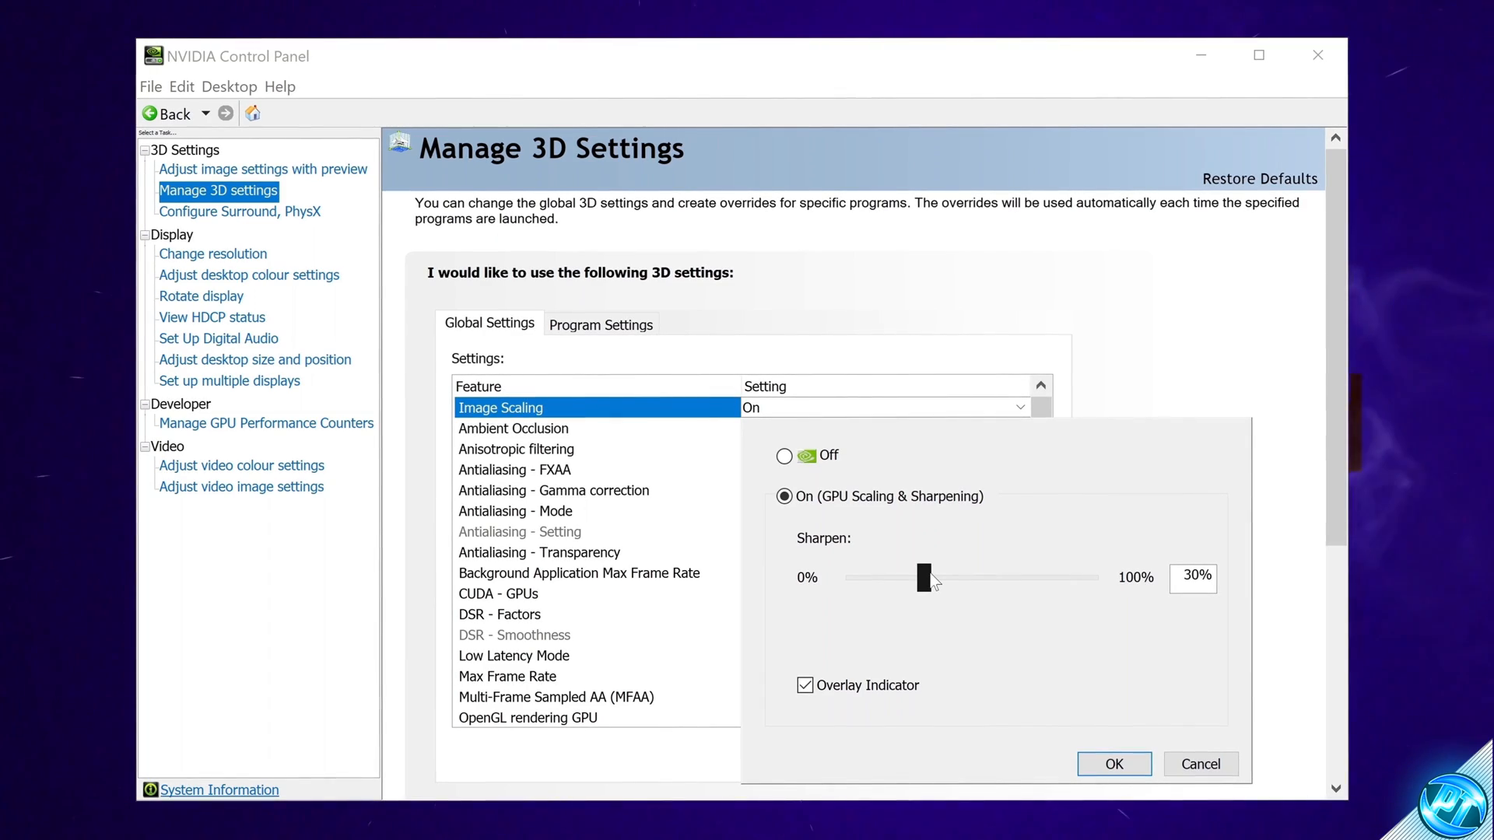
{"action": "left_click", "coordinate": [806, 685]}
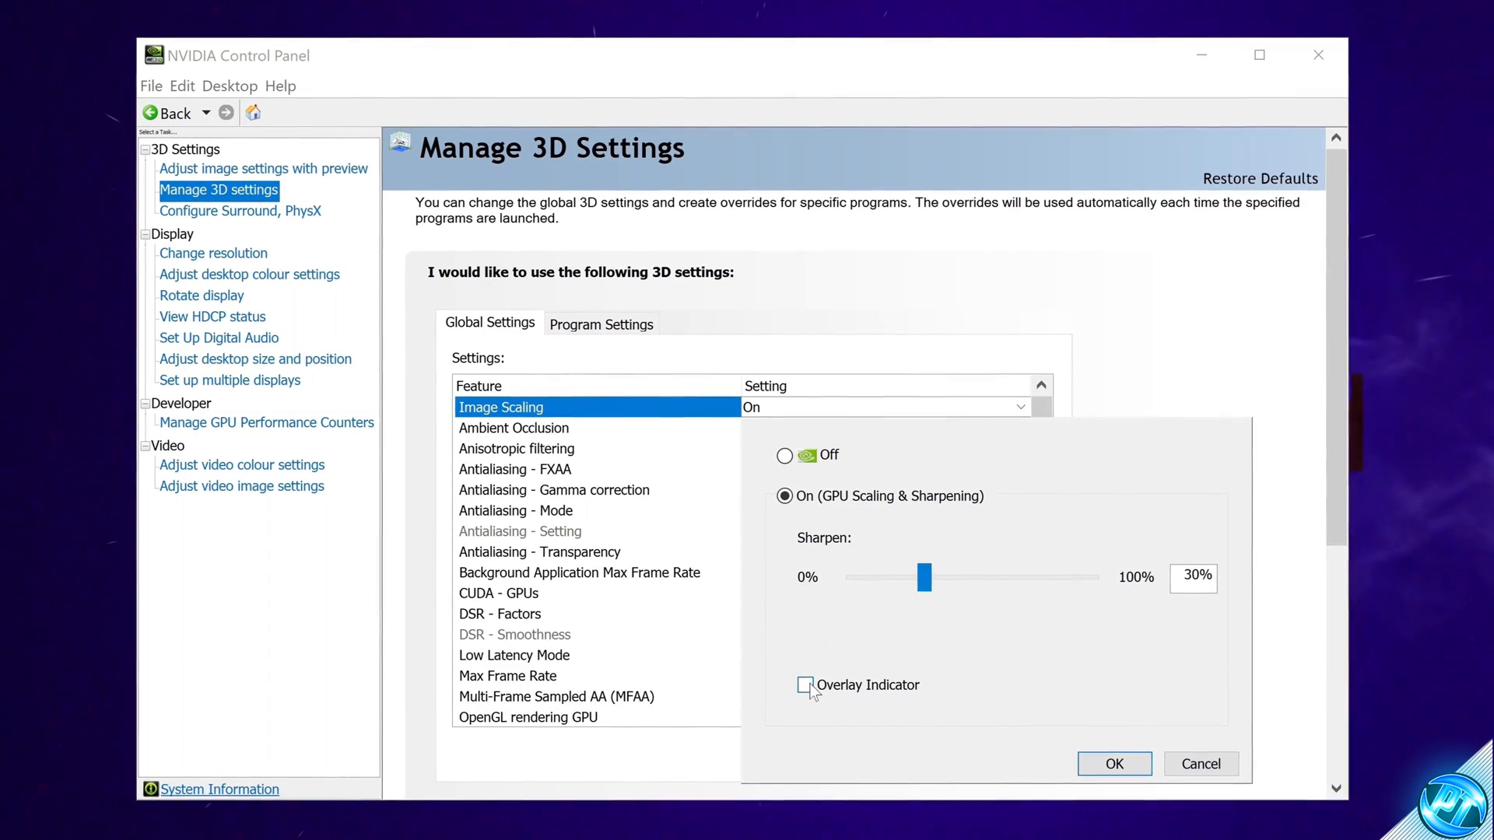
{"action": "left_click", "coordinate": [806, 685]}
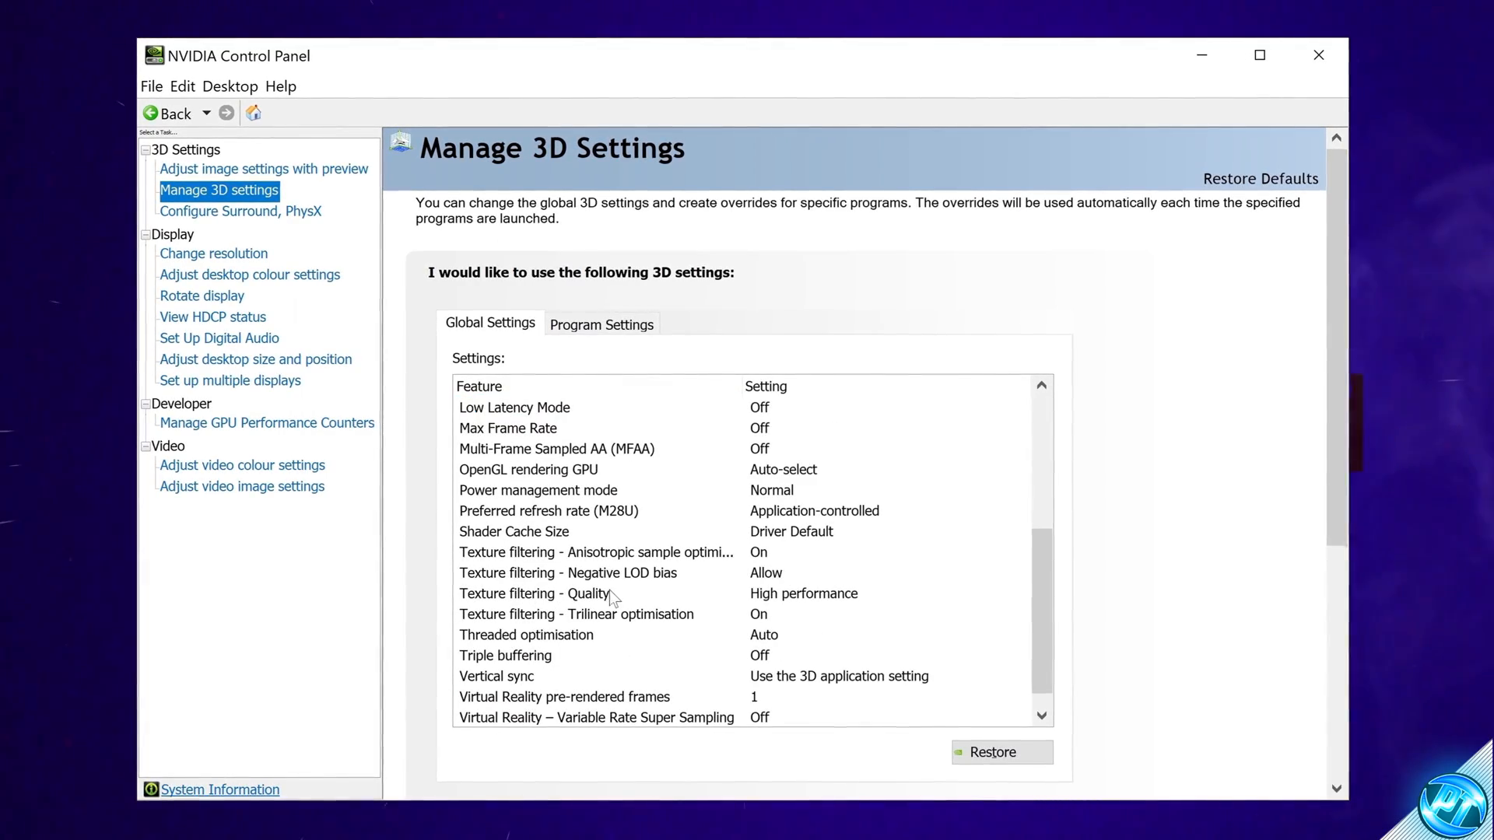
{"action": "mouse_move", "coordinate": [844, 599]}
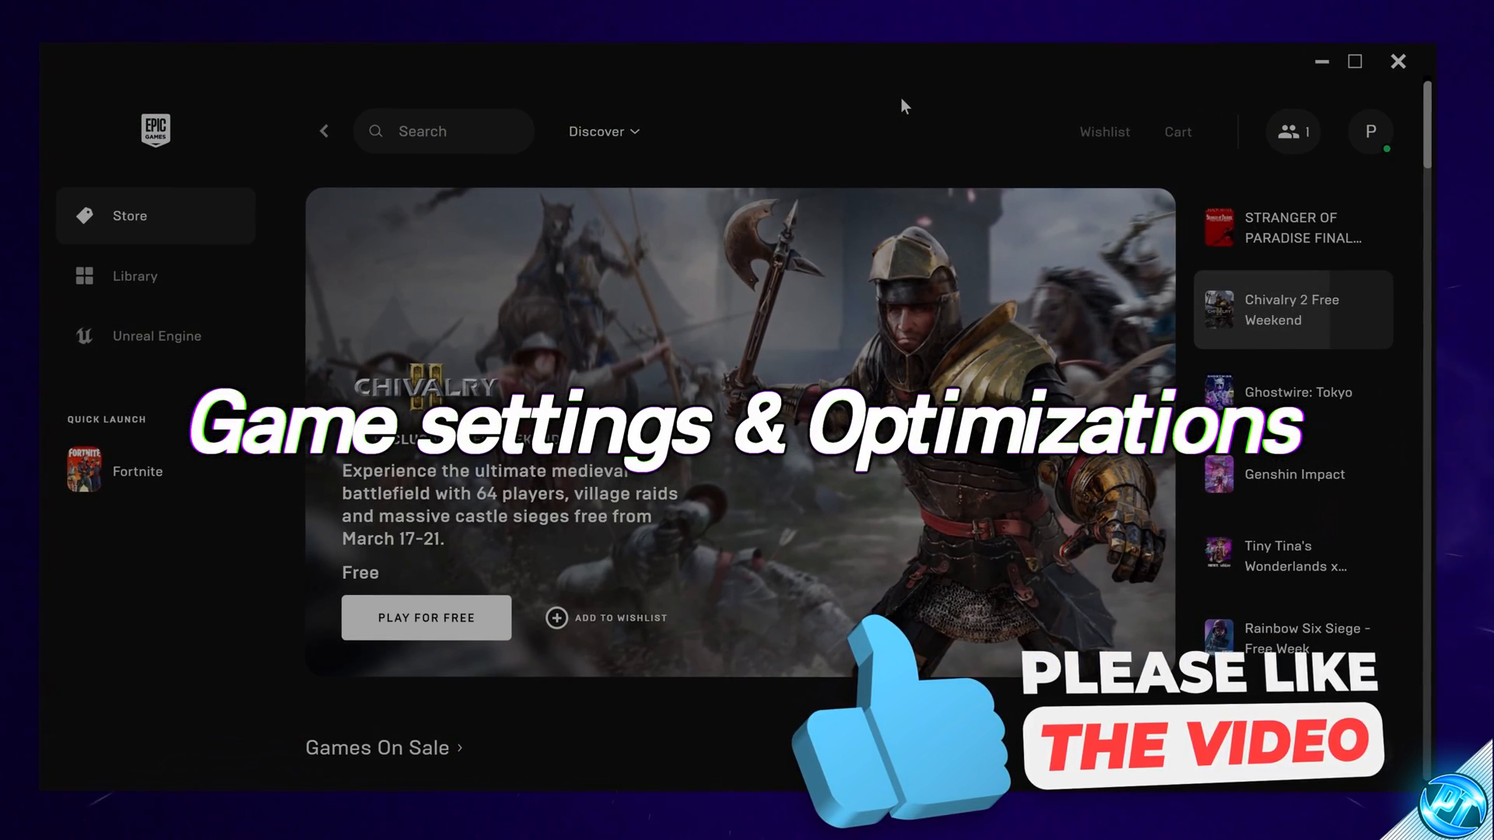
- From the Library, untick High Resolution Textures in Fortnite's installation options and apply
{"action": "left_click", "coordinate": [133, 275]}
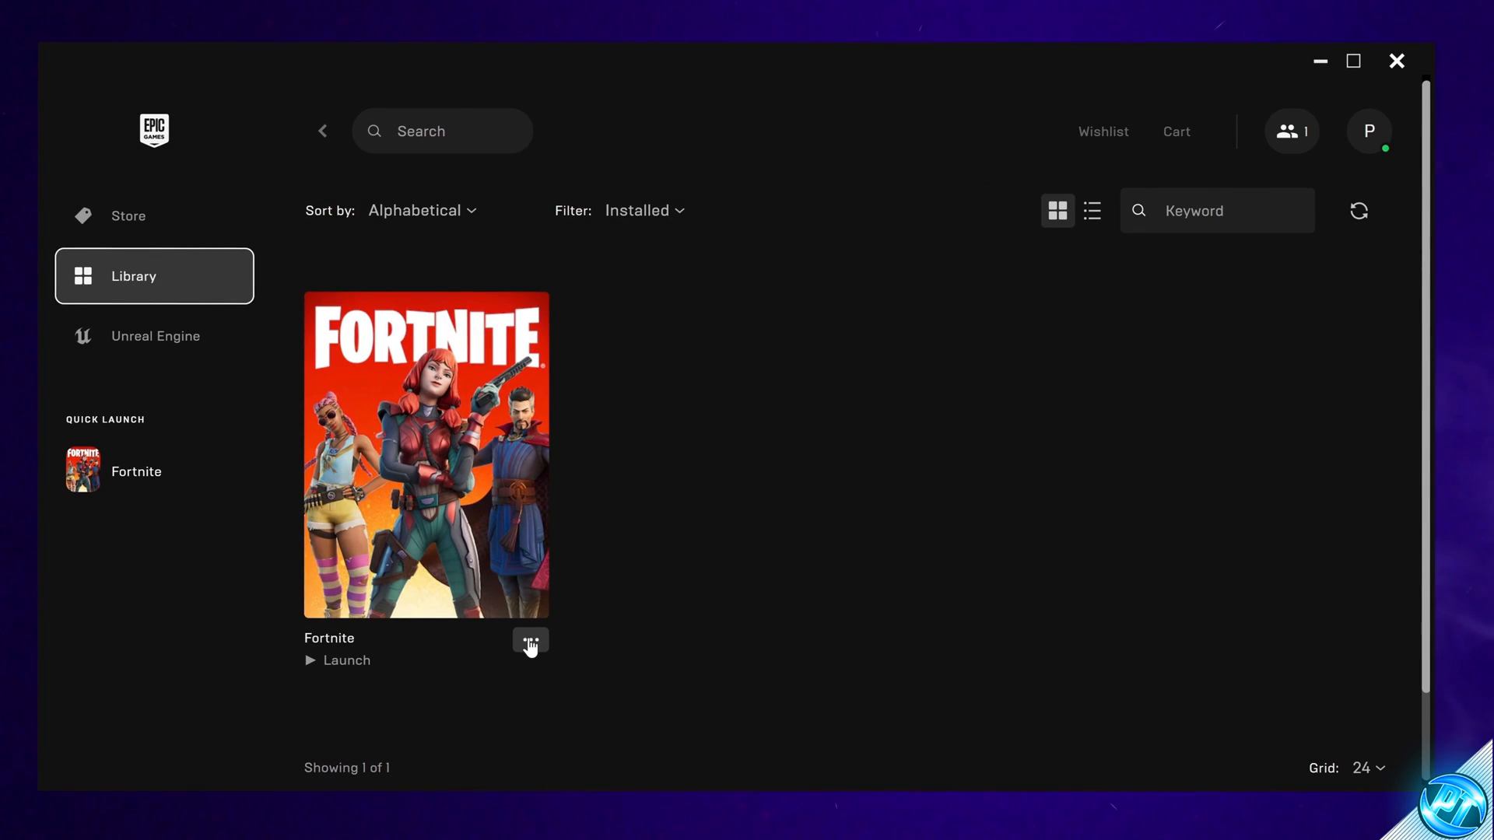
{"action": "left_click", "coordinate": [531, 641]}
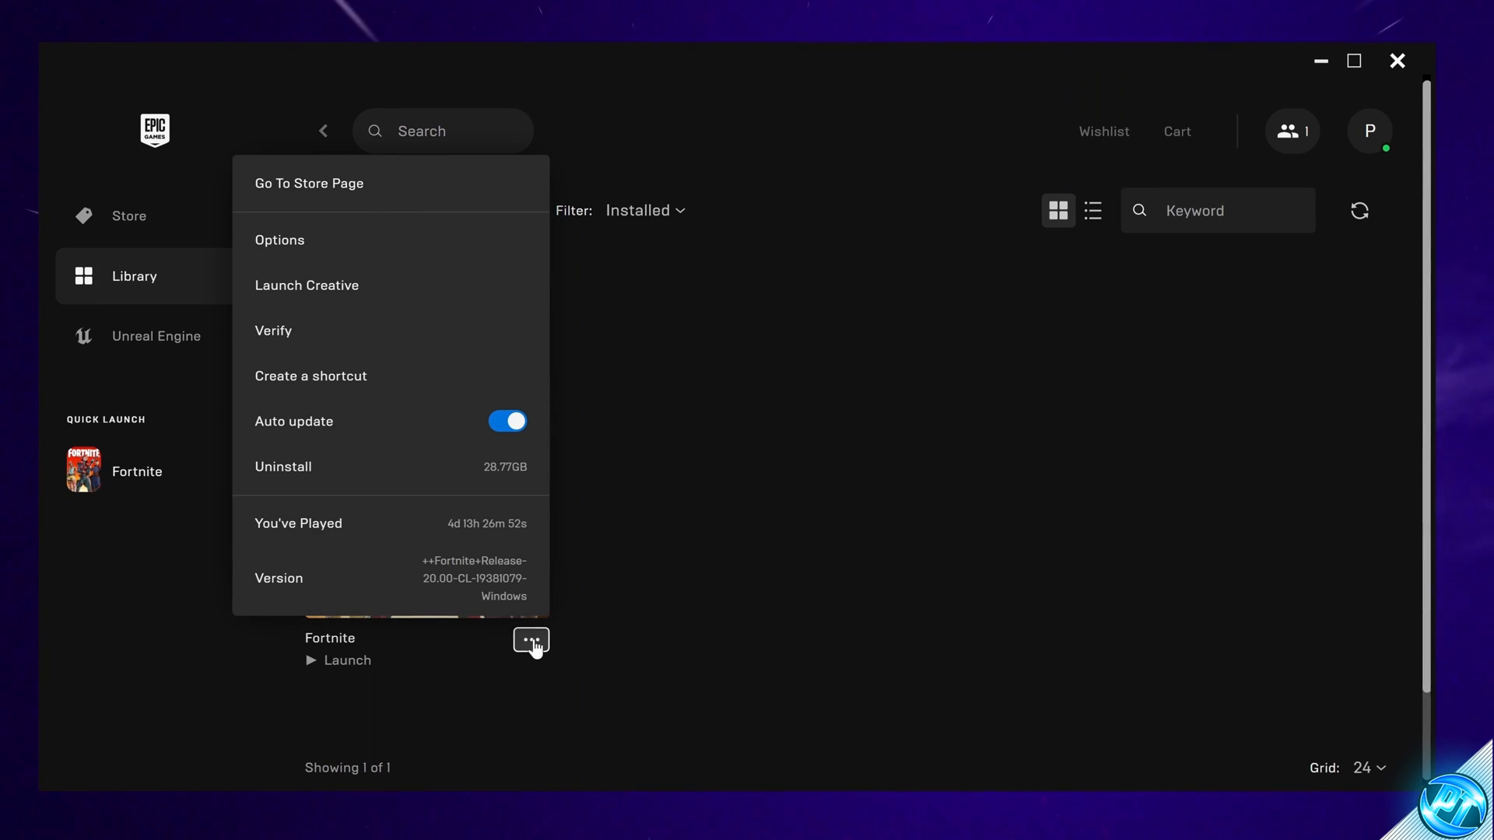
{"action": "left_click", "coordinate": [280, 240]}
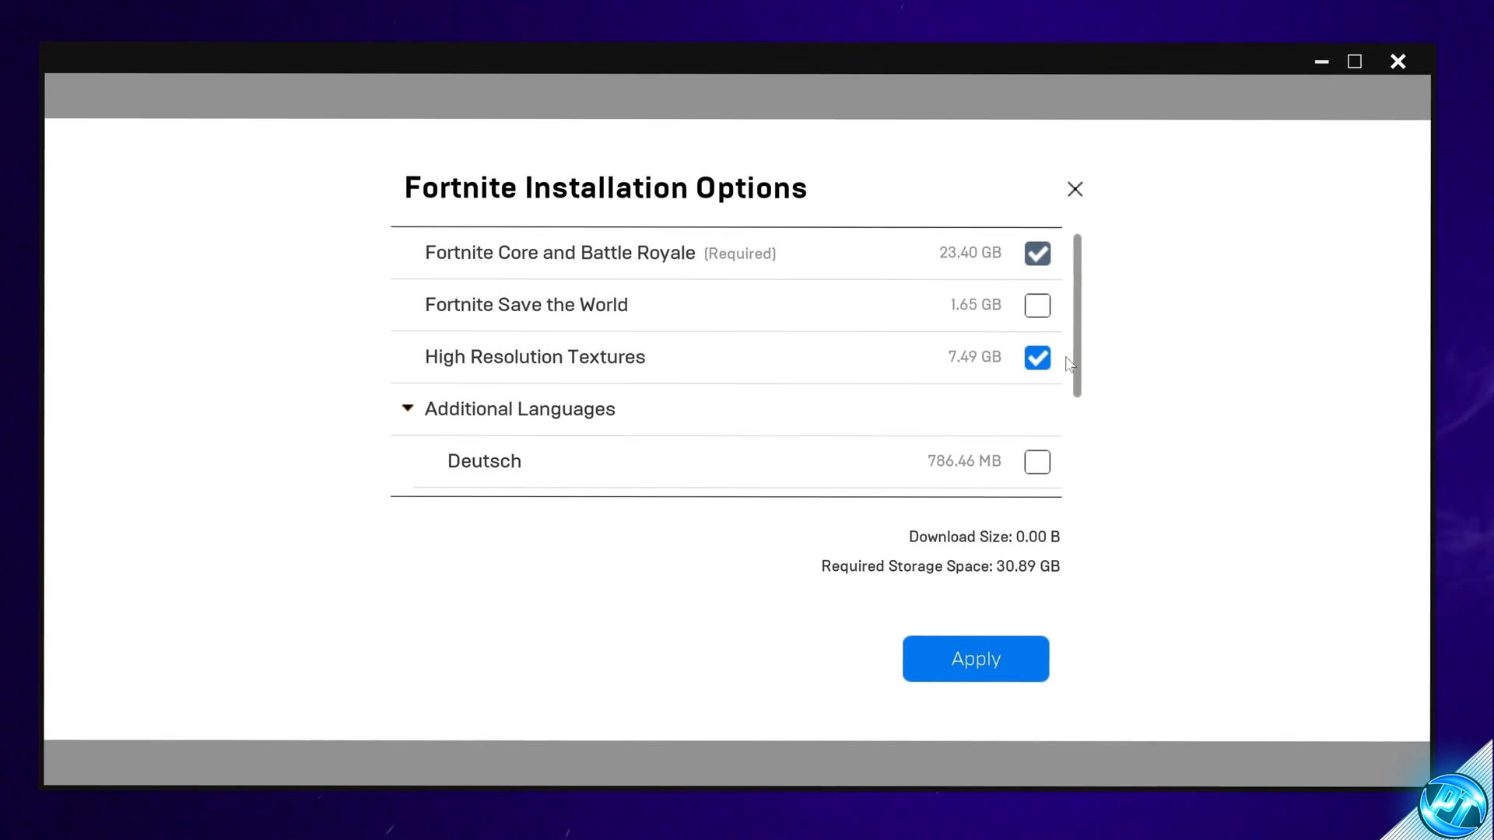
{"action": "mouse_move", "coordinate": [493, 367]}
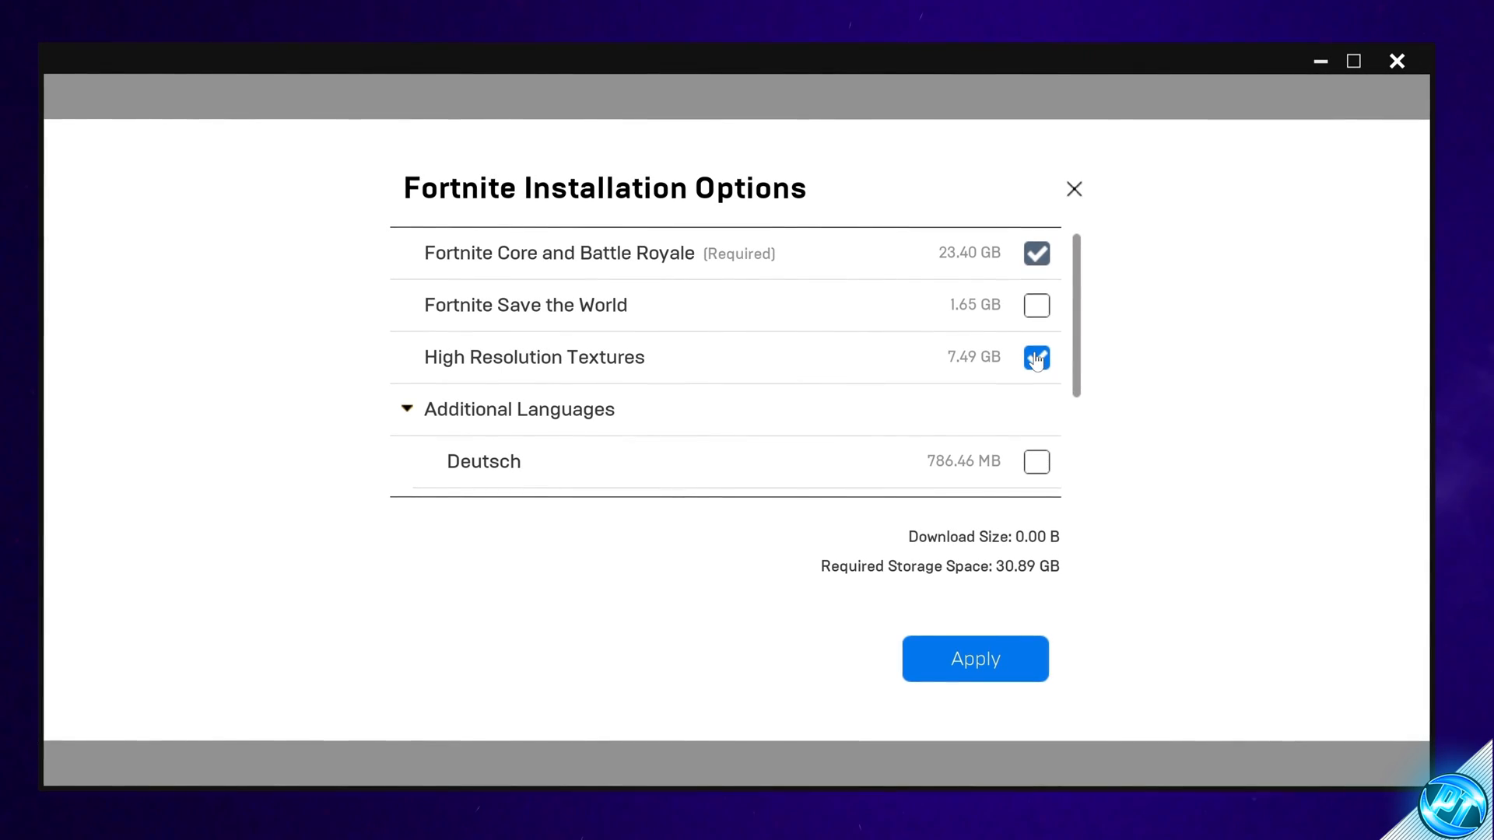
{"action": "left_click", "coordinate": [1037, 358]}
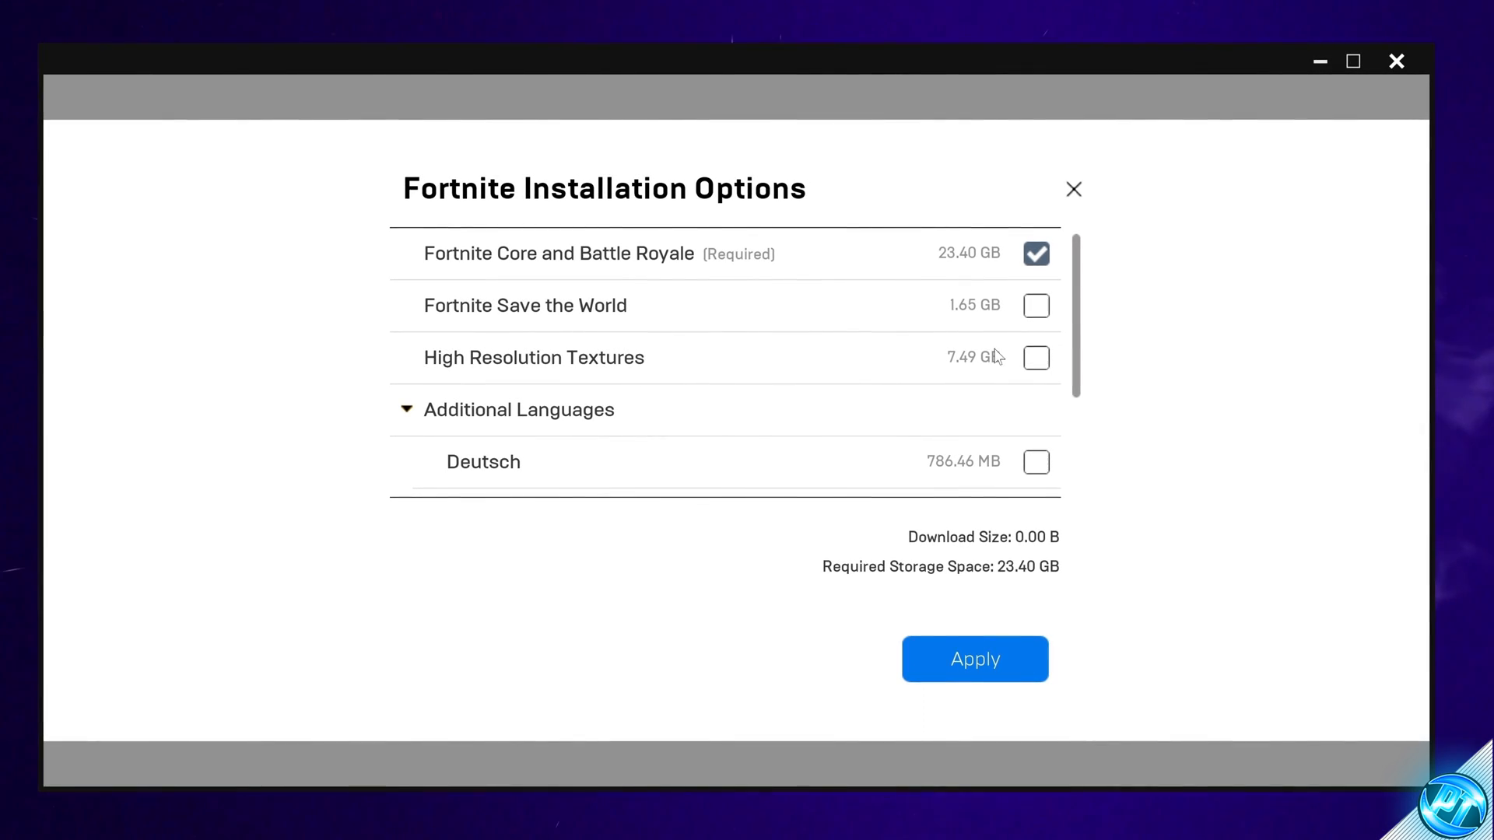
{"action": "mouse_move", "coordinate": [1016, 345]}
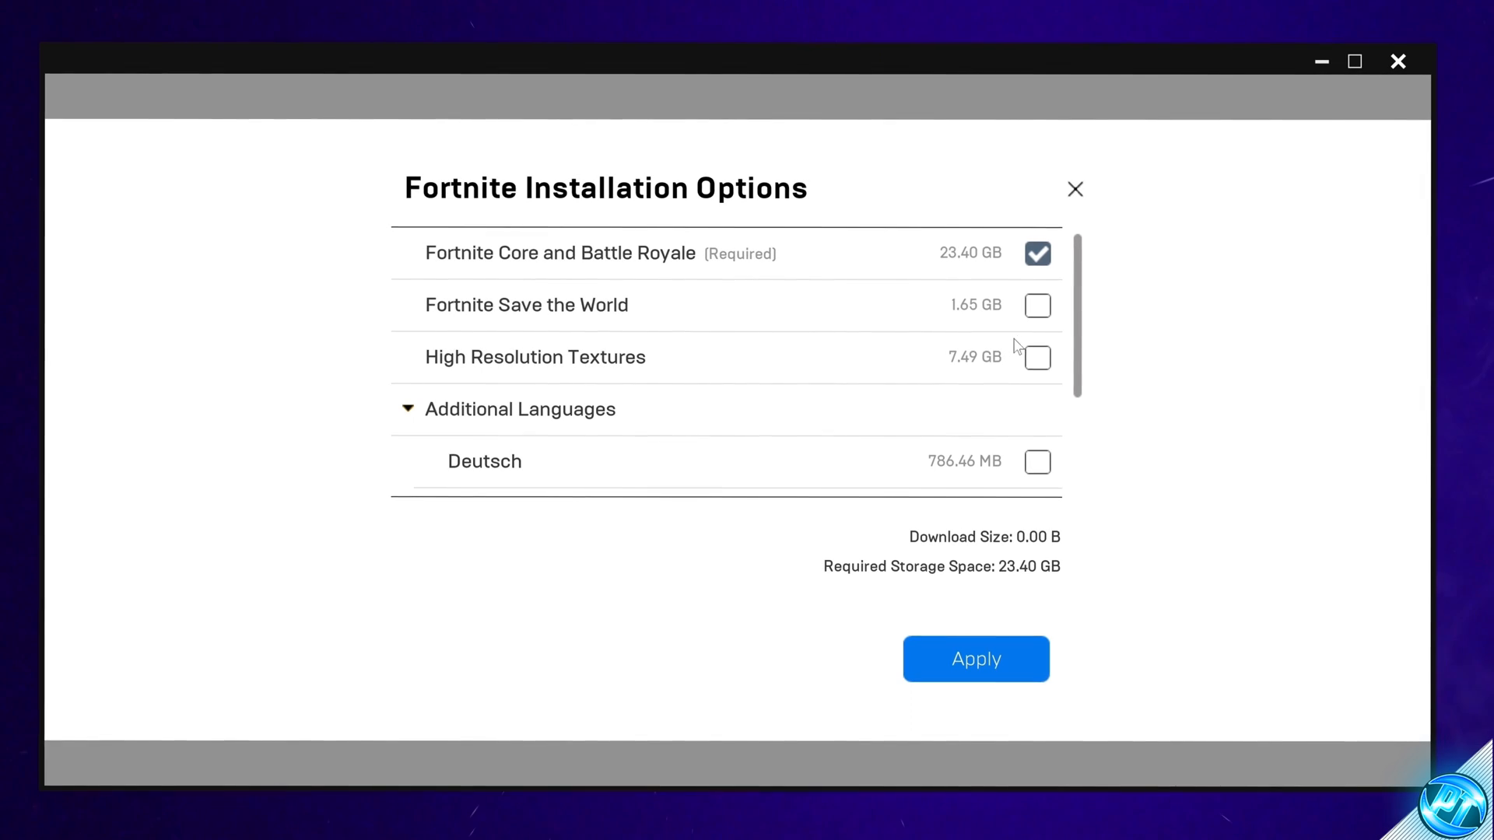
{"action": "left_click", "coordinate": [976, 659]}
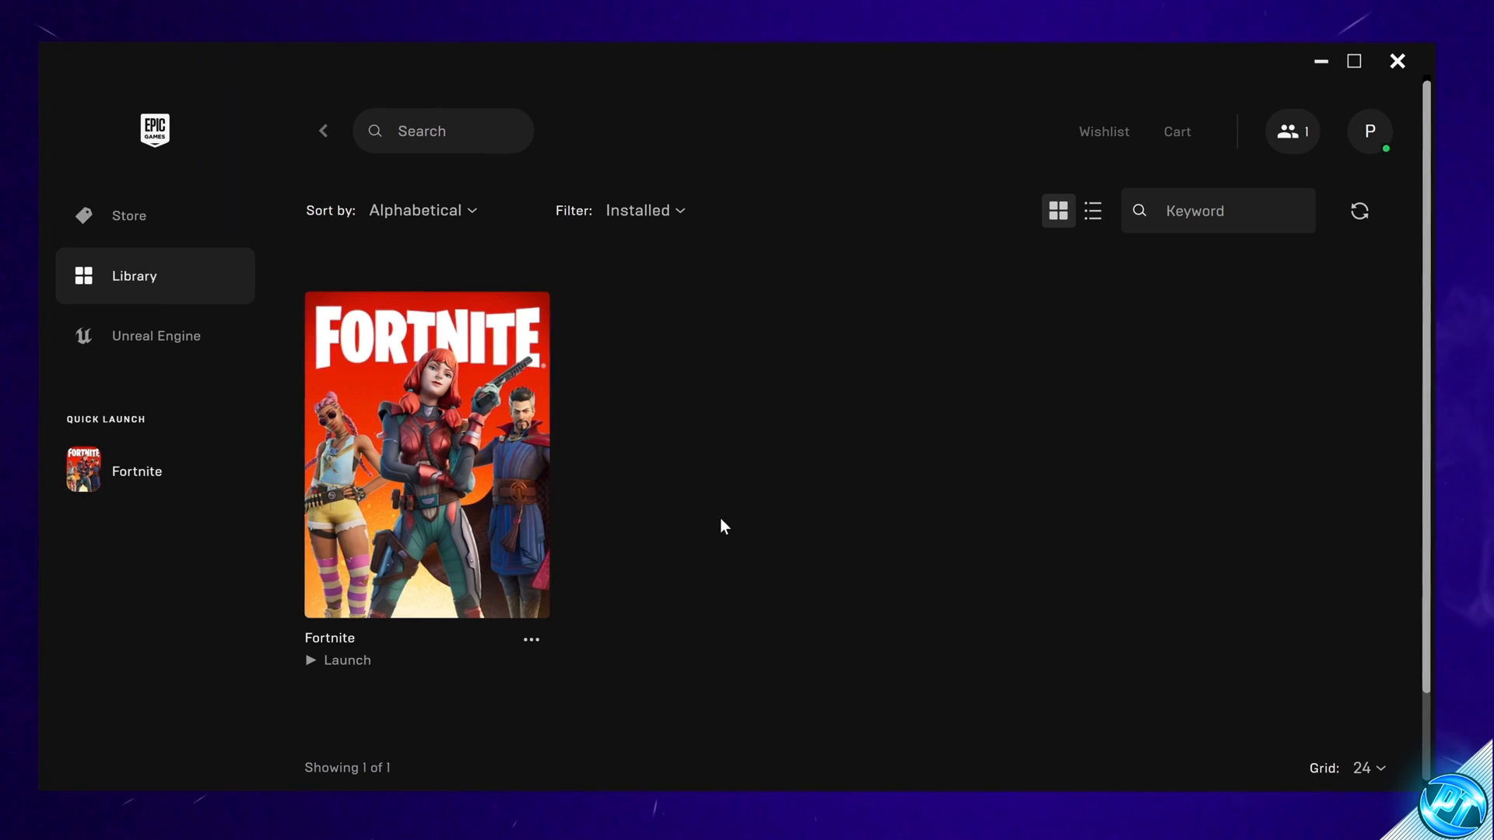
- Launch Fortnite, set Window Mode to Fullscreen and leave Textures on Medium
{"action": "left_click", "coordinate": [337, 660]}
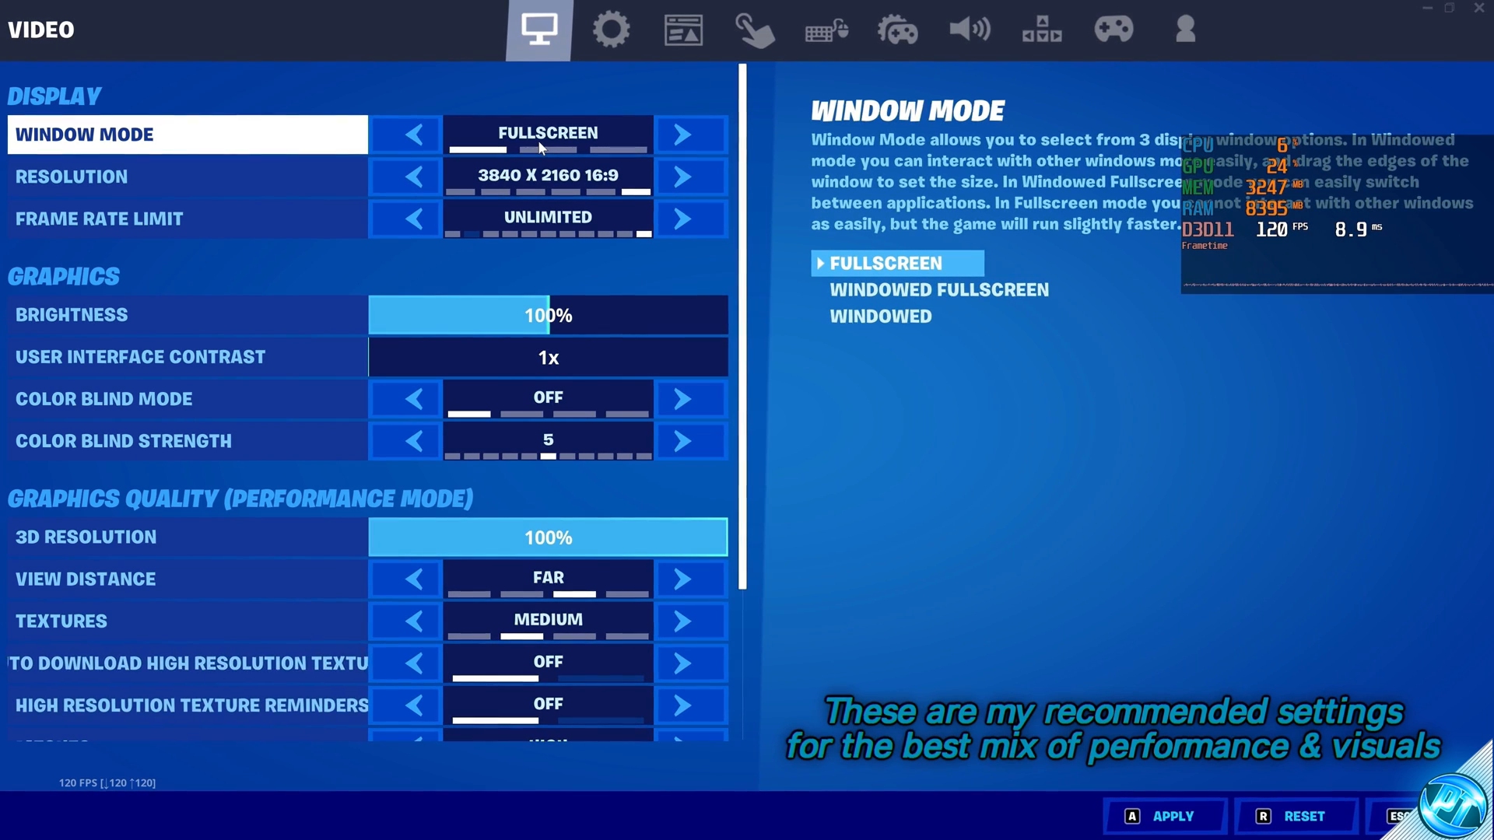
{"action": "left_click", "coordinate": [187, 176]}
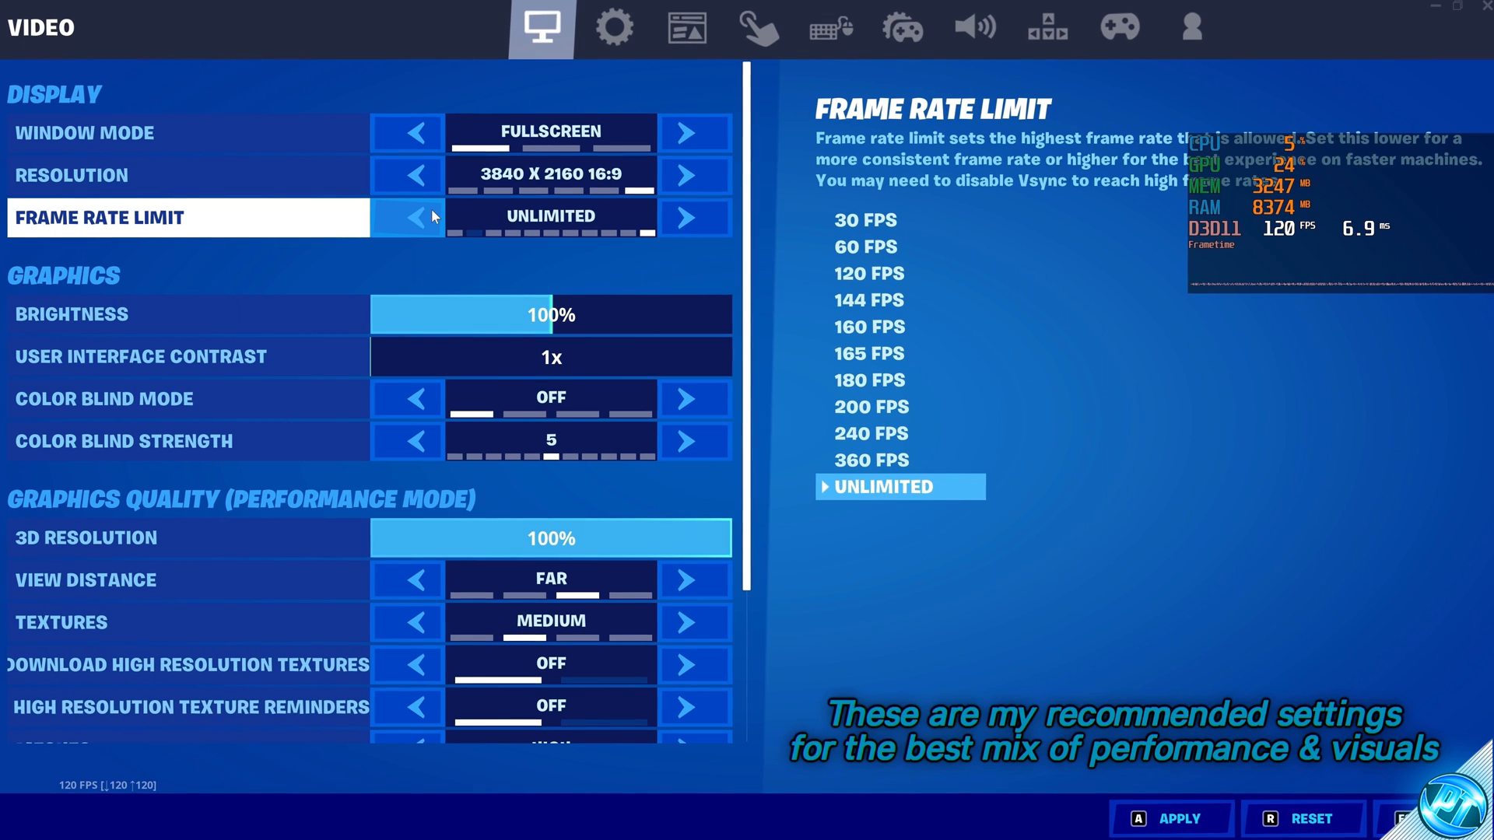
{"action": "mouse_move", "coordinate": [485, 313]}
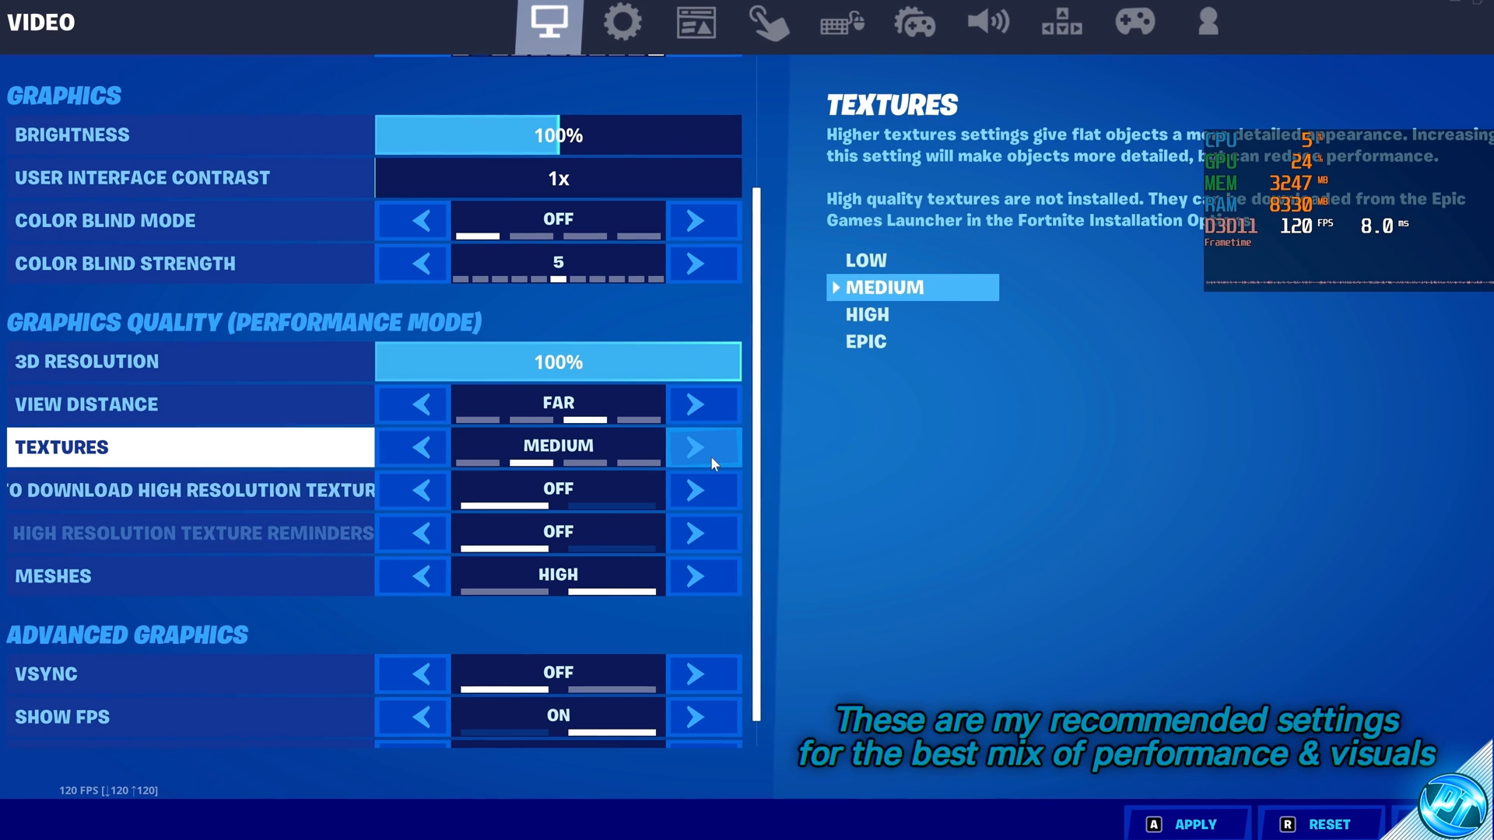
{"action": "left_click", "coordinate": [702, 448]}
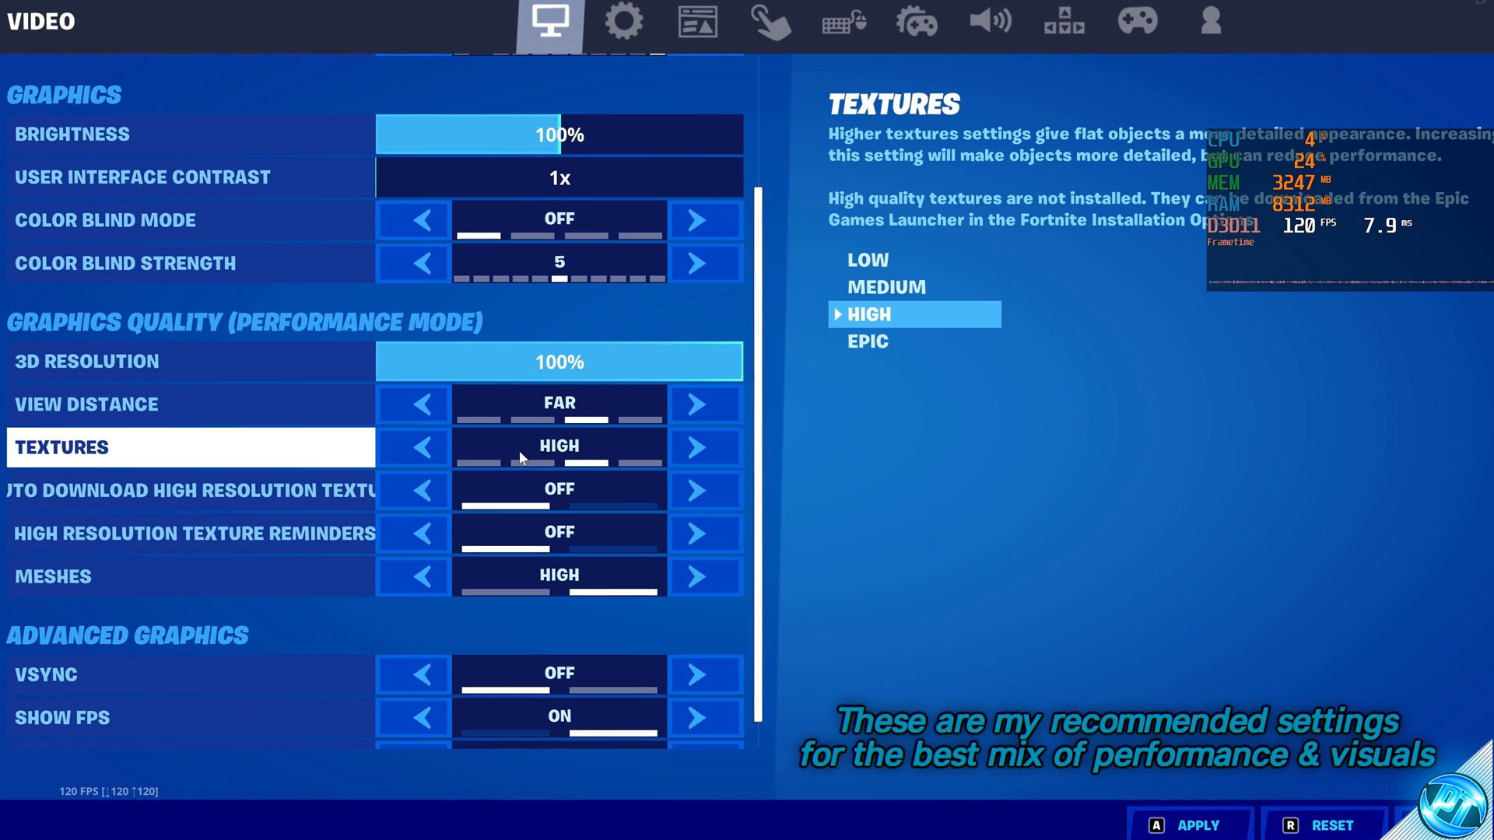
{"action": "left_click", "coordinate": [421, 445]}
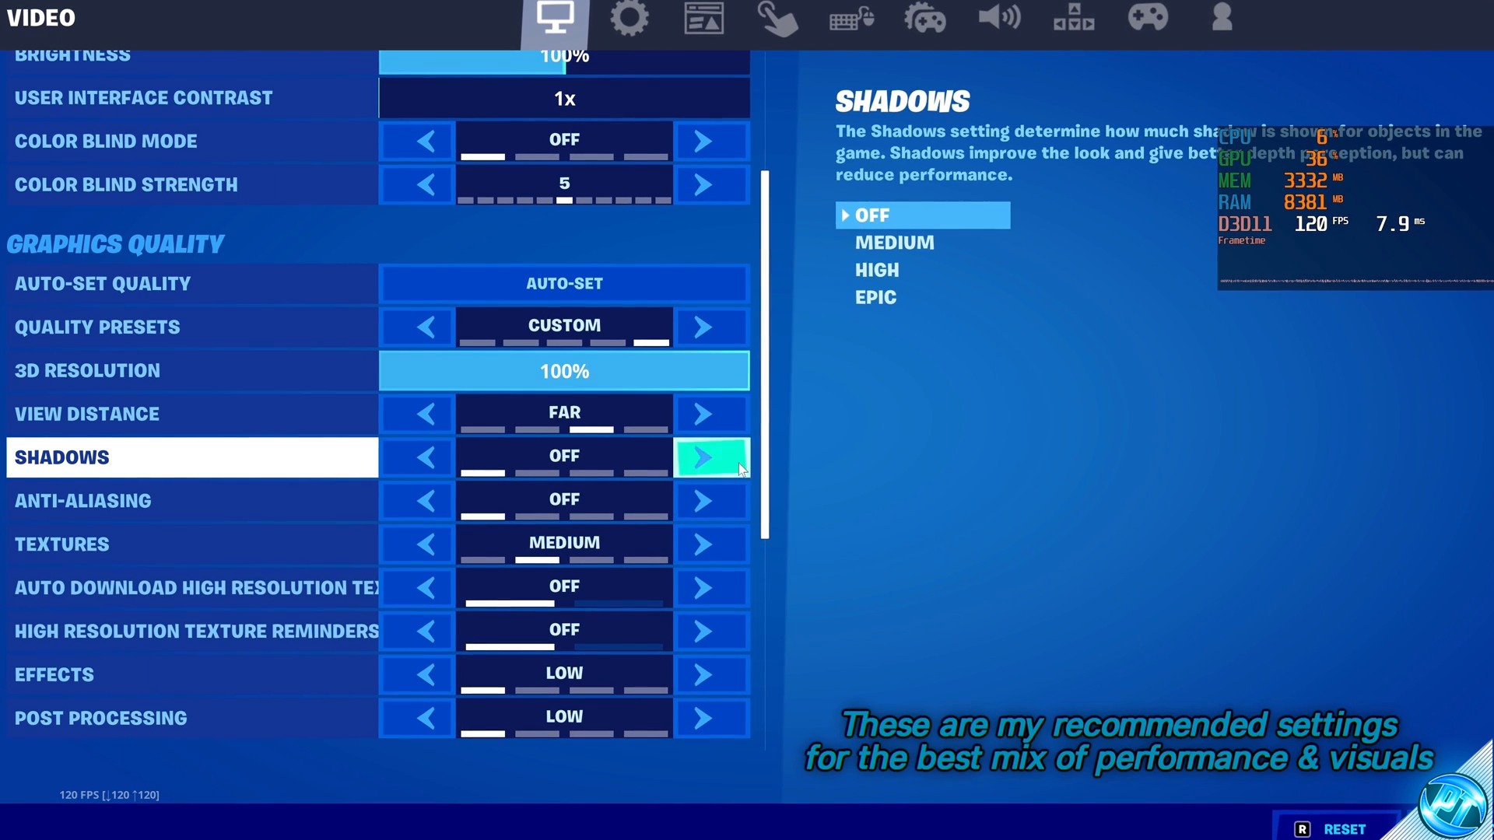
- Set Shadows to Off and NVIDIA Reflex Low Latency to On
{"action": "left_click", "coordinate": [420, 501]}
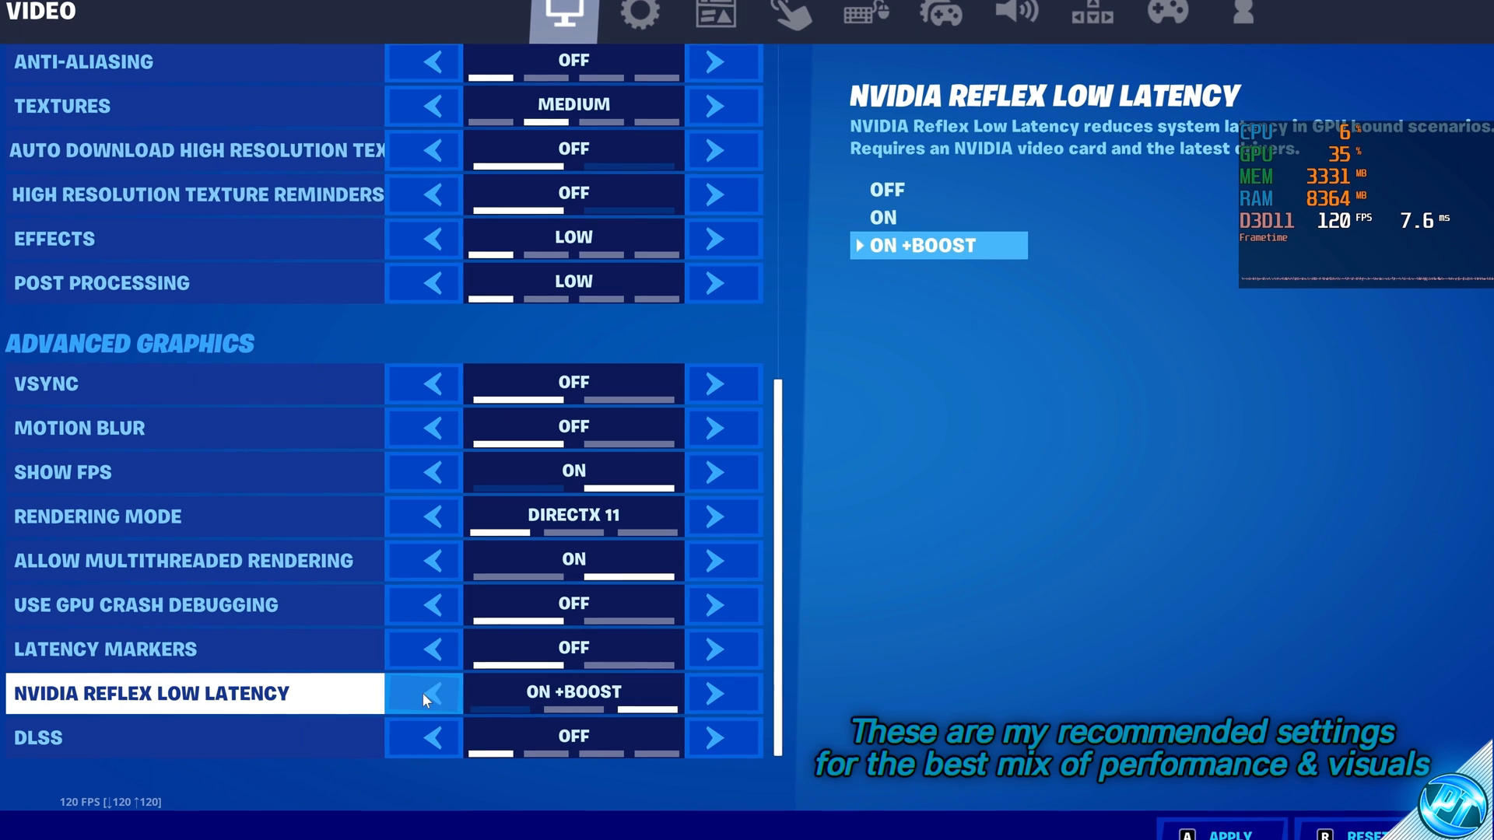
{"action": "left_click", "coordinate": [432, 694]}
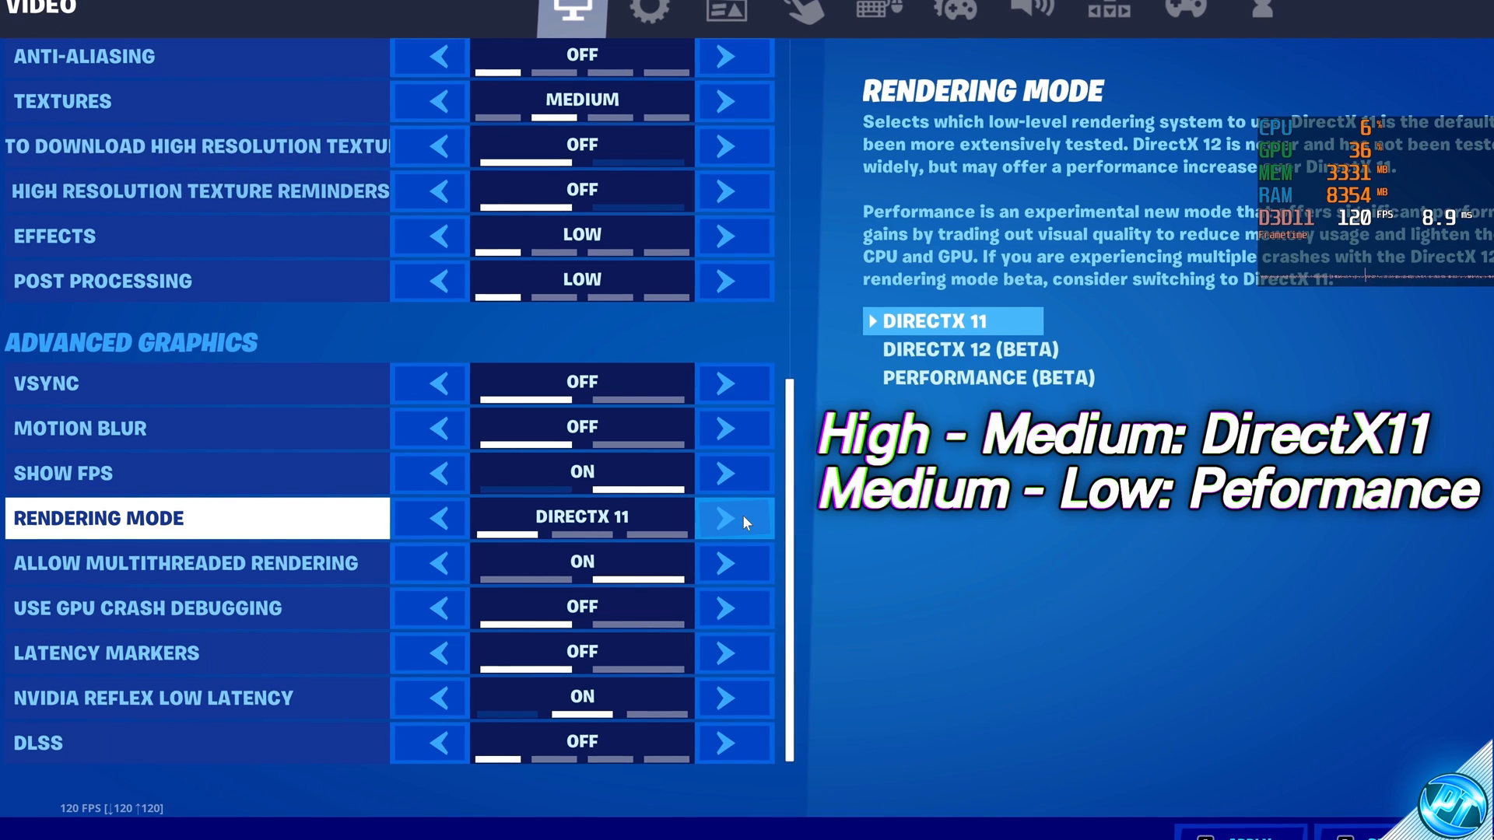
- Cycle Rendering Mode through DirectX 12 and Performance, settling on DirectX 11
{"action": "left_click", "coordinate": [732, 518]}
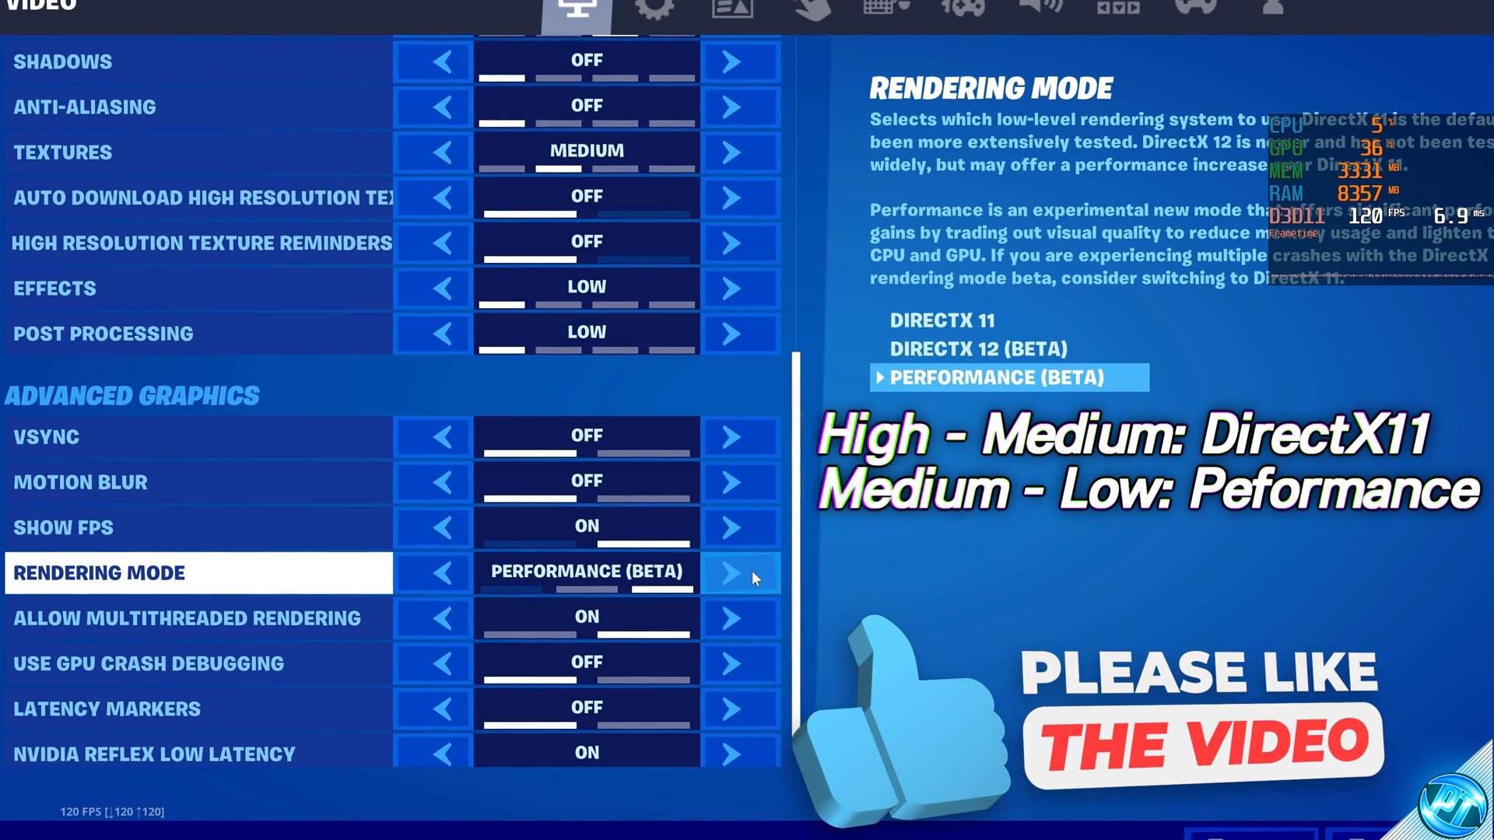
{"action": "left_click", "coordinate": [441, 572]}
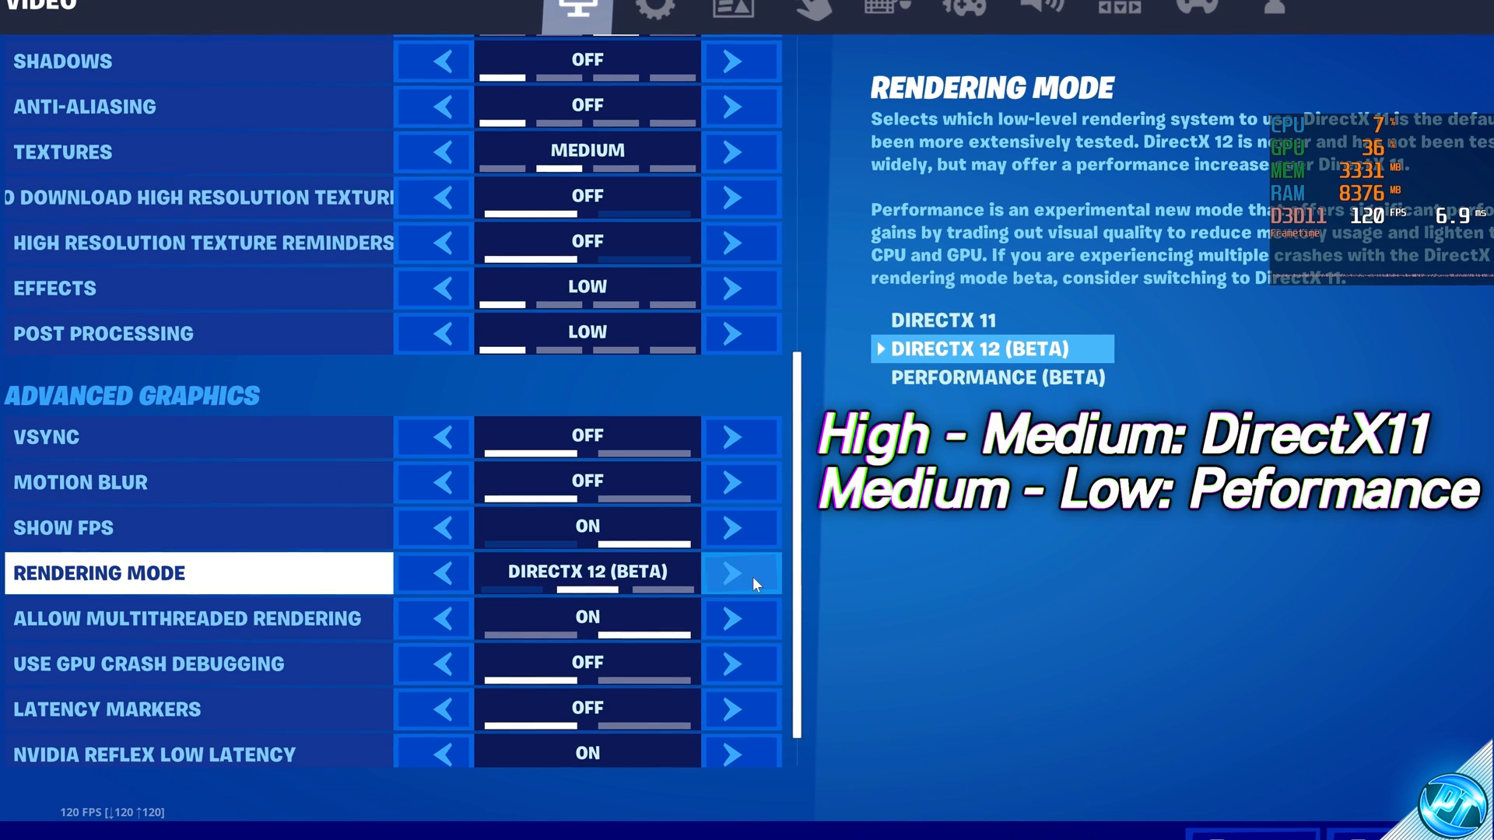
{"action": "left_click", "coordinate": [739, 573]}
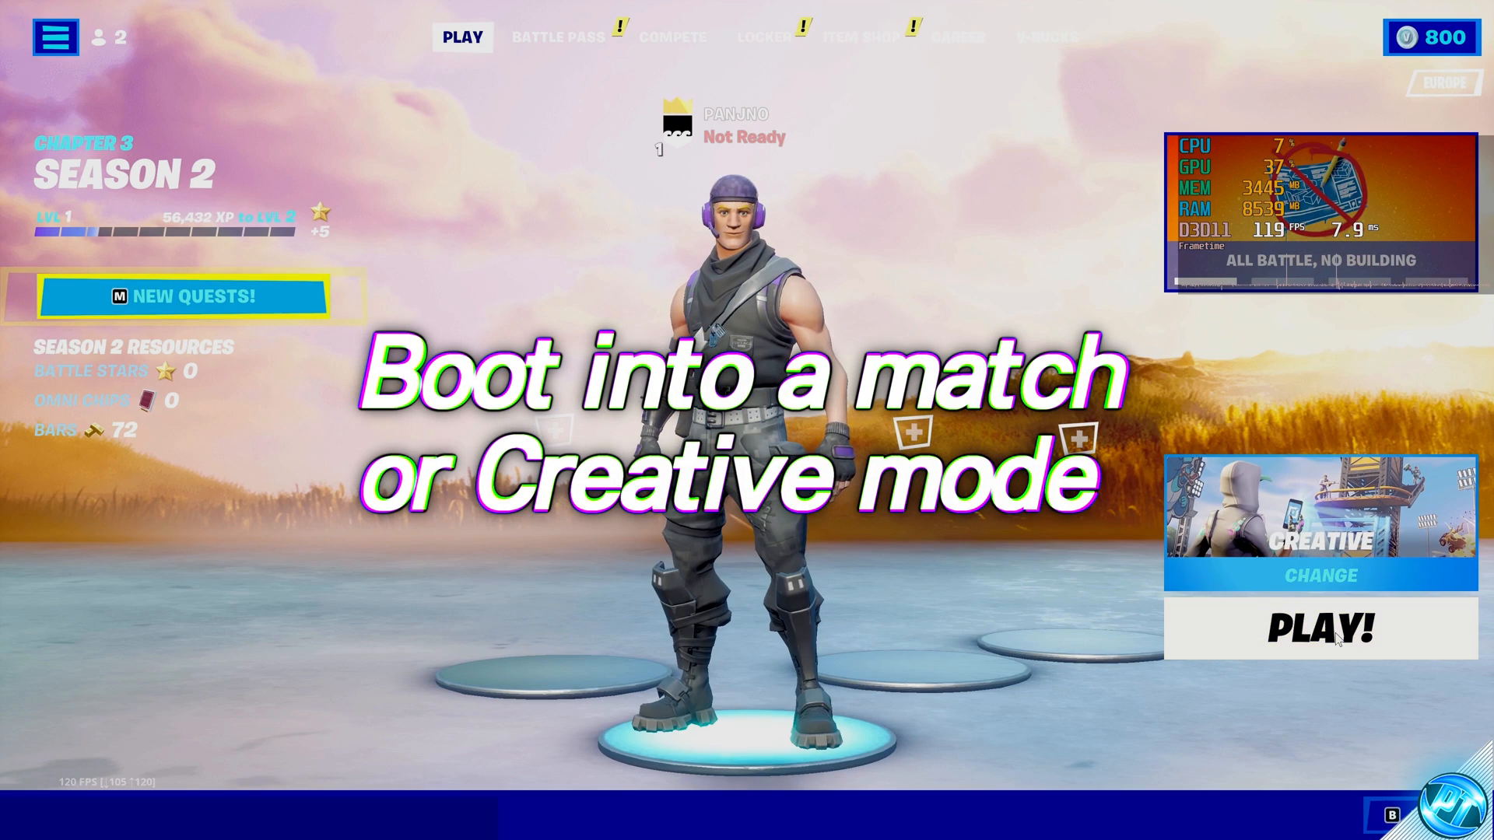
- Start a Creative match, then bring up the in-game side panel's game menu
{"action": "left_click", "coordinate": [1321, 629]}
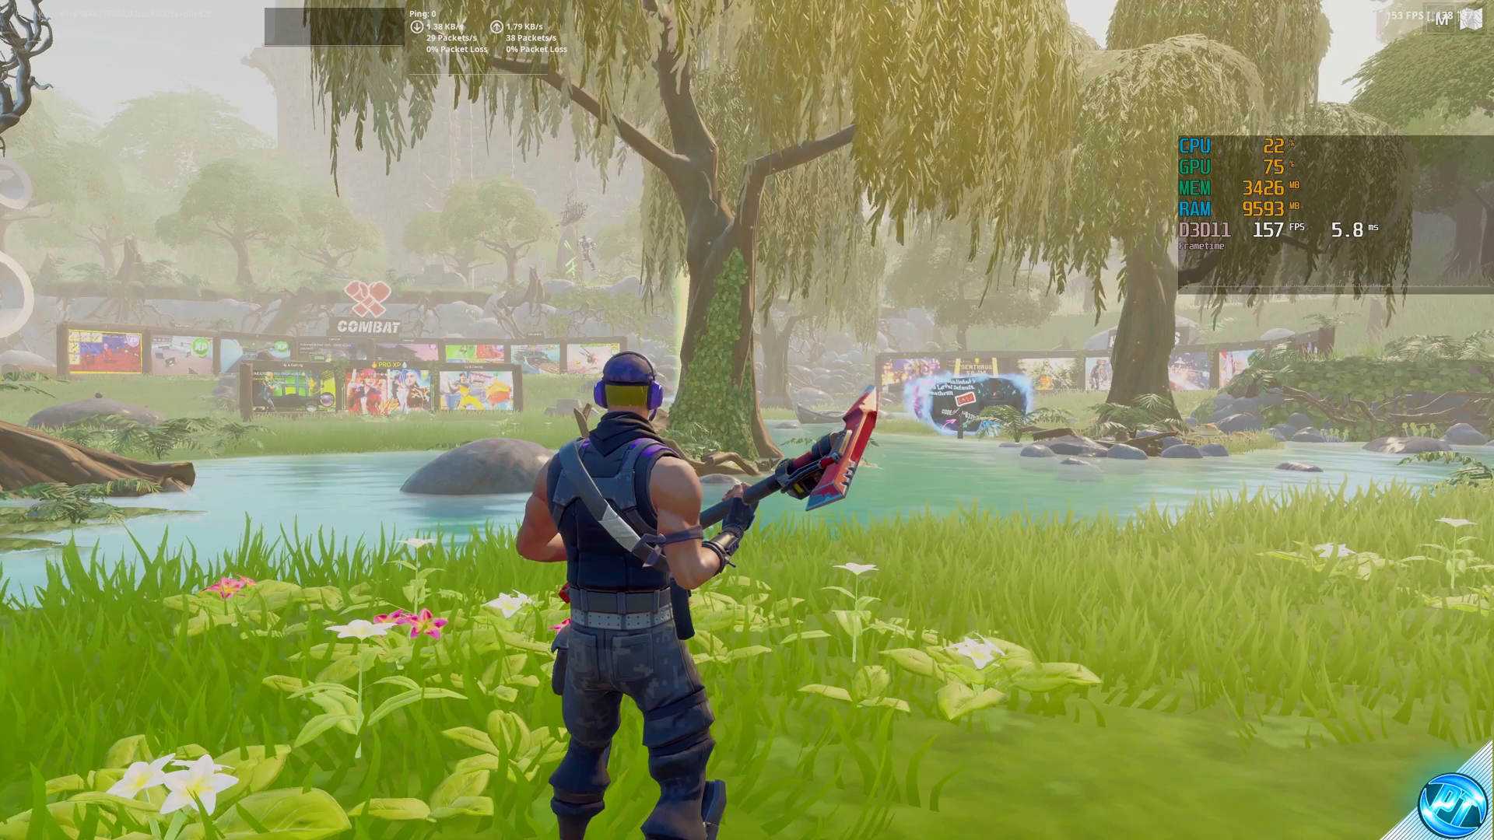
{"action": "left_click", "coordinate": [31, 303]}
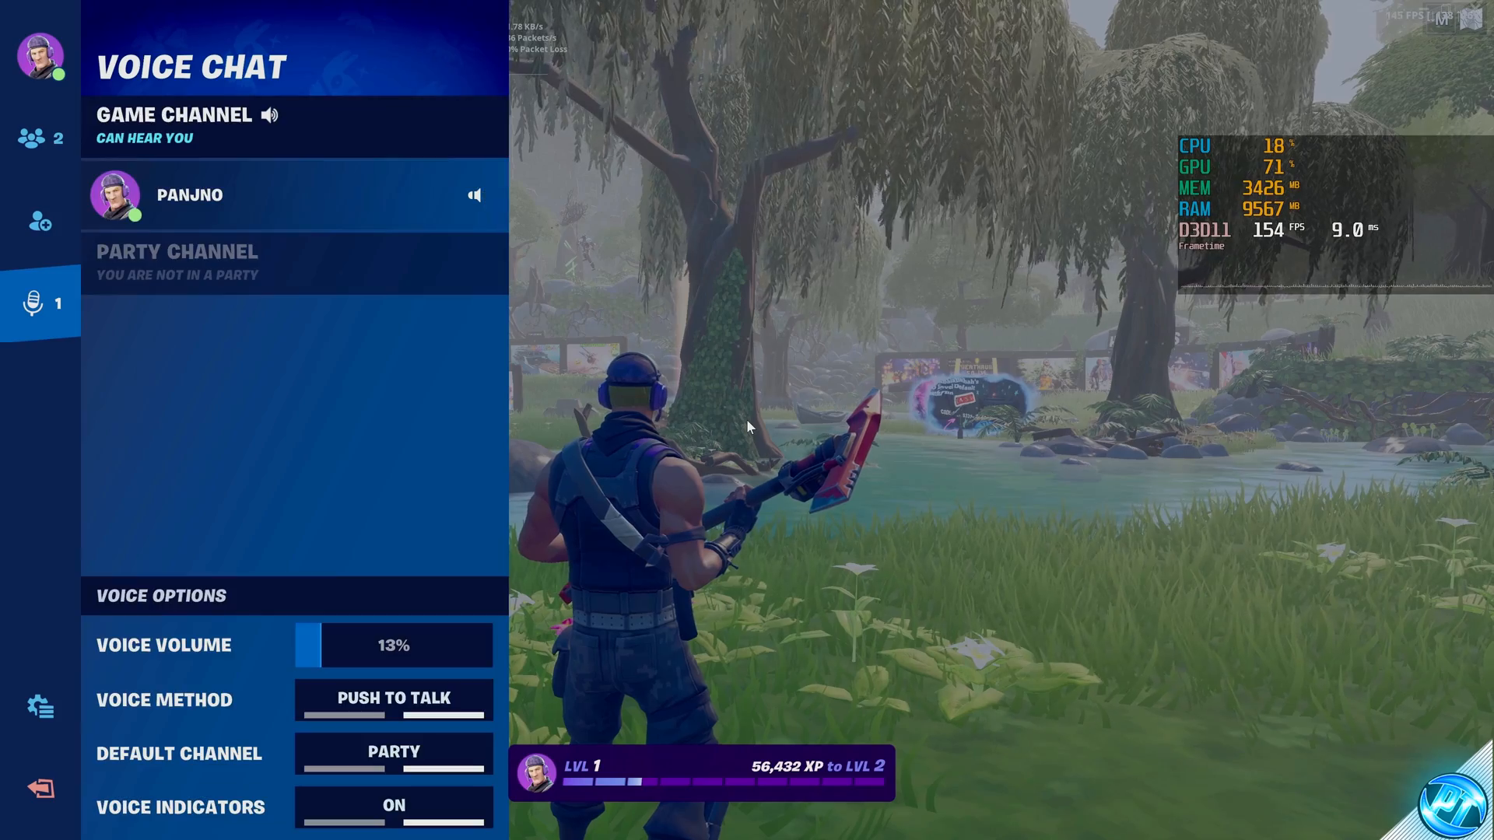
{"action": "left_click", "coordinate": [37, 709]}
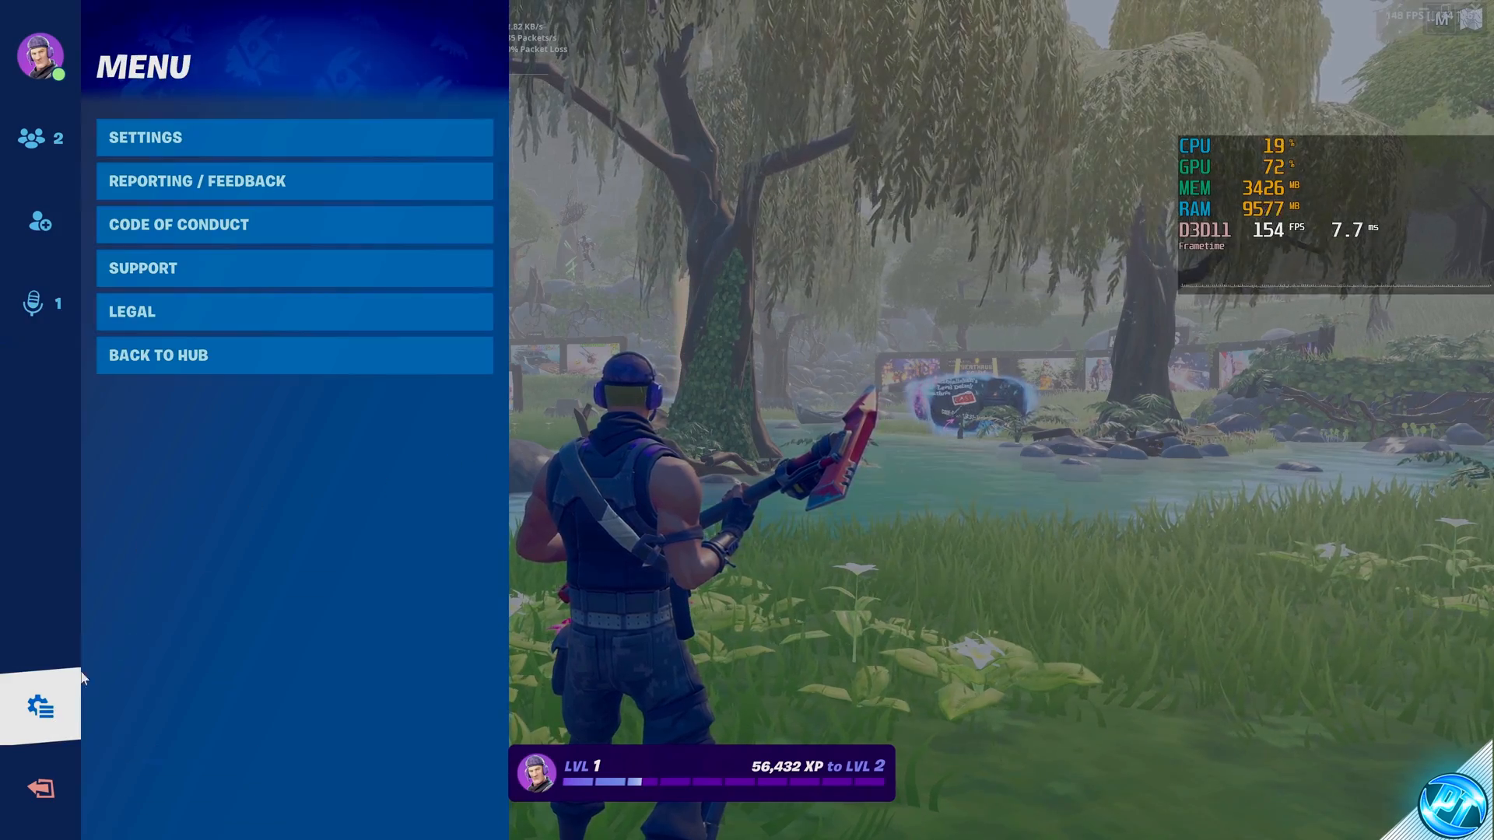
- In Video settings, drop resolution to 3264x1836 16:9 with Anti-Aliasing Off, then apply
{"action": "left_click", "coordinate": [145, 137]}
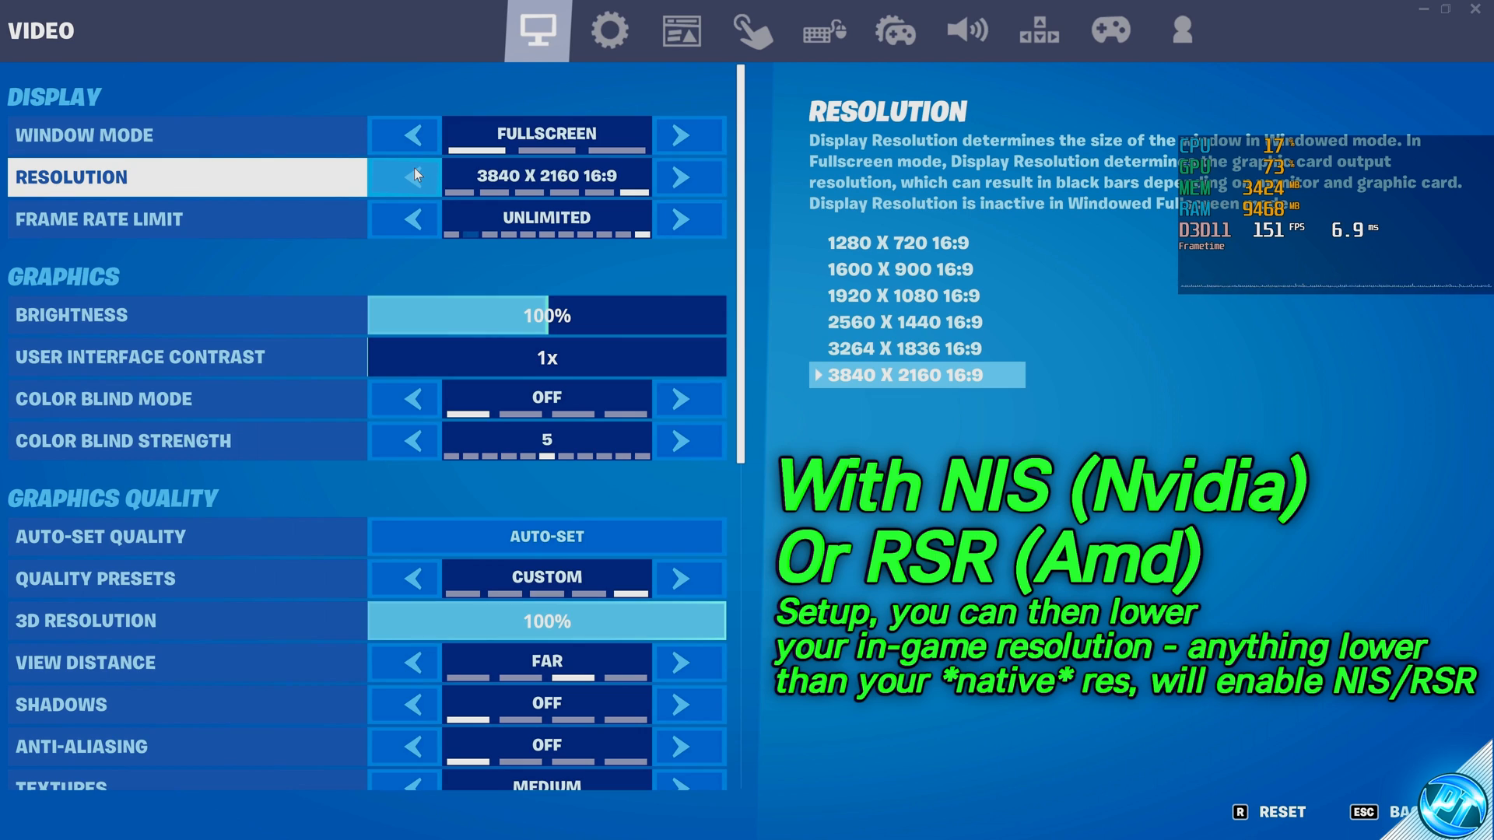
{"action": "mouse_move", "coordinate": [435, 174]}
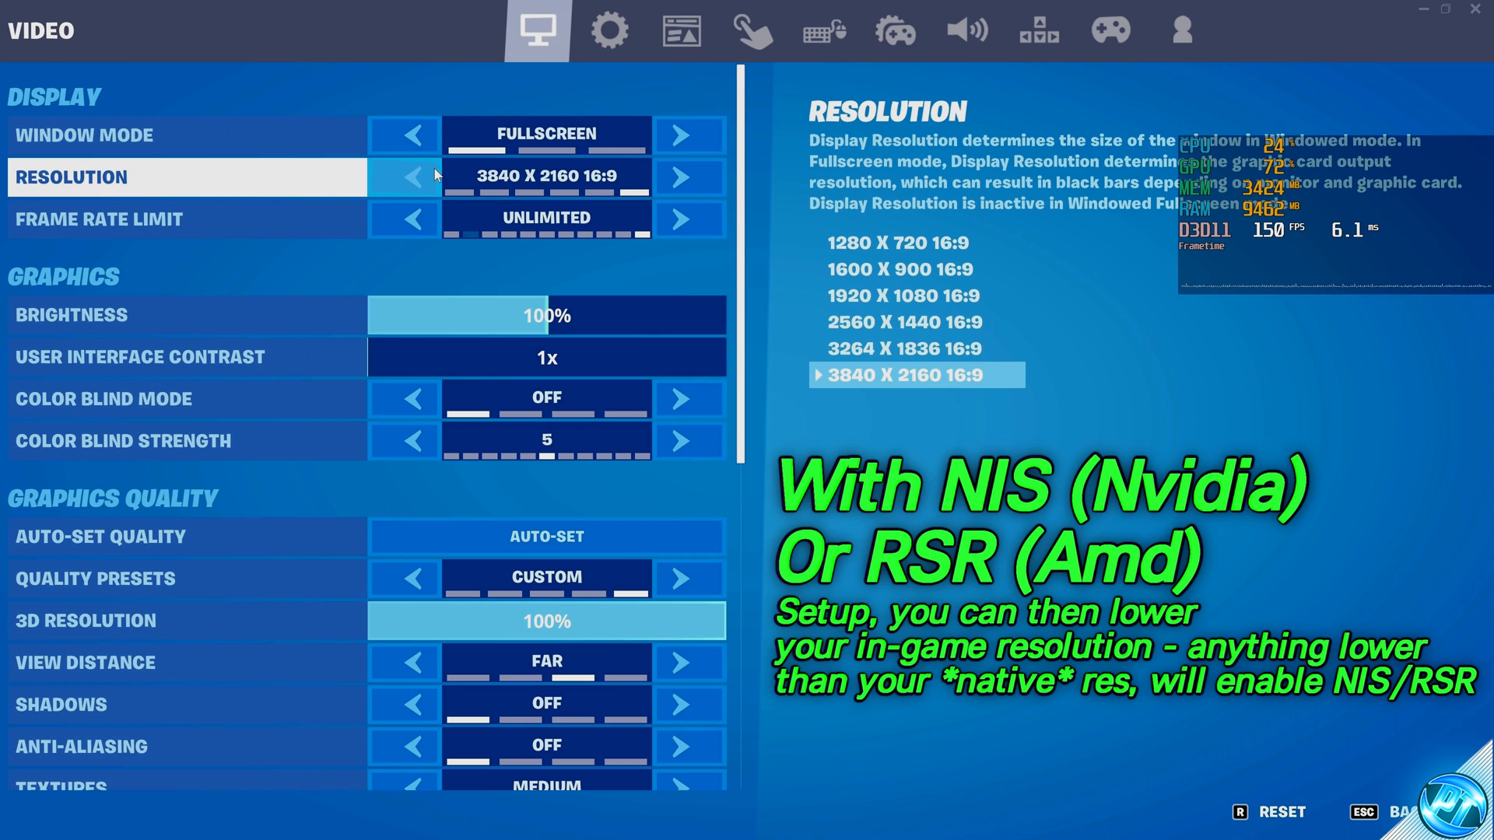
{"action": "left_click", "coordinate": [405, 176]}
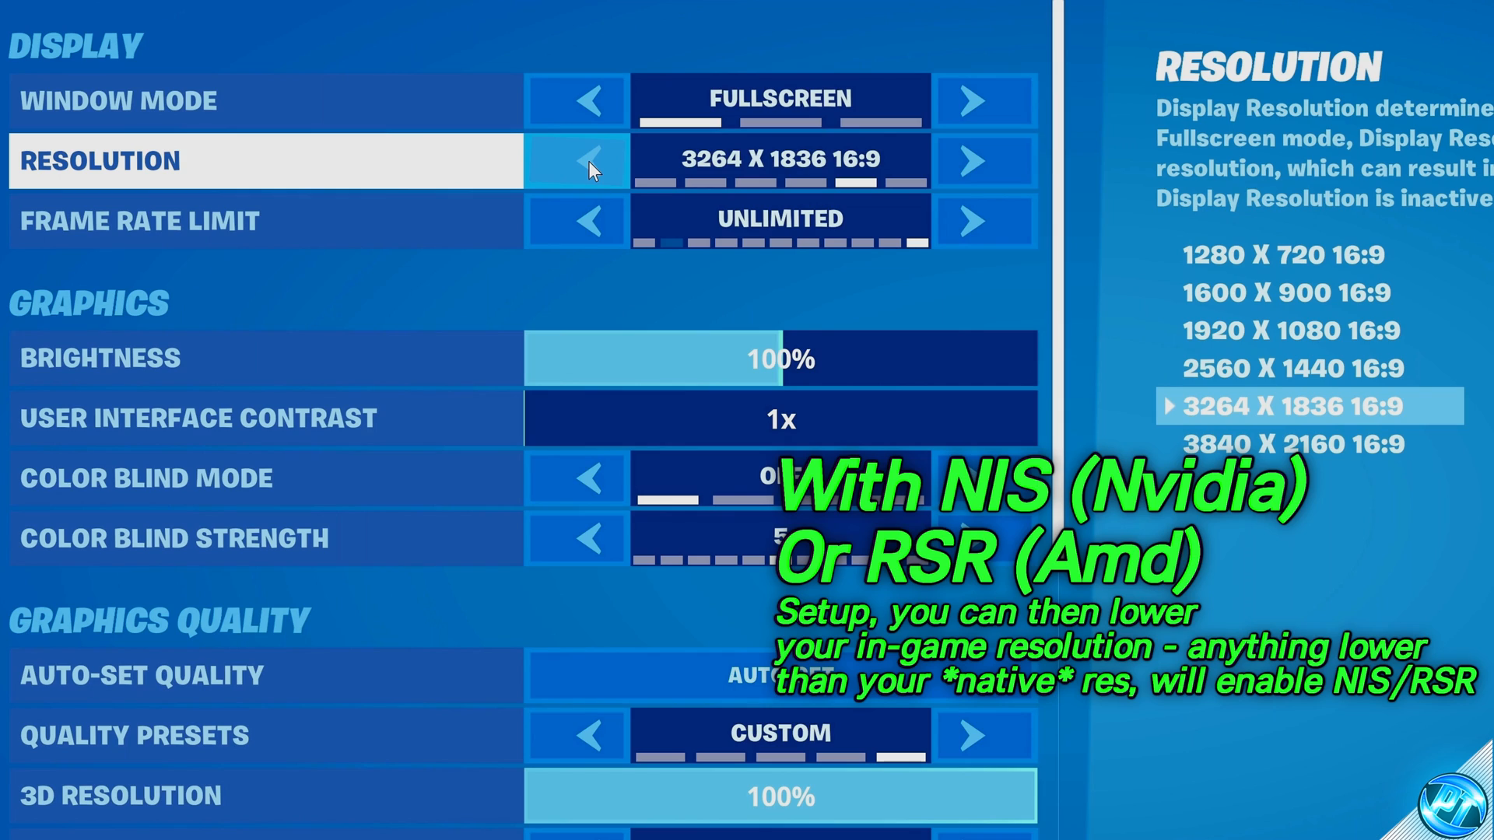
{"action": "mouse_move", "coordinate": [798, 165]}
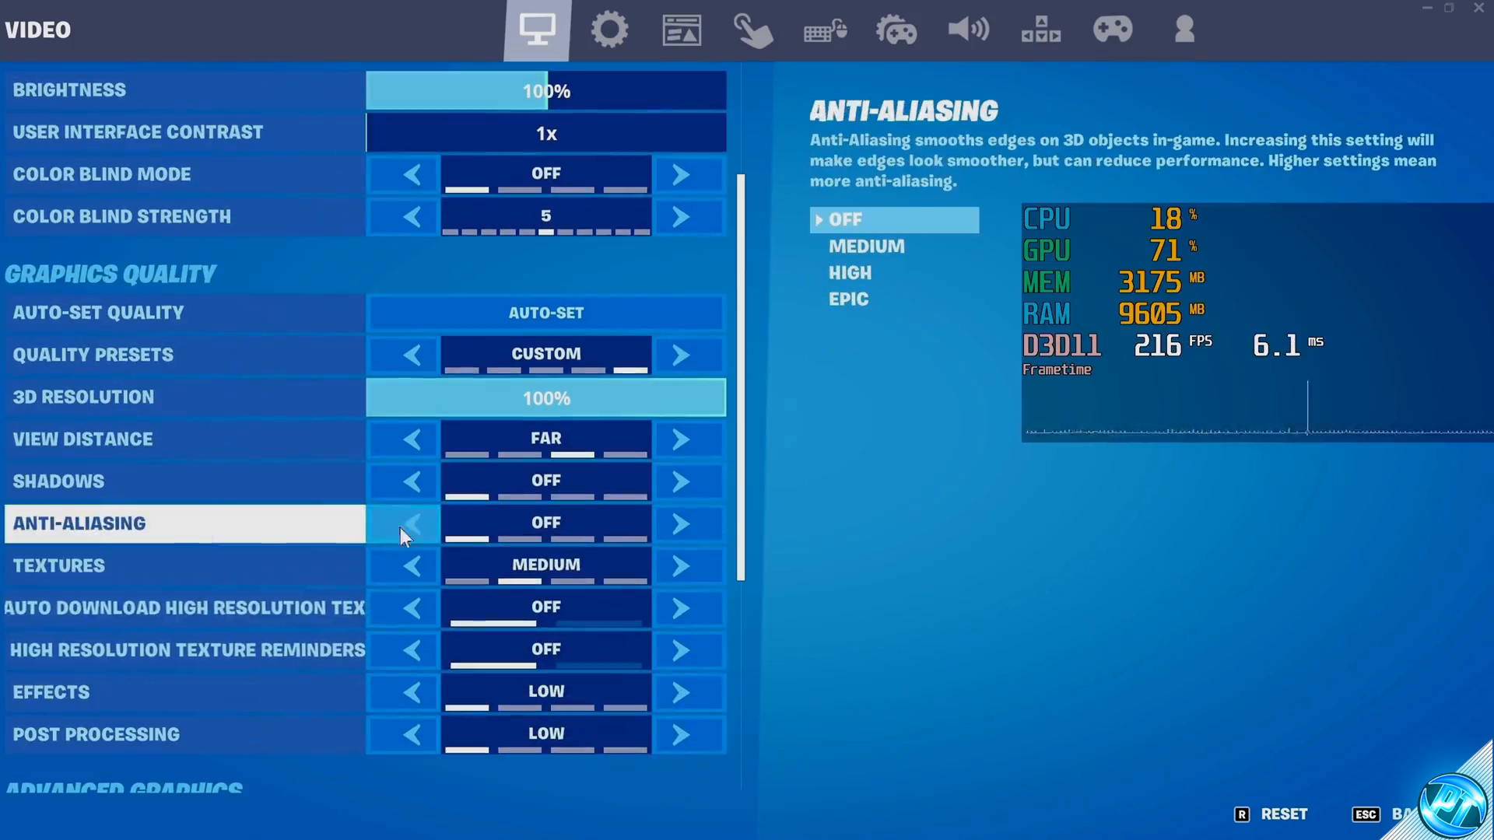
{"action": "left_click", "coordinate": [682, 523]}
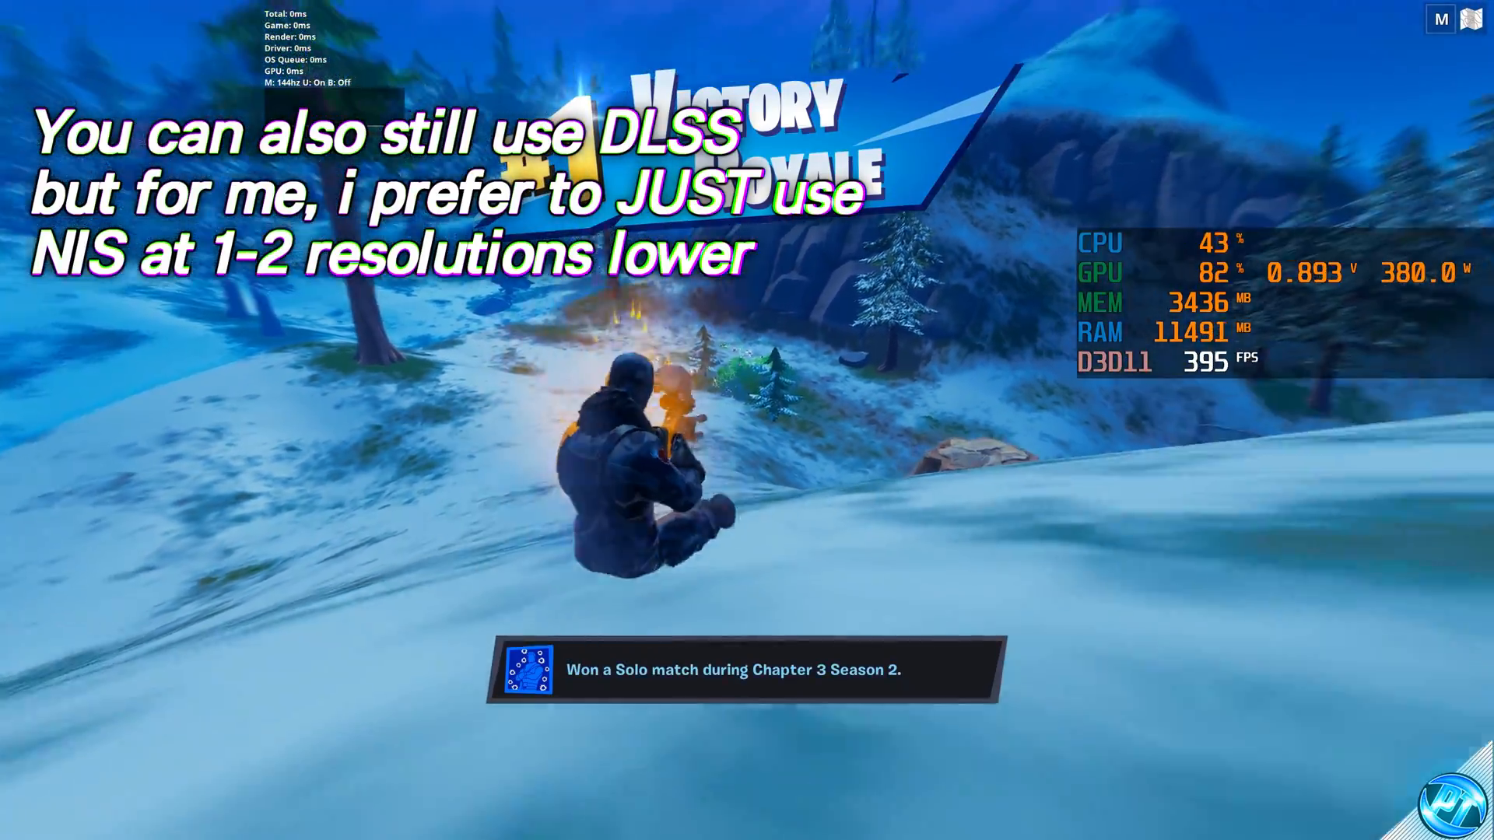
- Leave Fortnite and bring up the Windows Start menu
{"action": "left_click", "coordinate": [22, 814]}
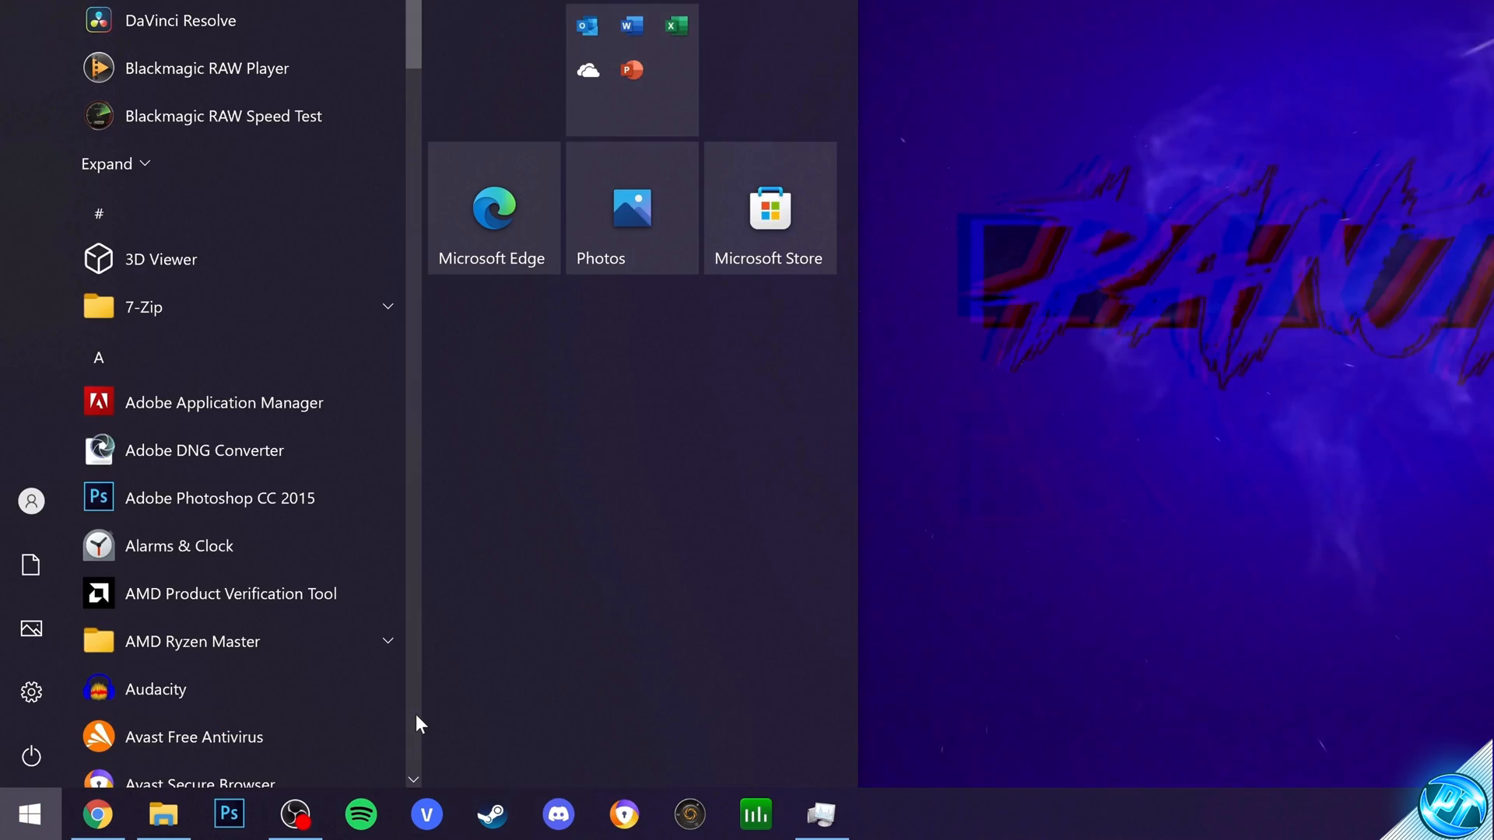
- From %localappdata%, reach FortniteGame's WindowsClient config folder and open GameUserSettings.ini in Notepad
{"action": "type", "text": "%local"}
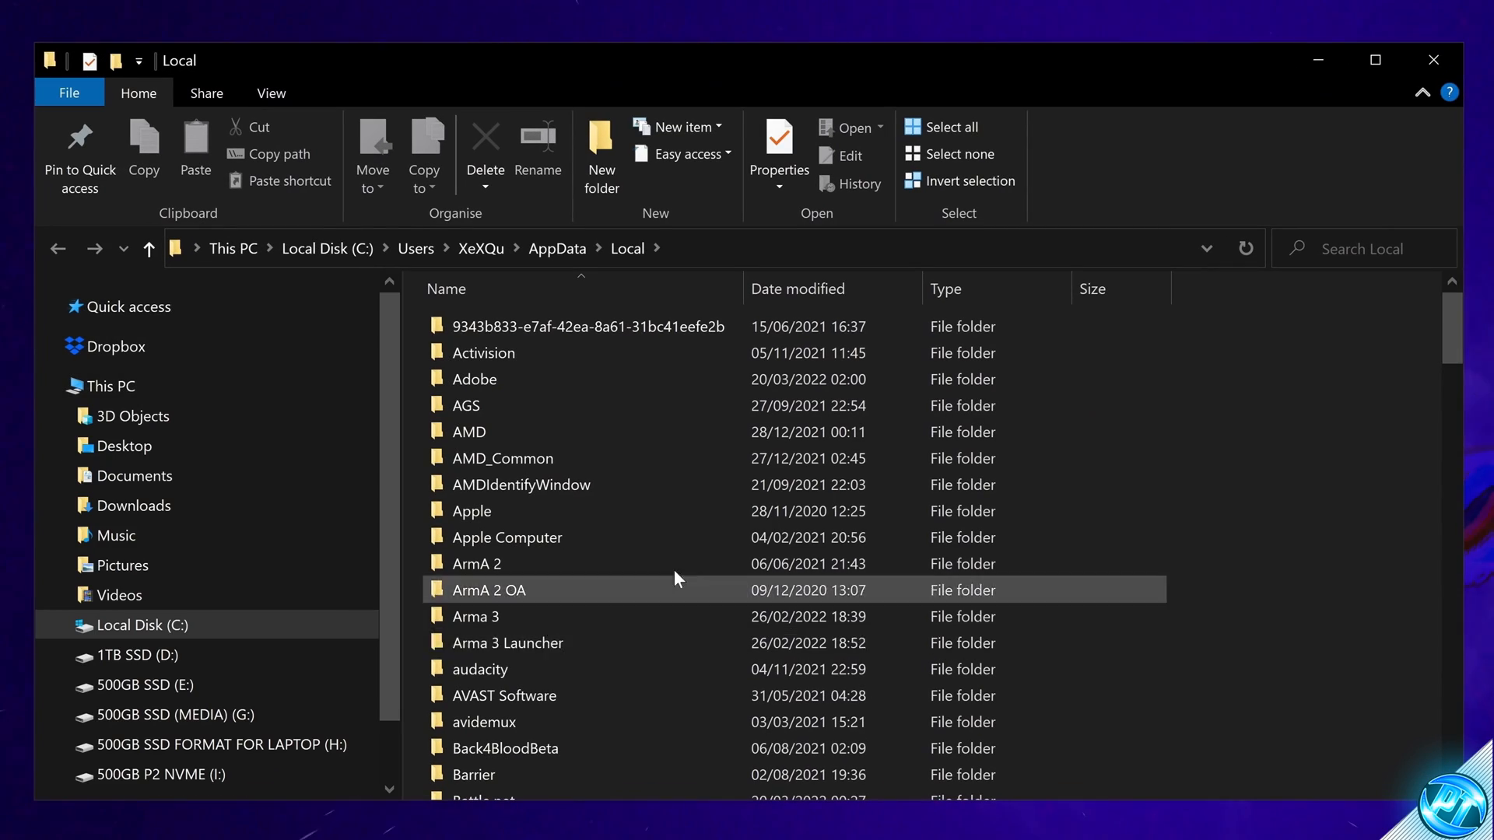
{"action": "scroll", "scroll_direction": "down", "scroll_amount": 3}
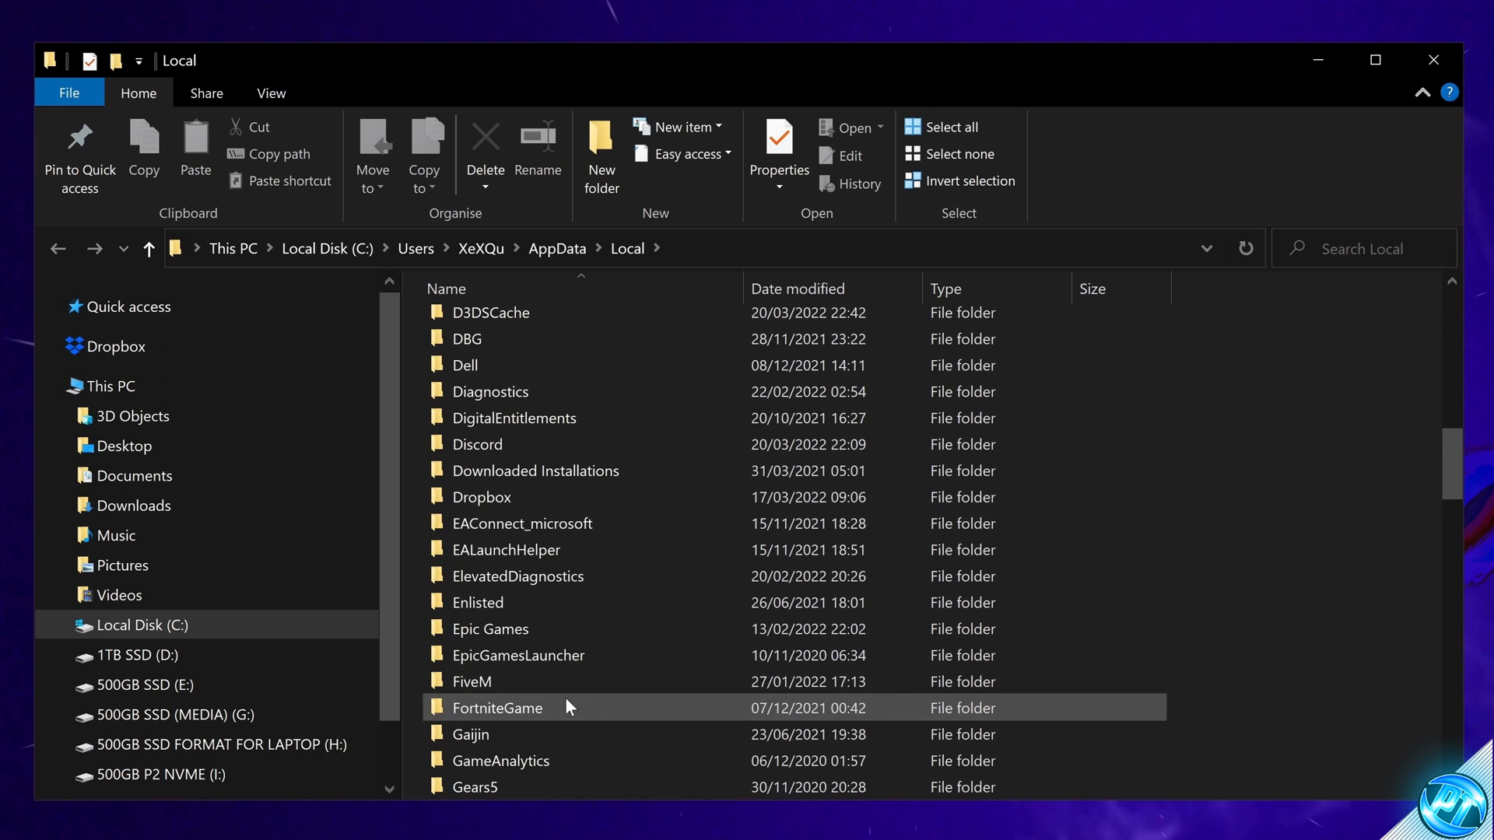
{"action": "double_click", "coordinate": [498, 708]}
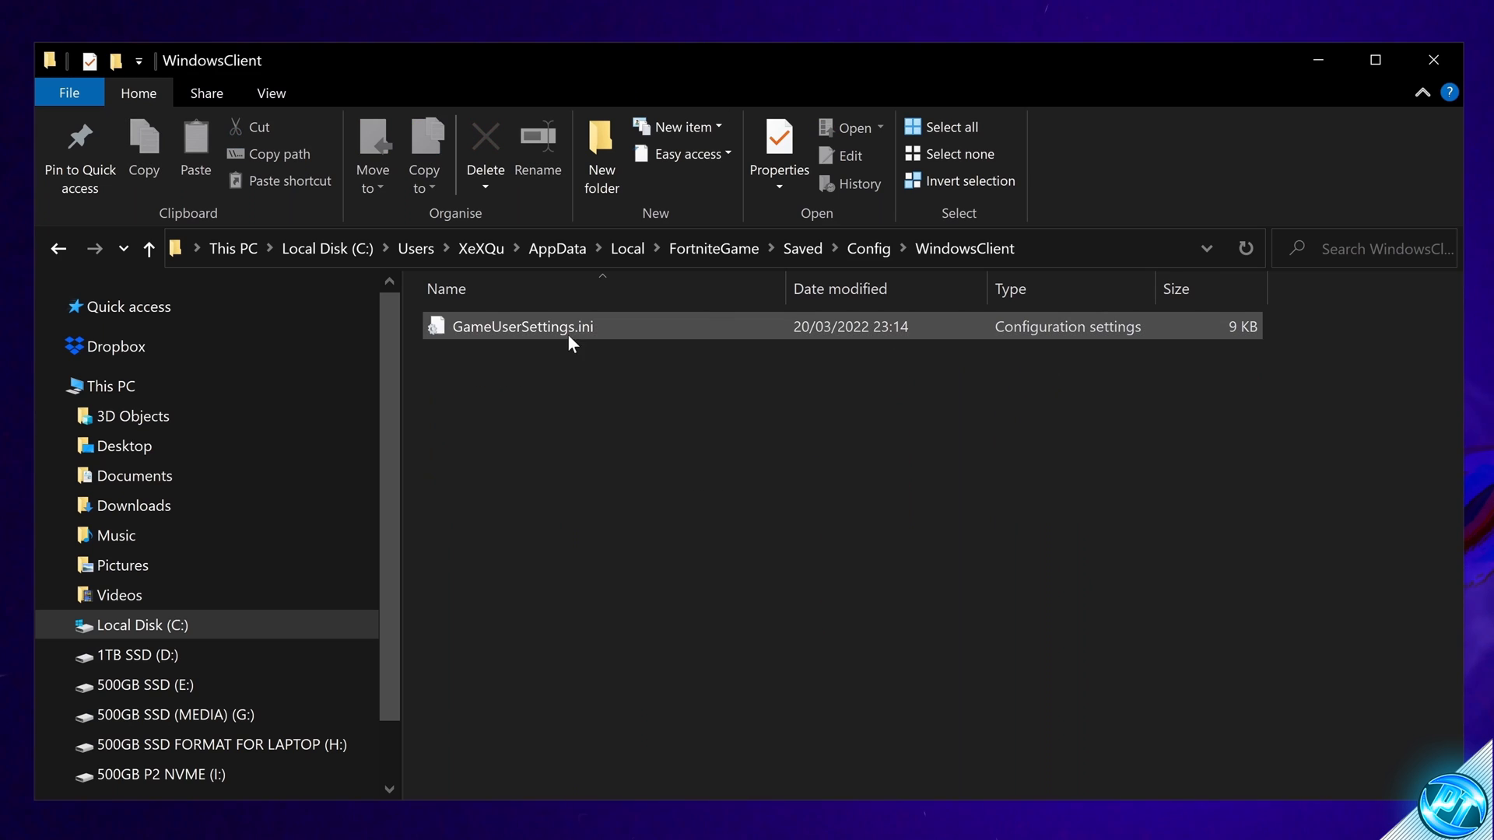
{"action": "double_click", "coordinate": [523, 327]}
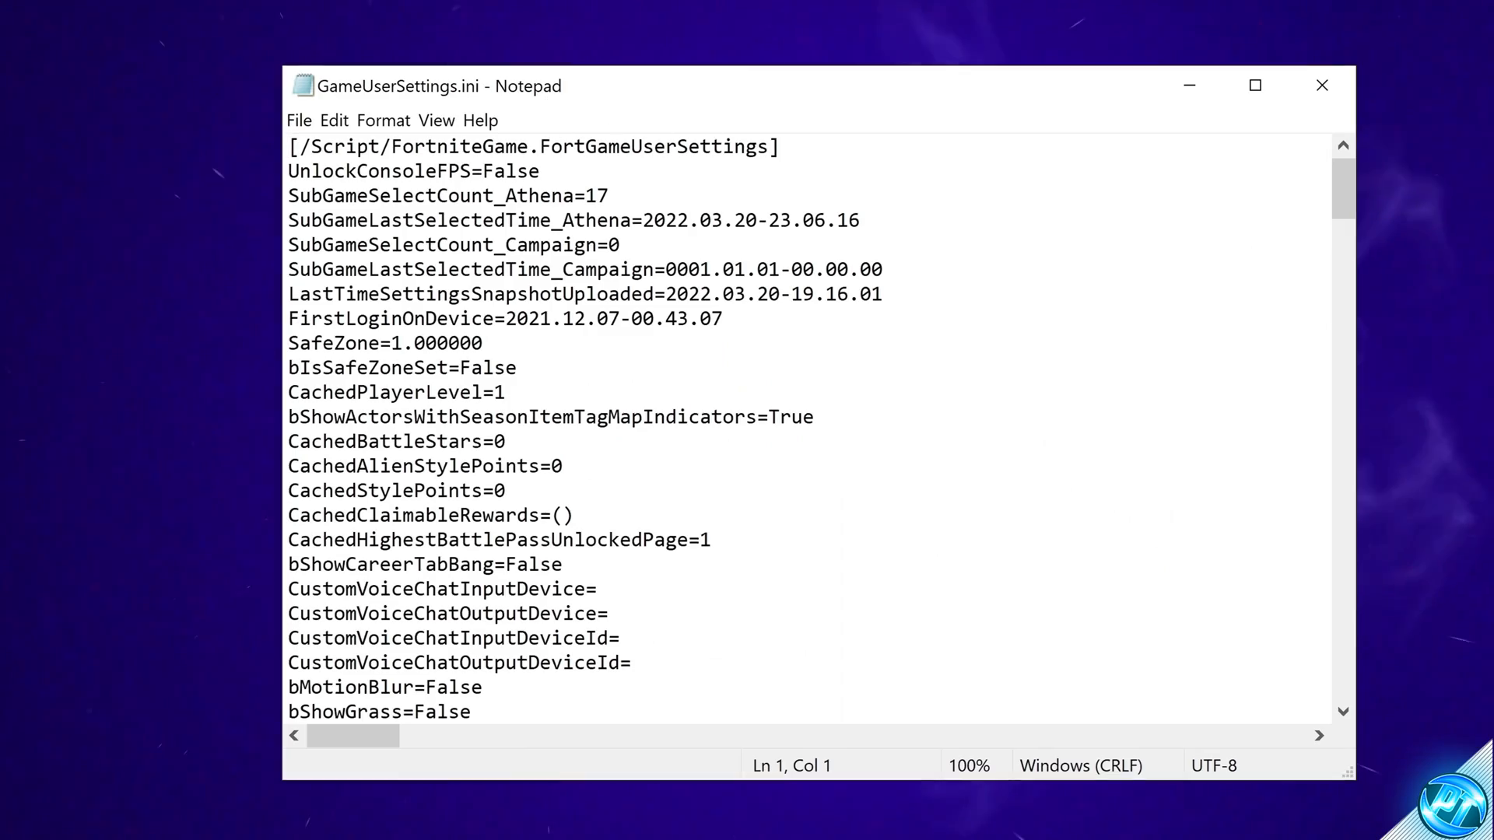
- Change bLatencyTweak1 from False to True and set the LatencyTweak2 value to 2
{"action": "scroll", "scroll_direction": "down", "scroll_amount": 3}
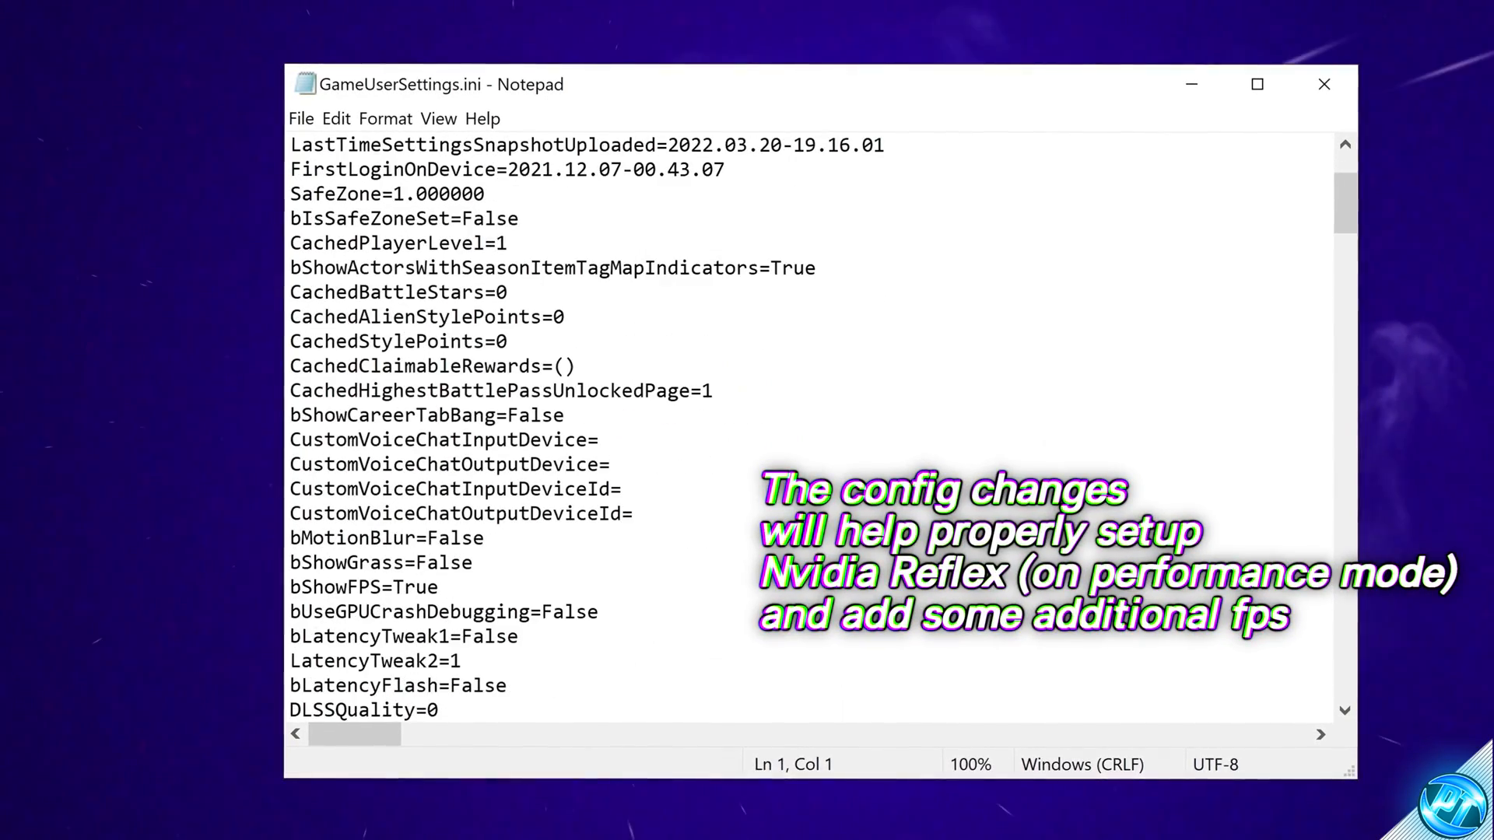
{"action": "double_click", "coordinate": [445, 564]}
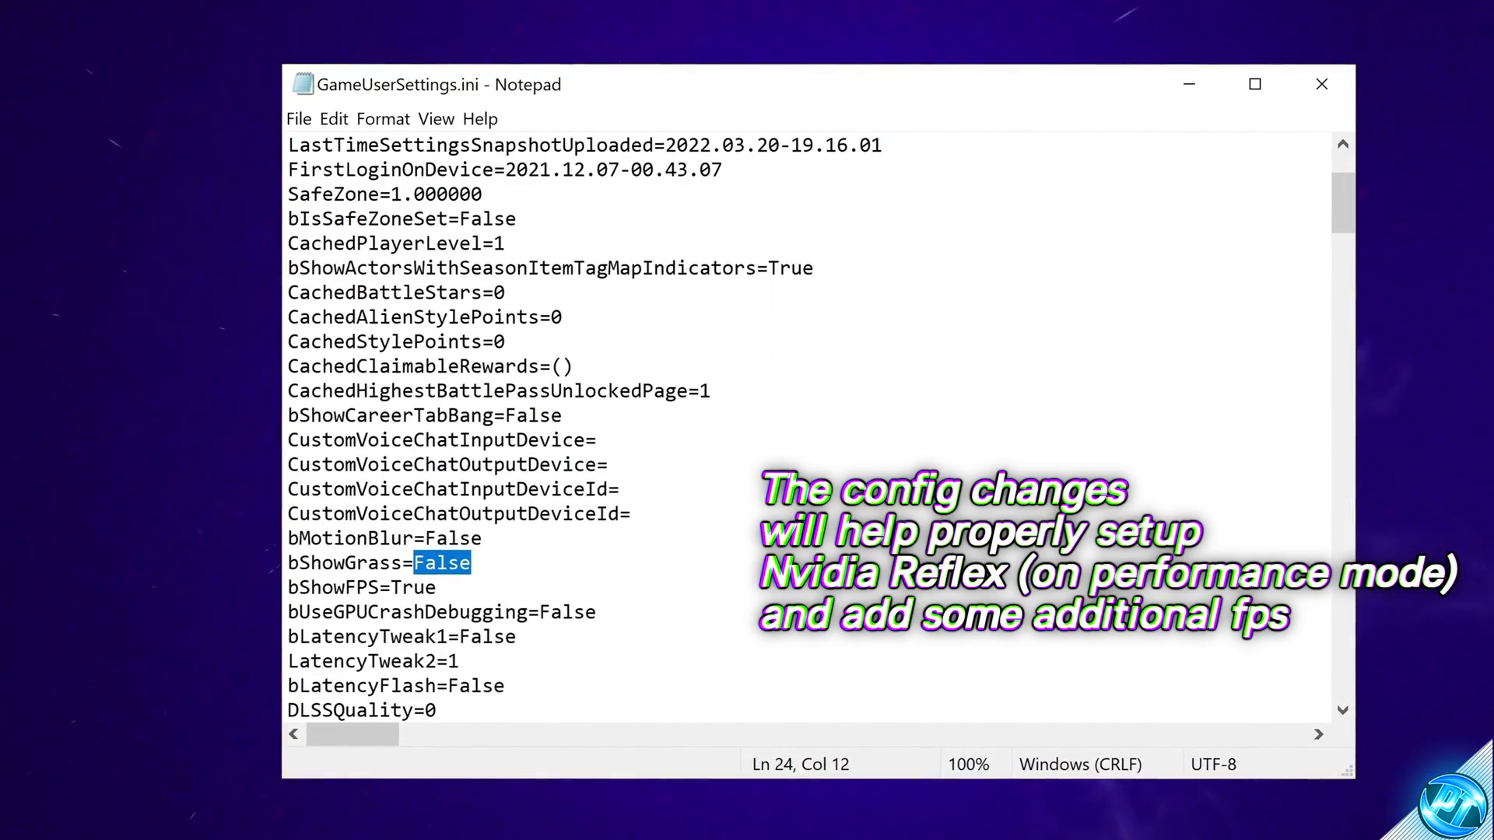
{"action": "double_click", "coordinate": [476, 637]}
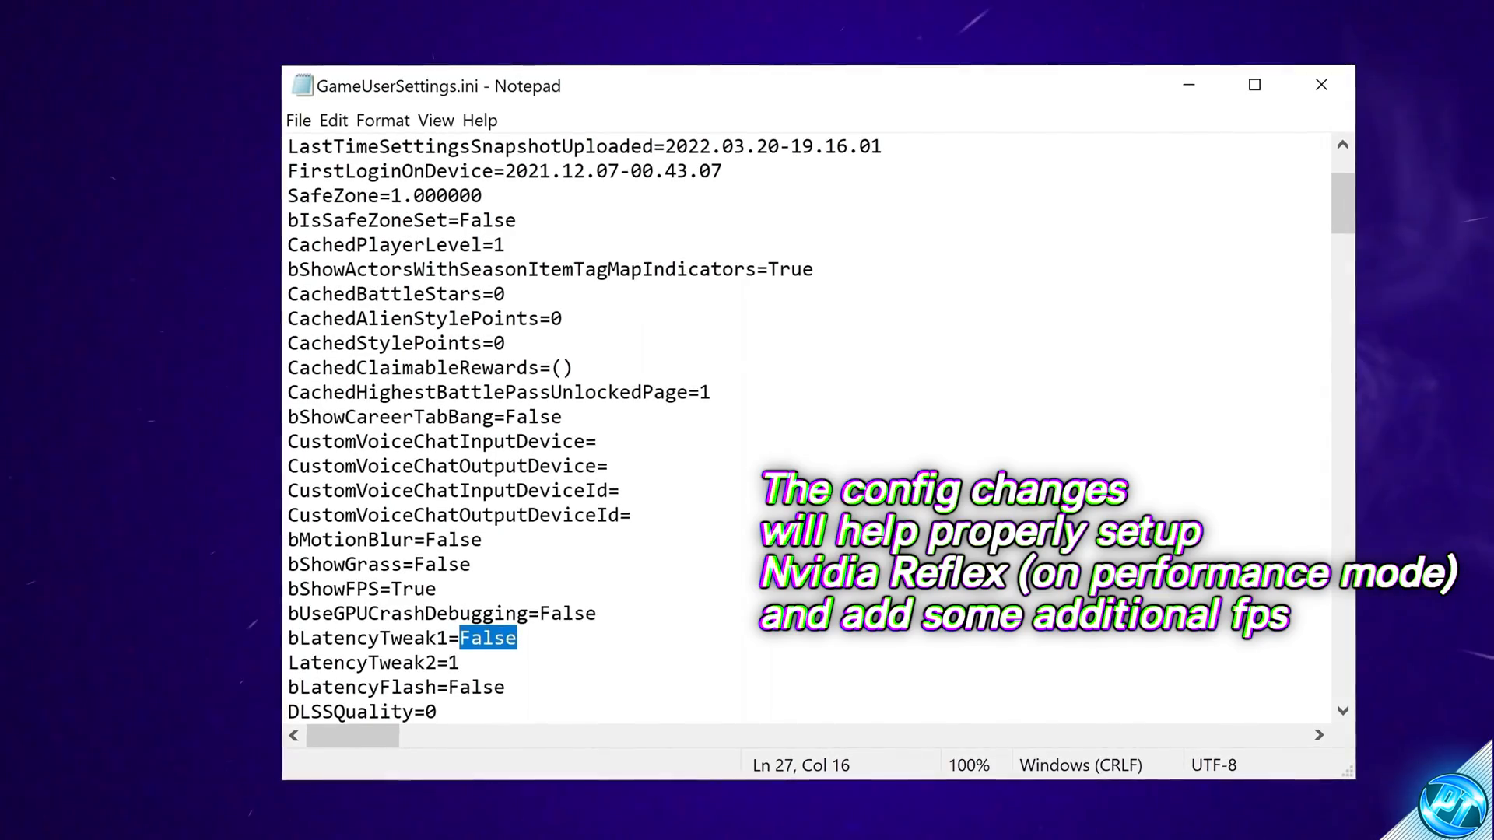
{"action": "type", "text": "True"}
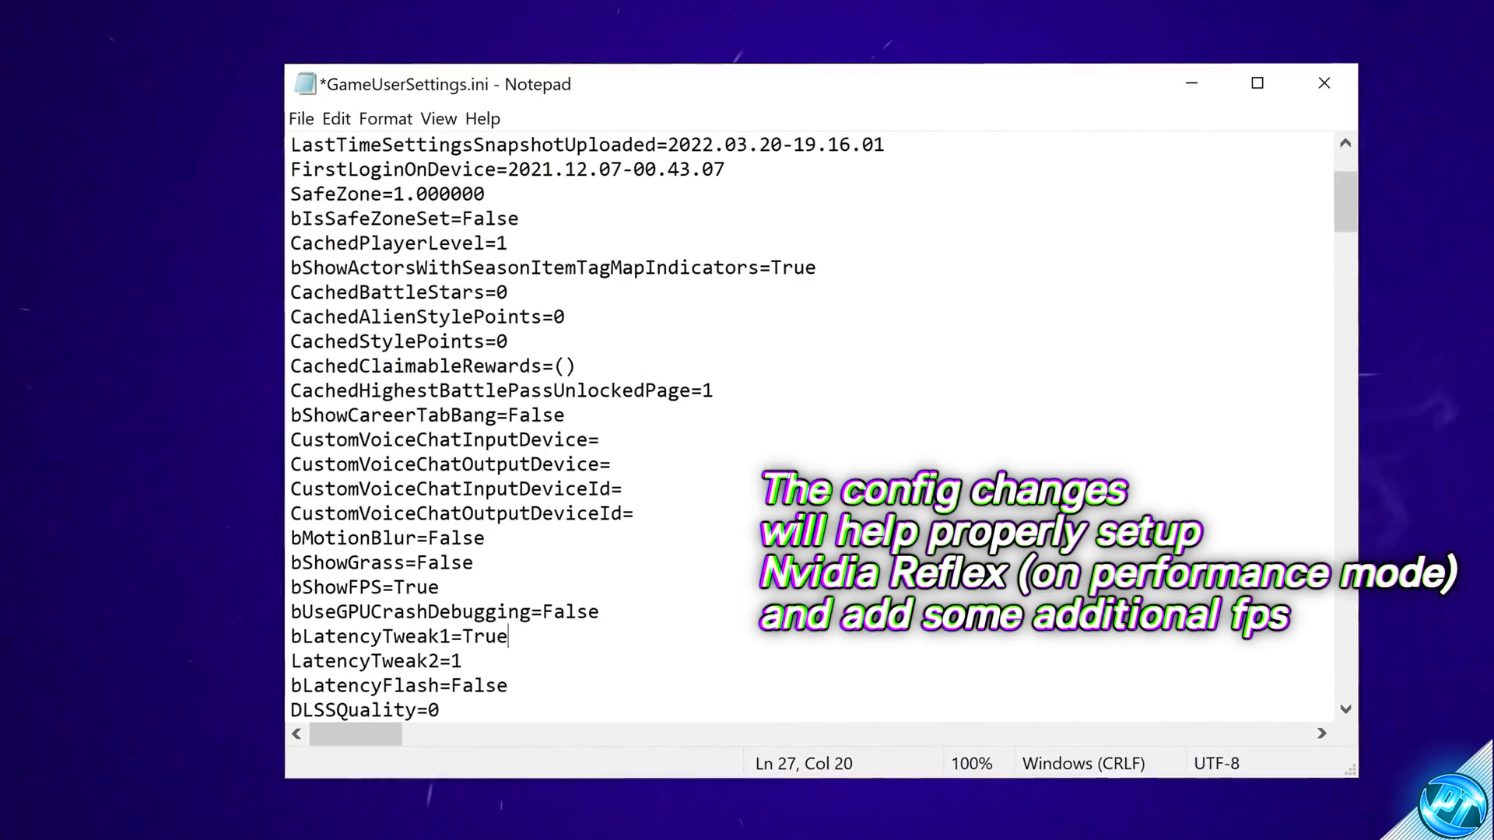
{"action": "double_click", "coordinate": [486, 638]}
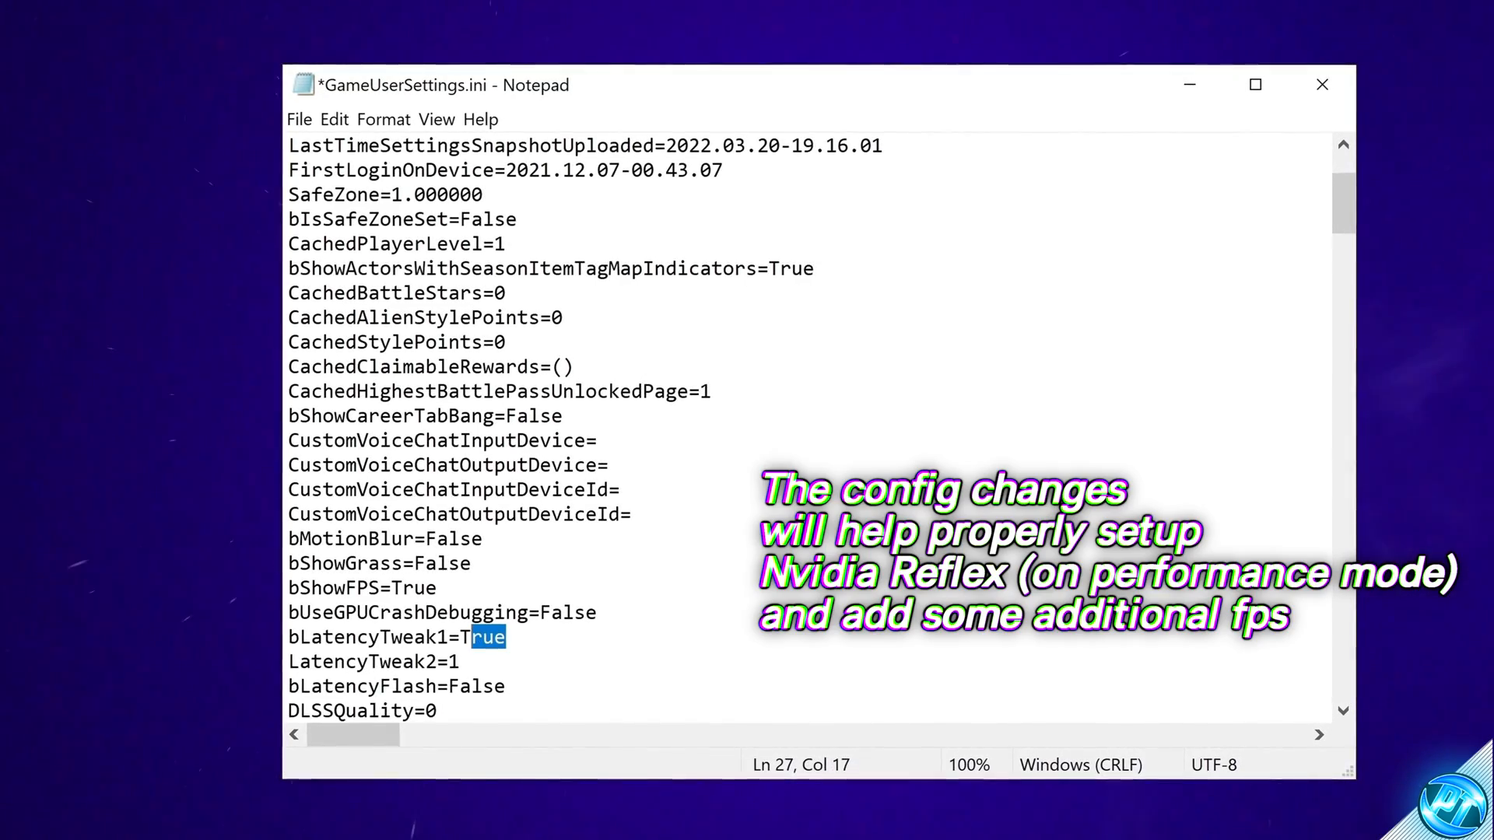
{"action": "type", "text": "2"}
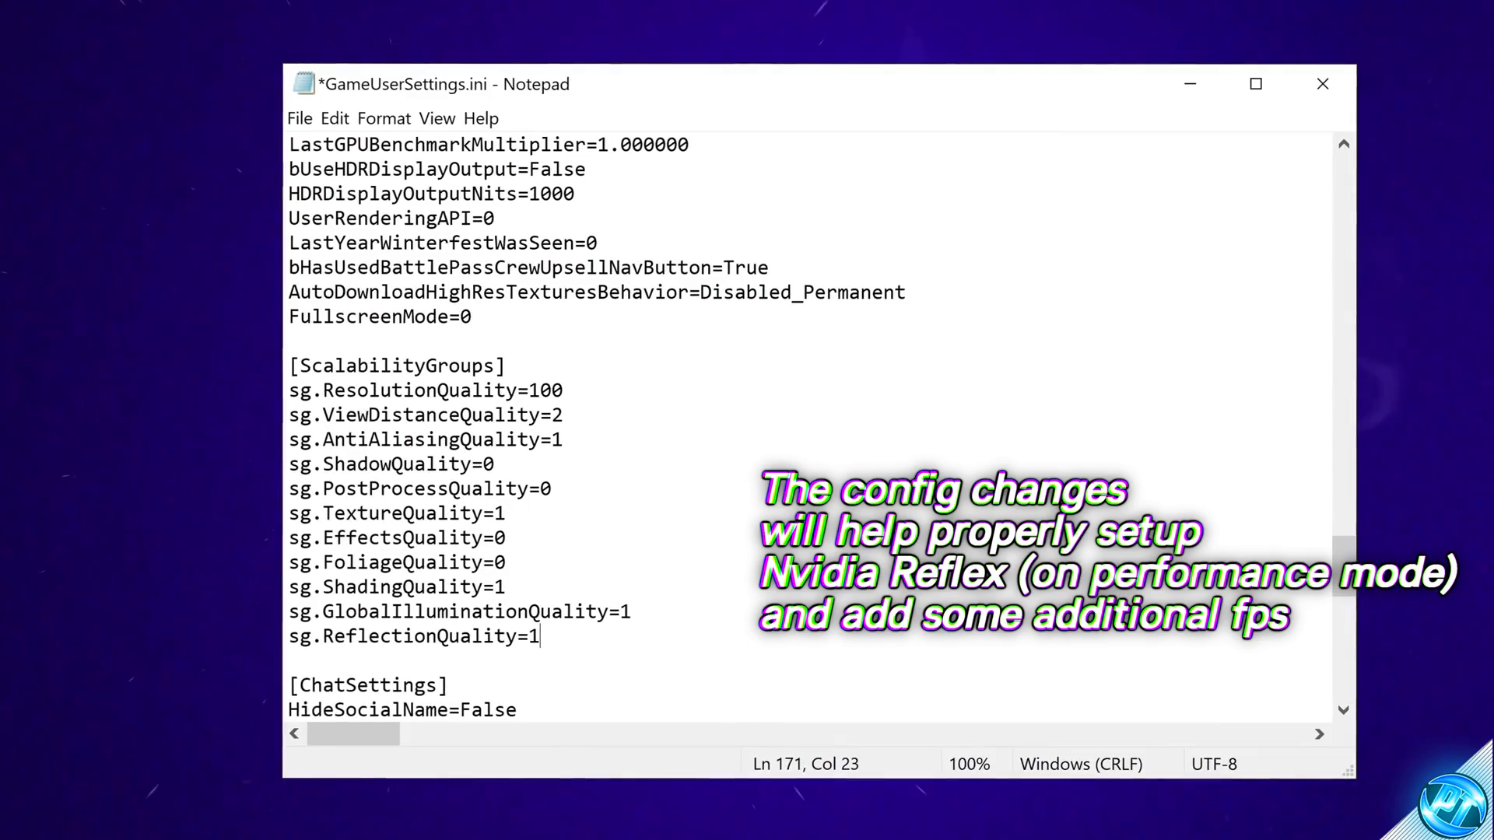
{"action": "scroll", "scroll_direction": "down", "scroll_amount": 3}
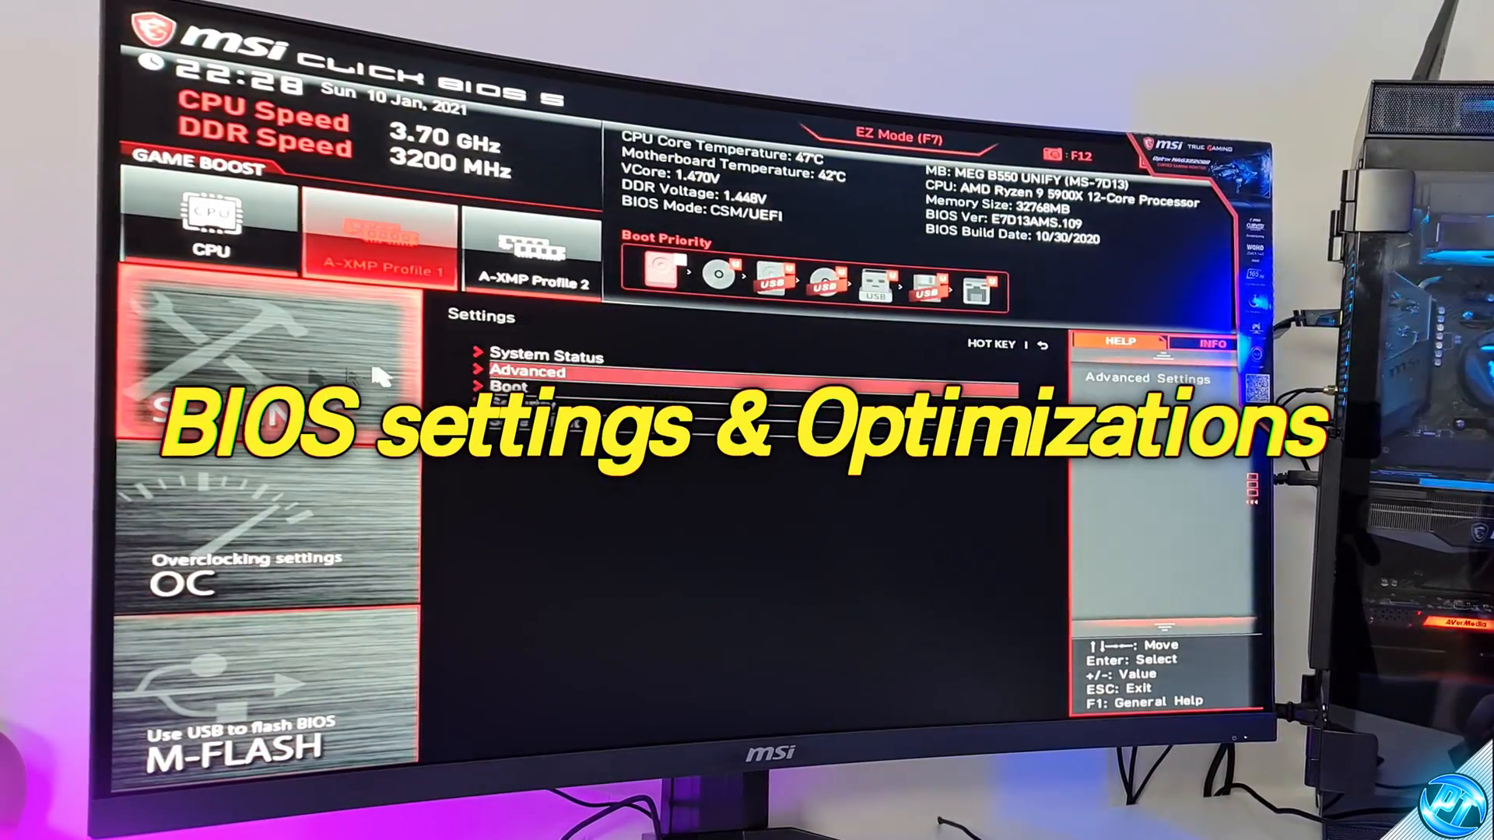
{"action": "left_click", "coordinate": [526, 374]}
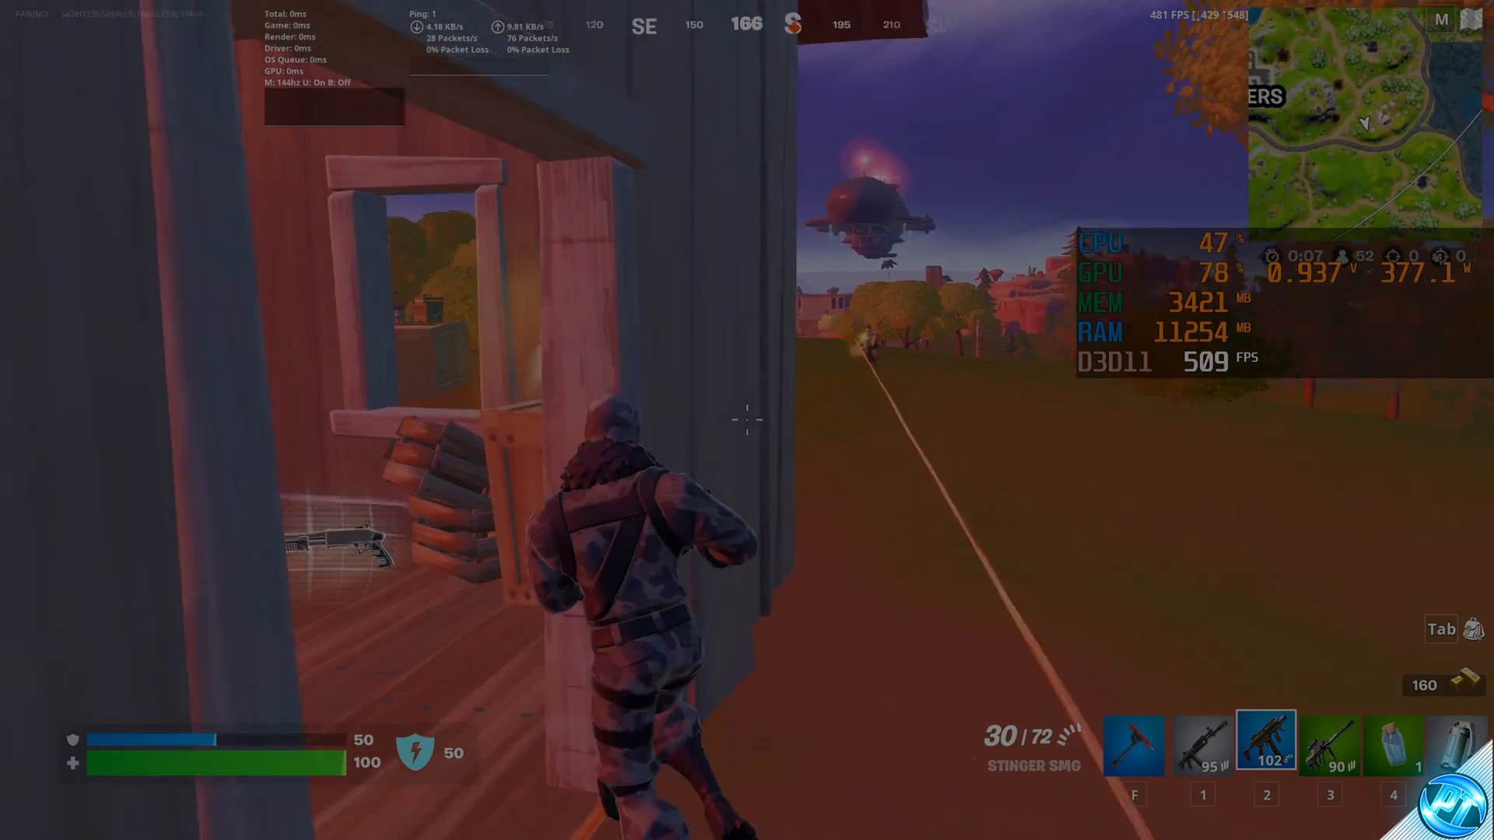
{"action": "left_click", "coordinate": [747, 420]}
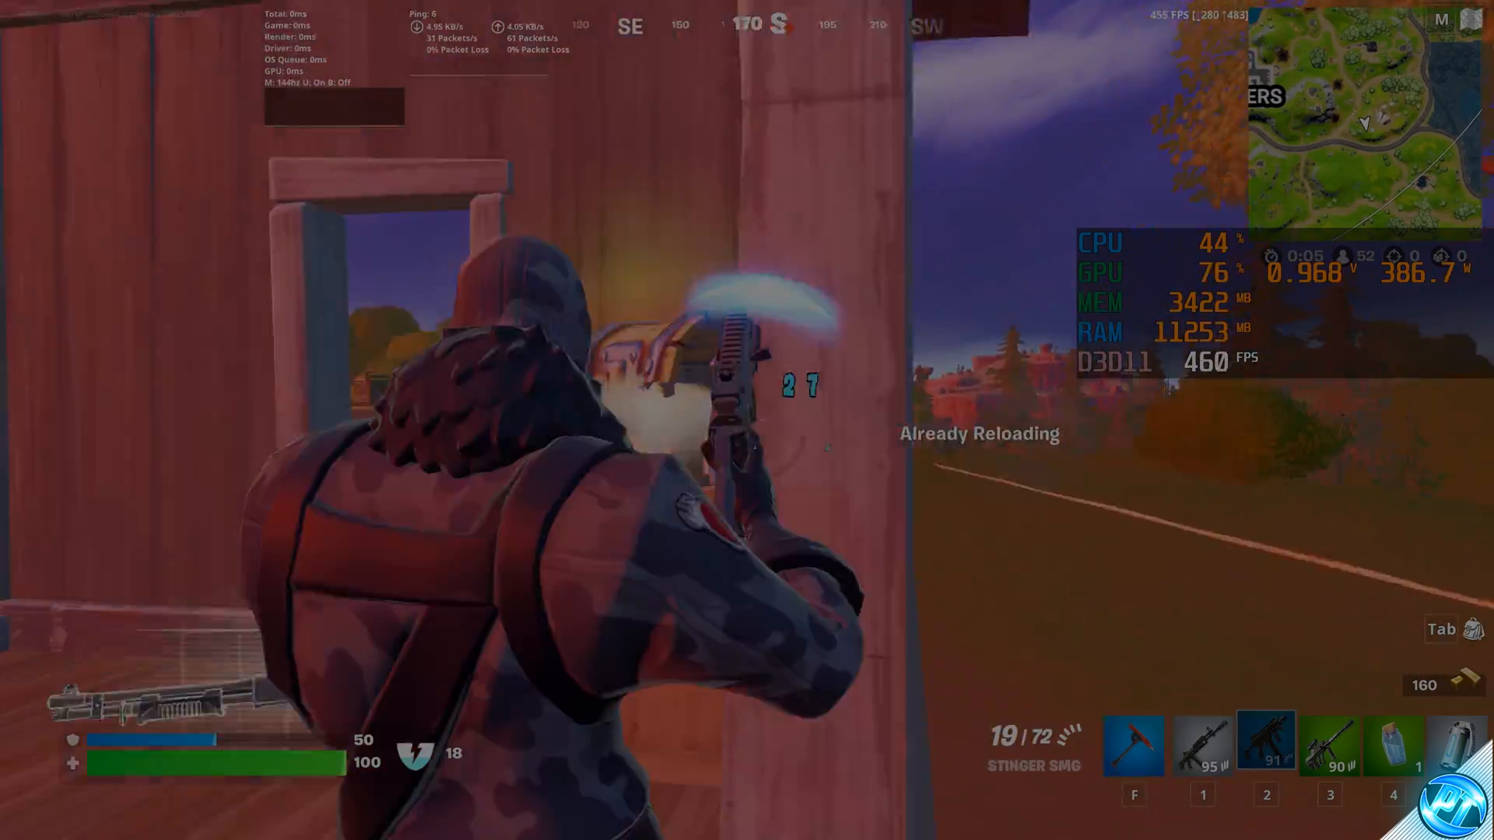